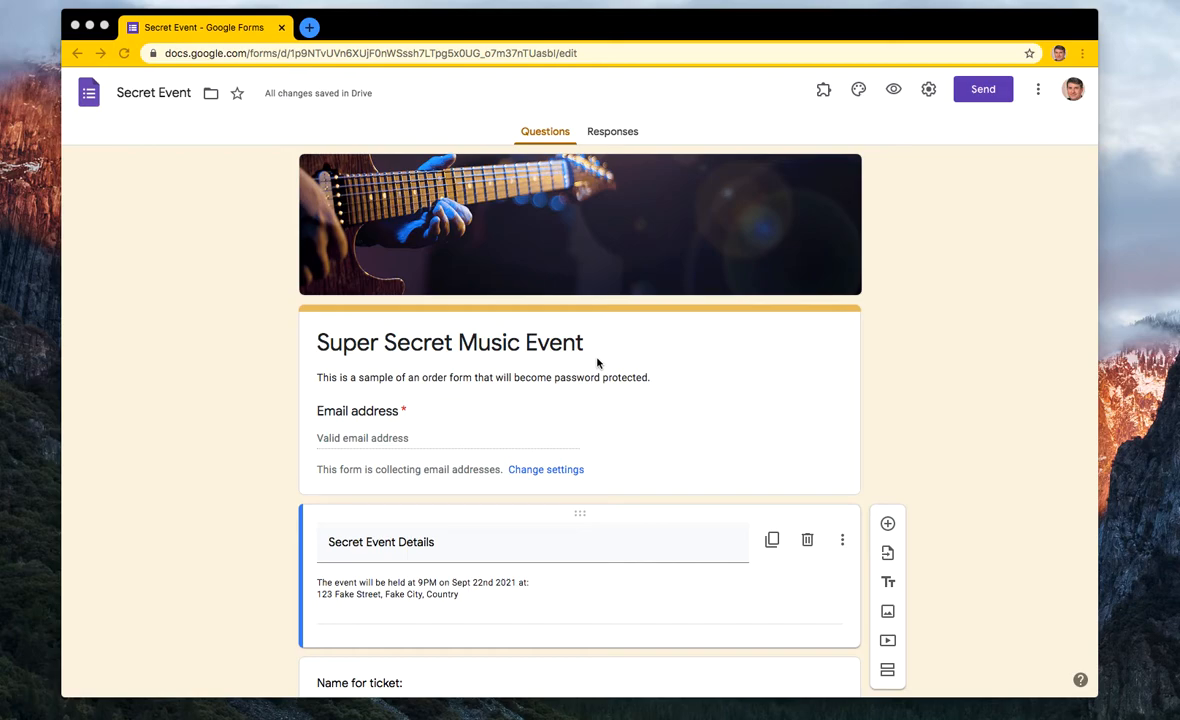
Review the order form, briefly launch the Payable Forms add-on and close its panel
{"action": "scroll", "scroll_direction": "down", "scroll_amount": 3}
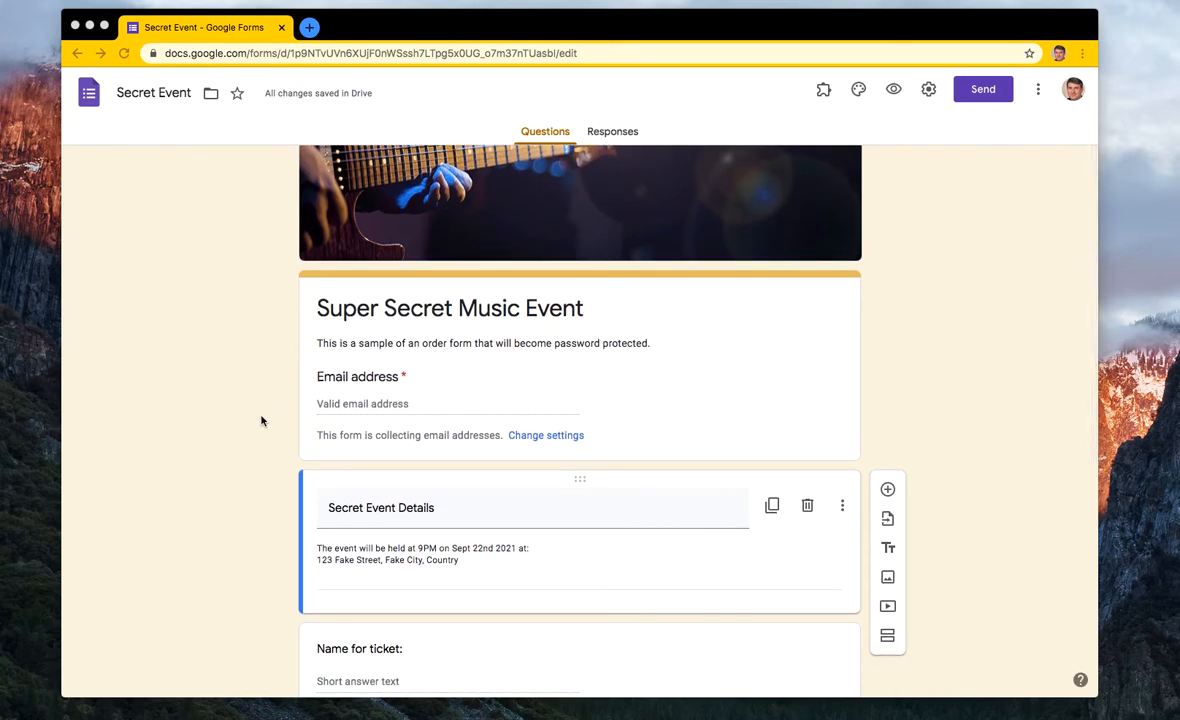
{"action": "scroll", "scroll_direction": "down", "scroll_amount": 3}
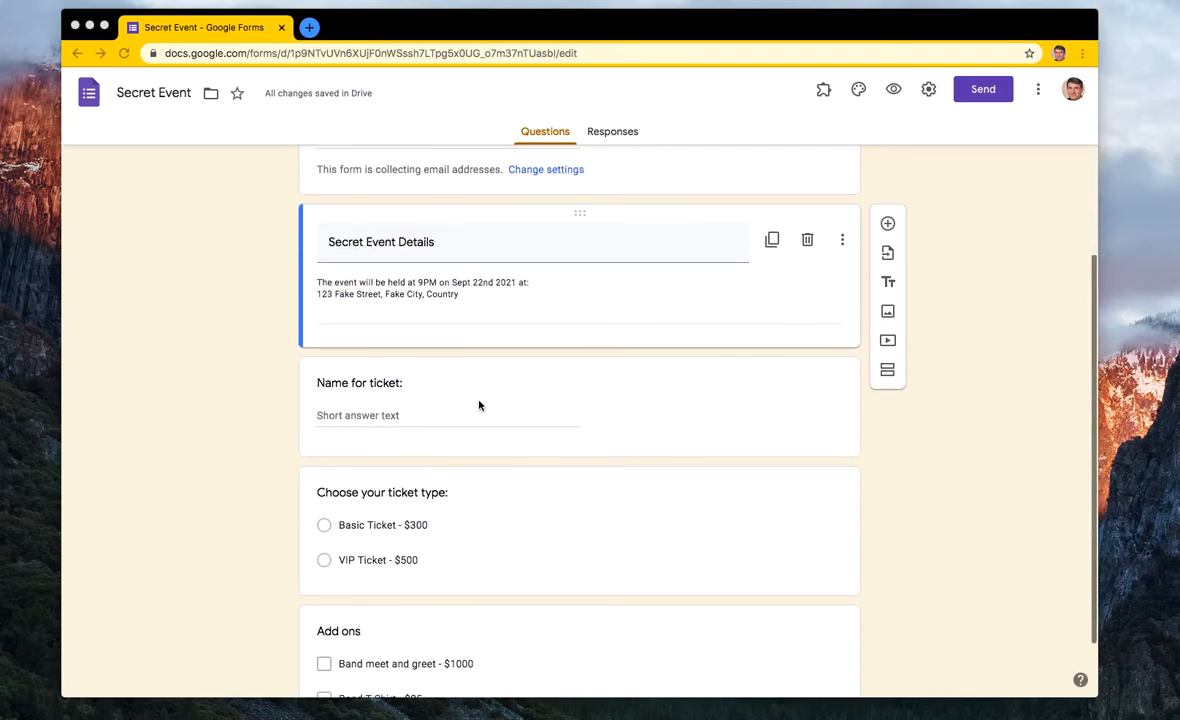
{"action": "scroll", "scroll_direction": "down", "scroll_amount": 3}
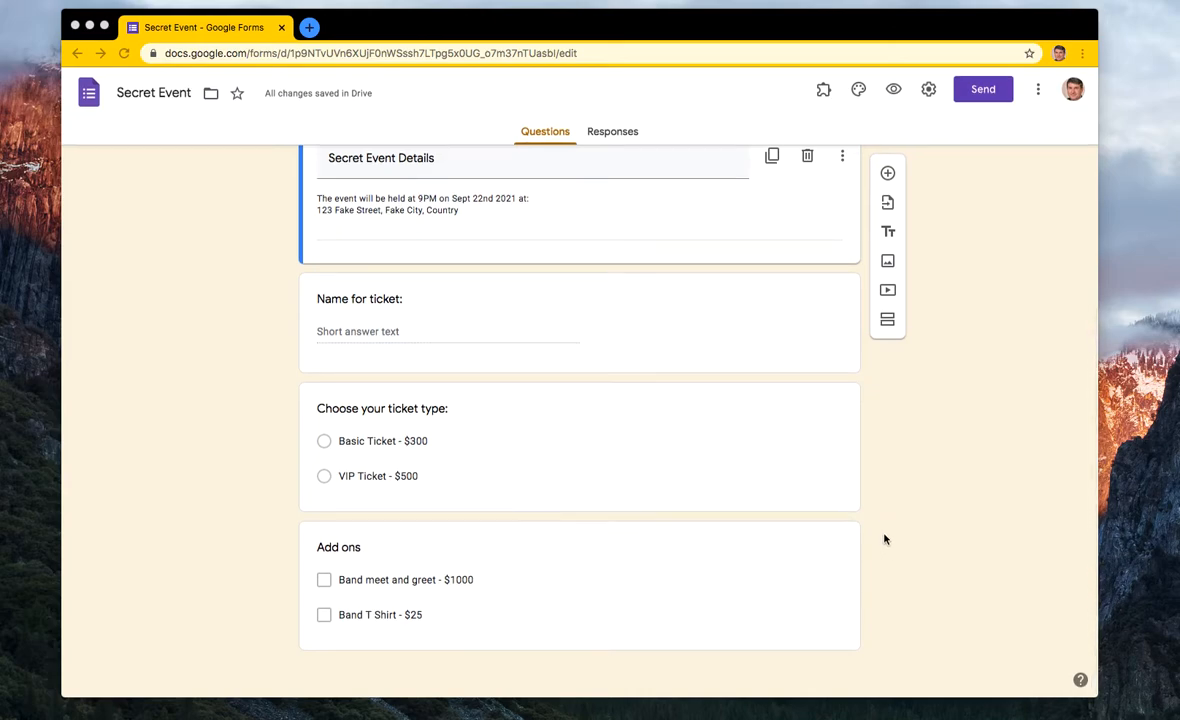
{"action": "scroll", "scroll_direction": "up", "scroll_amount": 3}
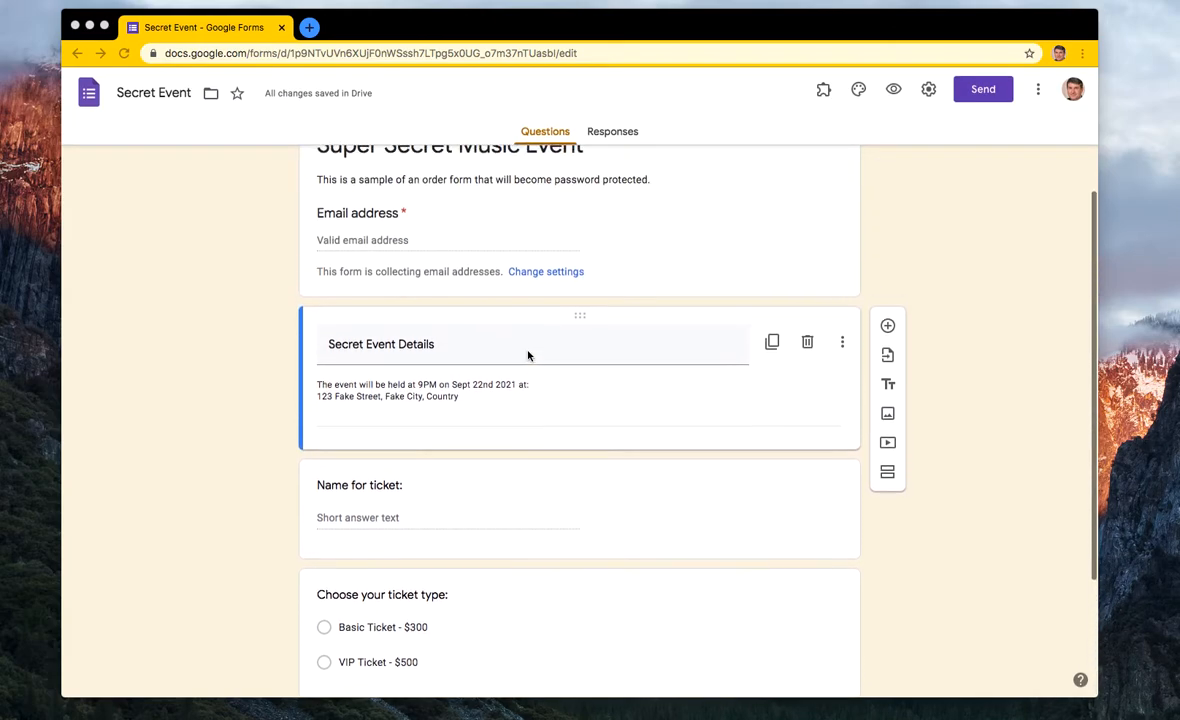
{"action": "scroll", "scroll_direction": "up", "scroll_amount": 3}
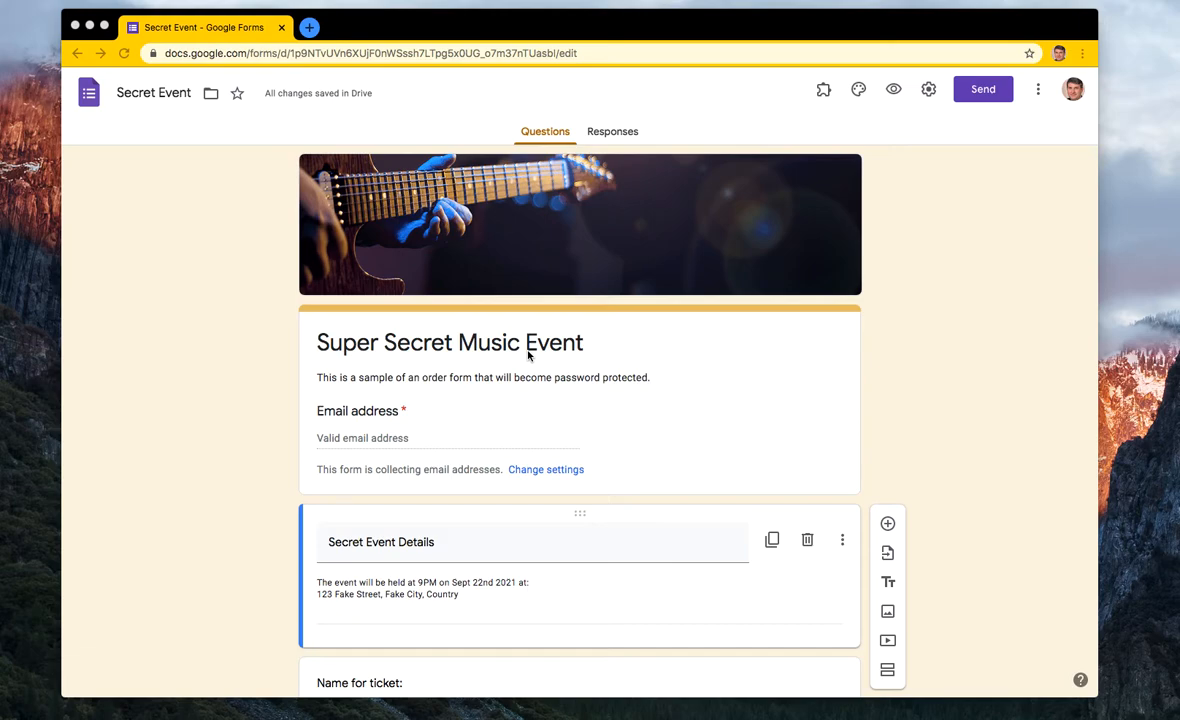
{"action": "mouse_move", "coordinate": [564, 466]}
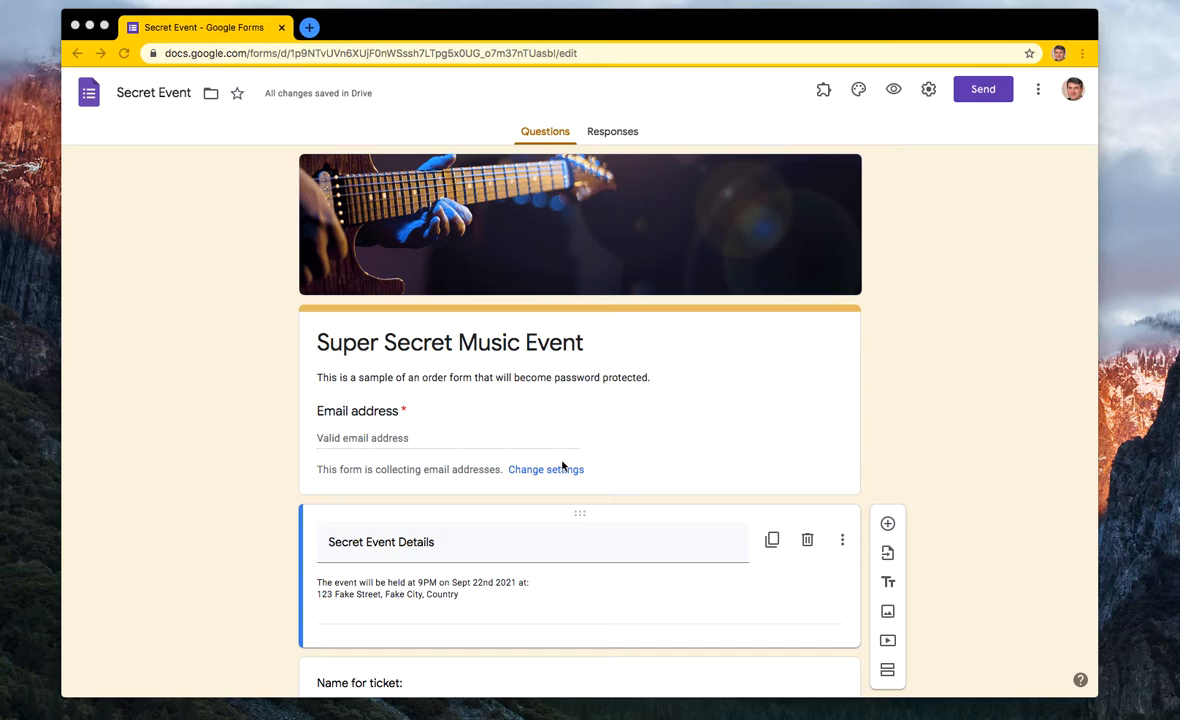
{"action": "scroll", "scroll_direction": "down", "scroll_amount": 3}
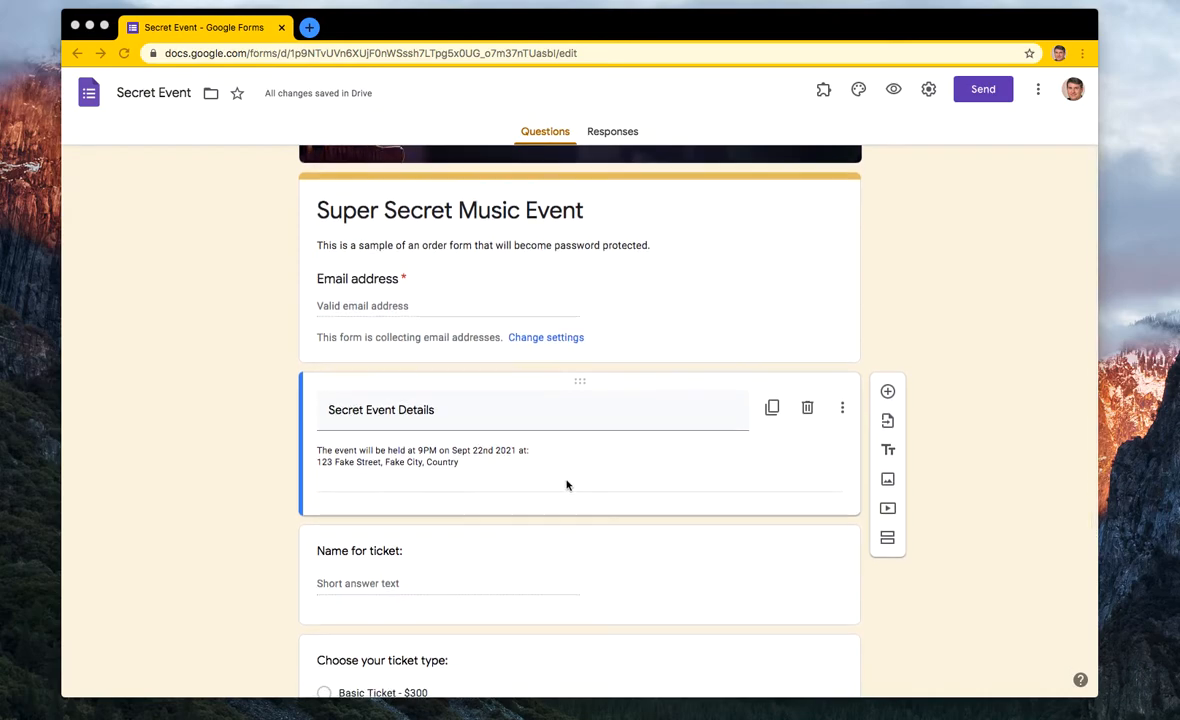
{"action": "scroll", "scroll_direction": "down", "scroll_amount": 3}
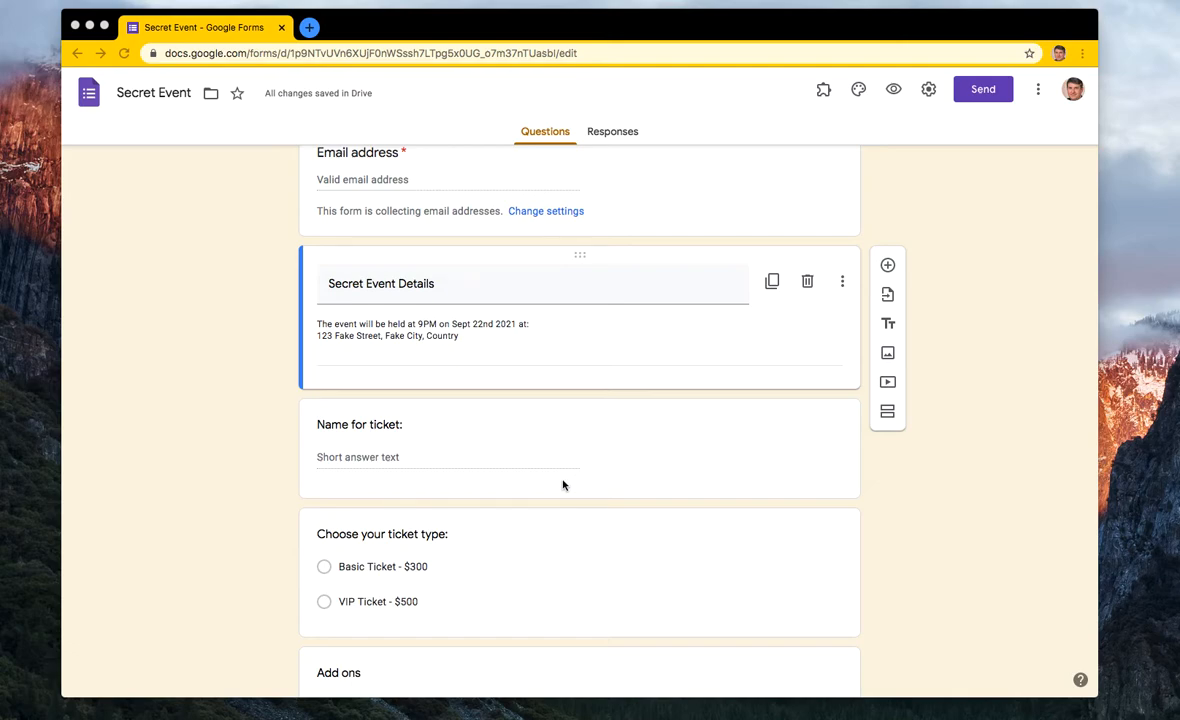
{"action": "scroll", "scroll_direction": "up", "scroll_amount": 3}
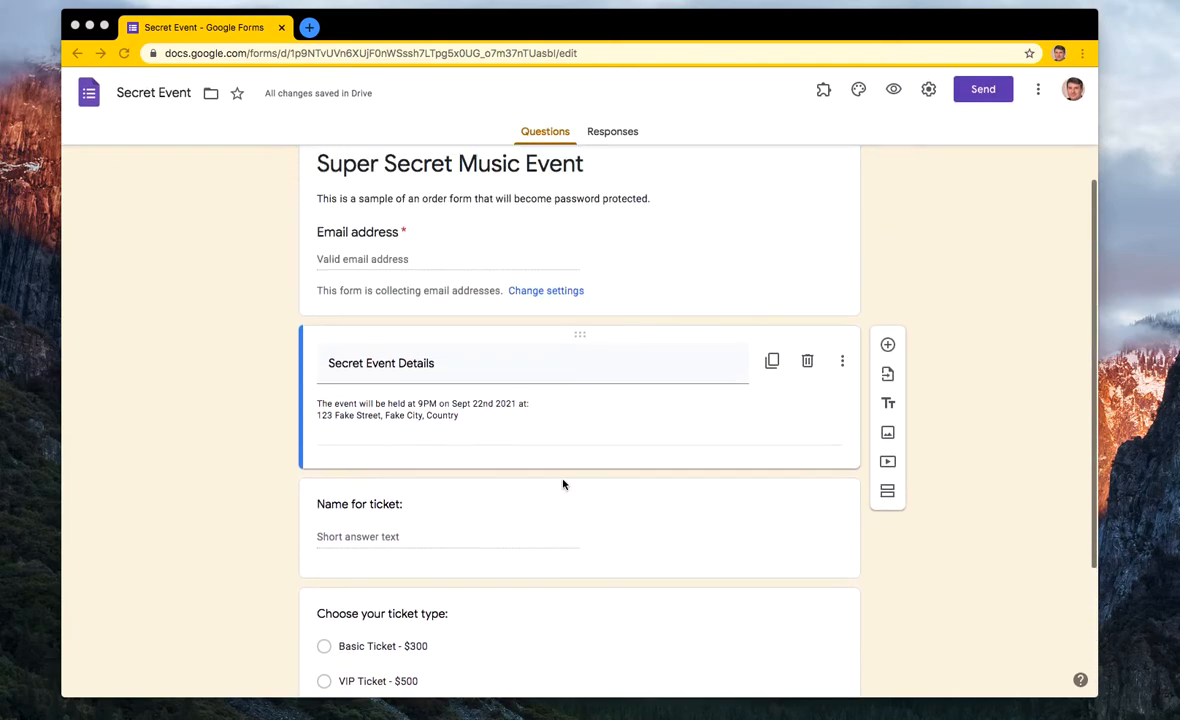
{"action": "scroll", "scroll_direction": "down", "scroll_amount": 3}
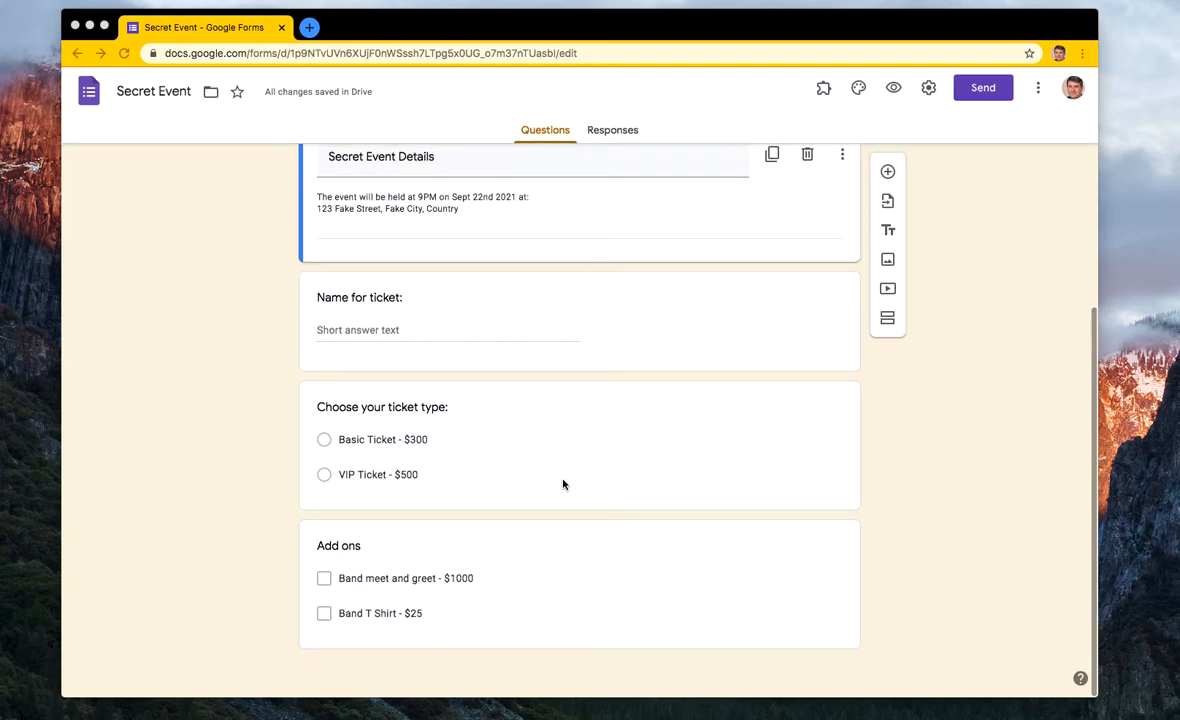
{"action": "scroll", "scroll_direction": "up", "scroll_amount": 3}
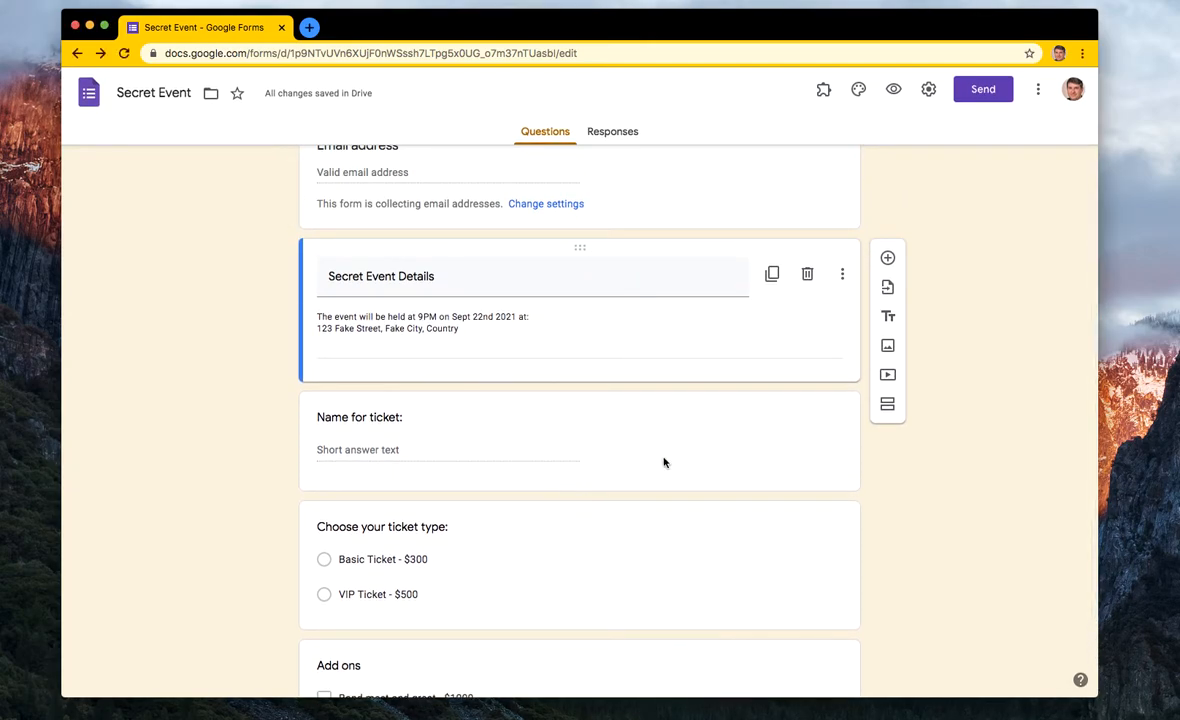
{"action": "scroll", "scroll_direction": "up", "scroll_amount": 3}
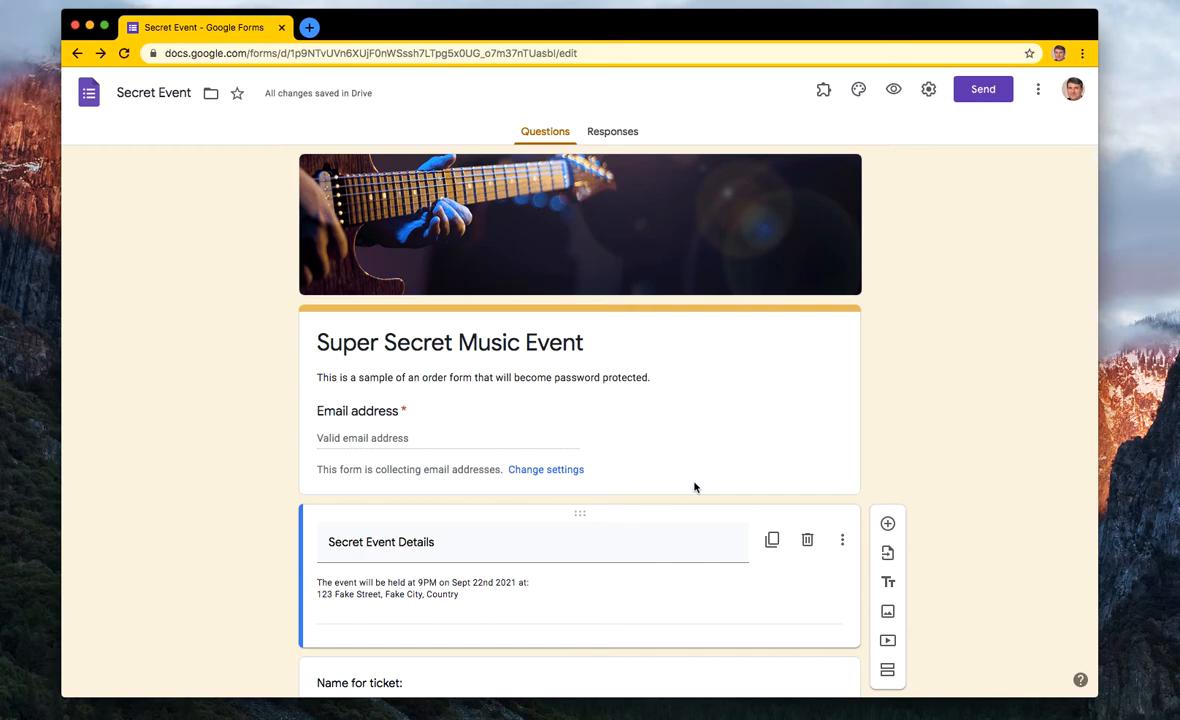
{"action": "mouse_move", "coordinate": [320, 430]}
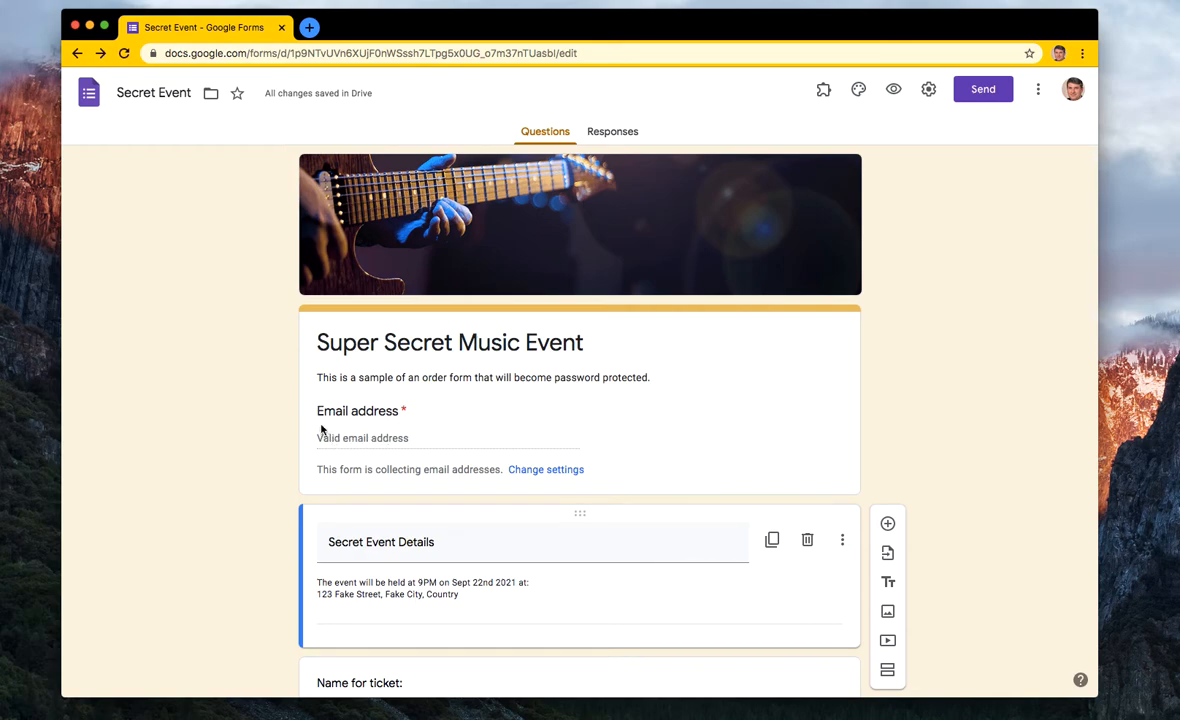
{"action": "scroll", "scroll_direction": "down", "scroll_amount": 3}
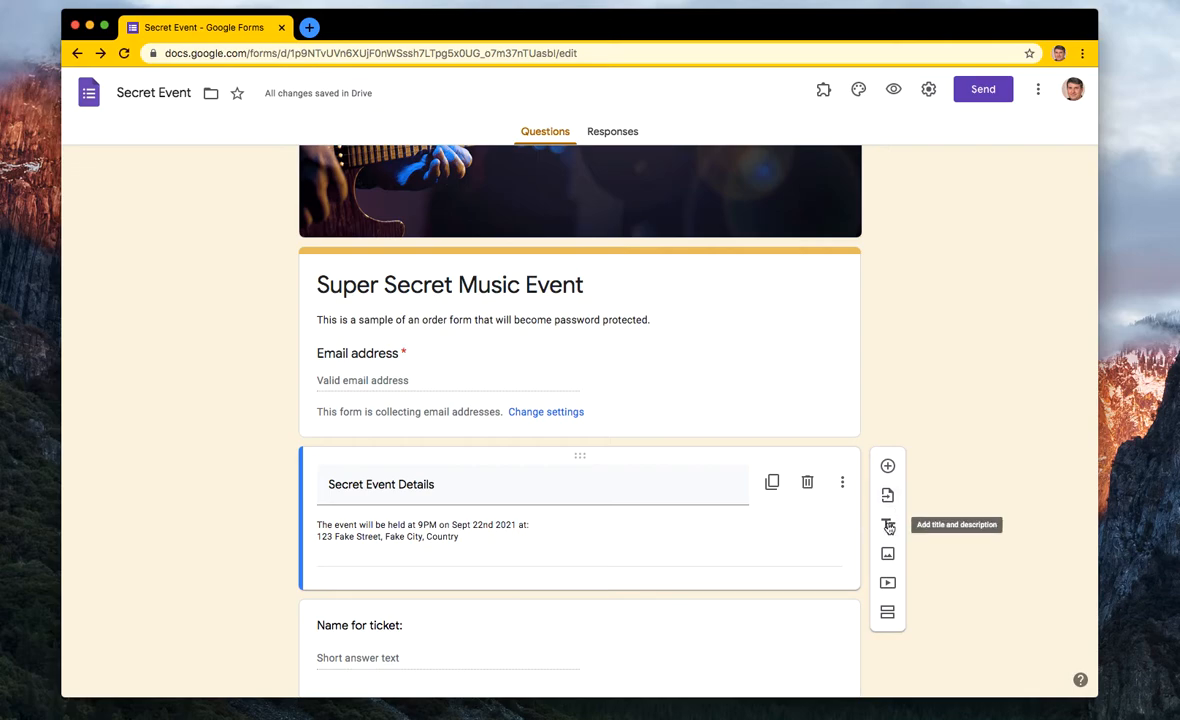
{"action": "scroll", "scroll_direction": "down", "scroll_amount": 3}
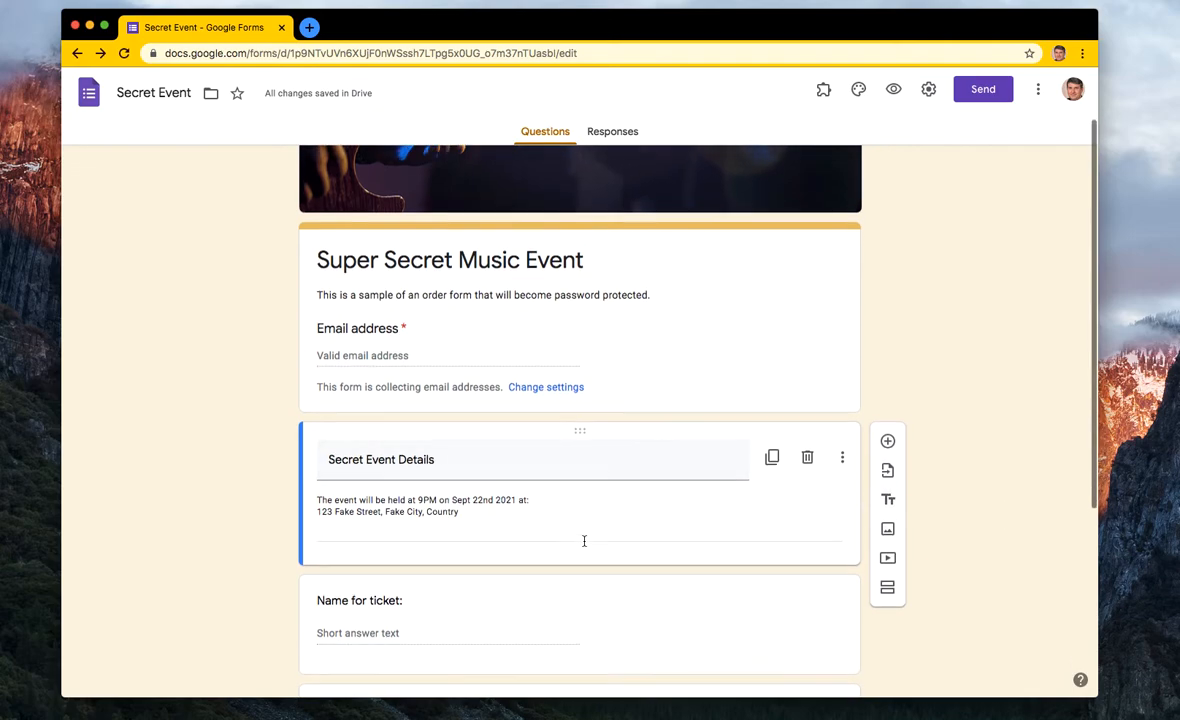
{"action": "scroll", "scroll_direction": "down", "scroll_amount": 3}
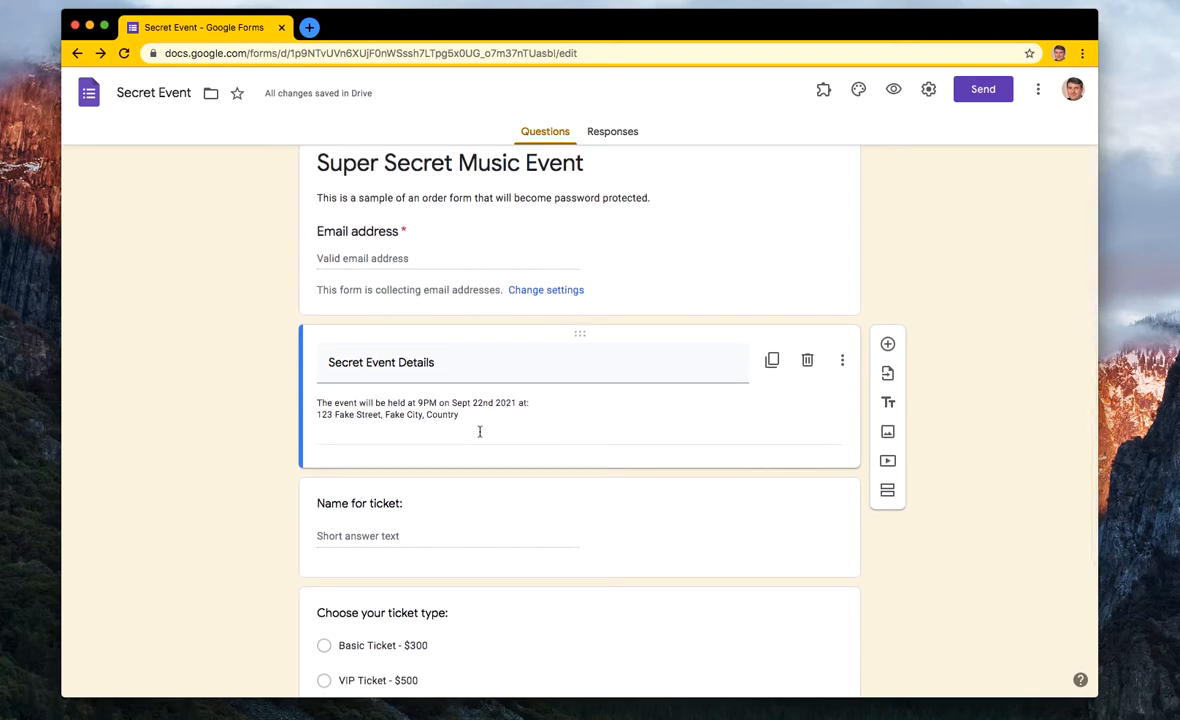
{"action": "scroll", "scroll_direction": "down", "scroll_amount": 3}
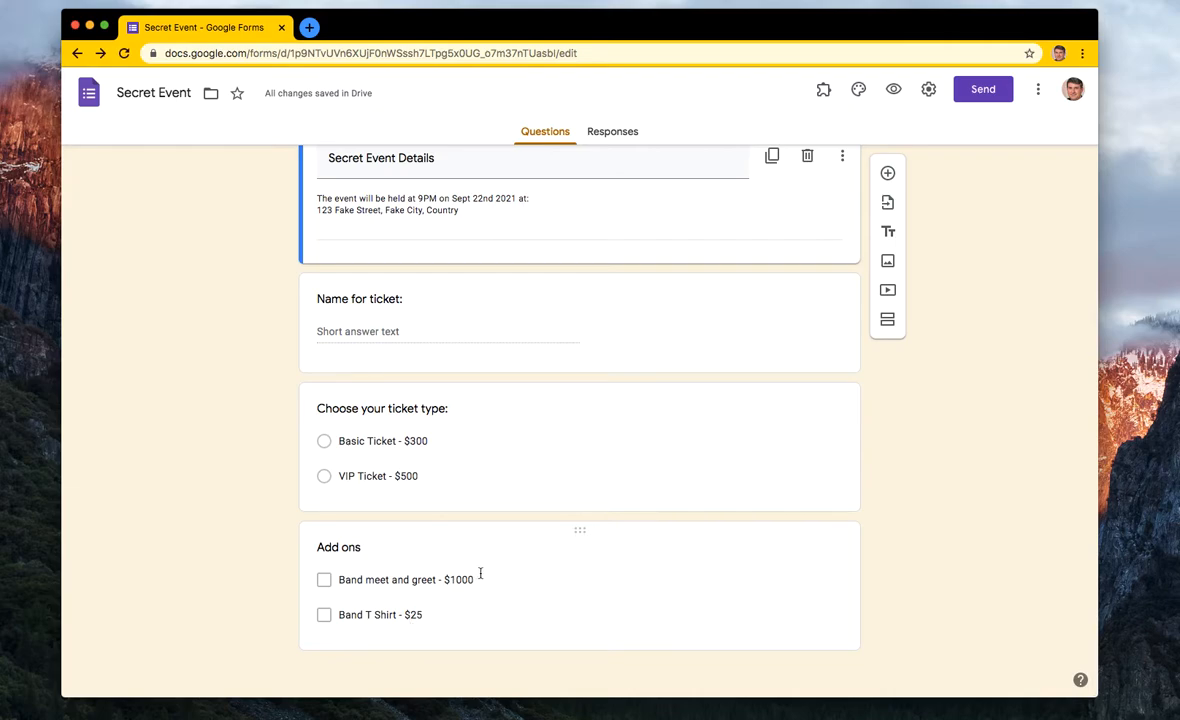
{"action": "left_click", "coordinate": [824, 88]}
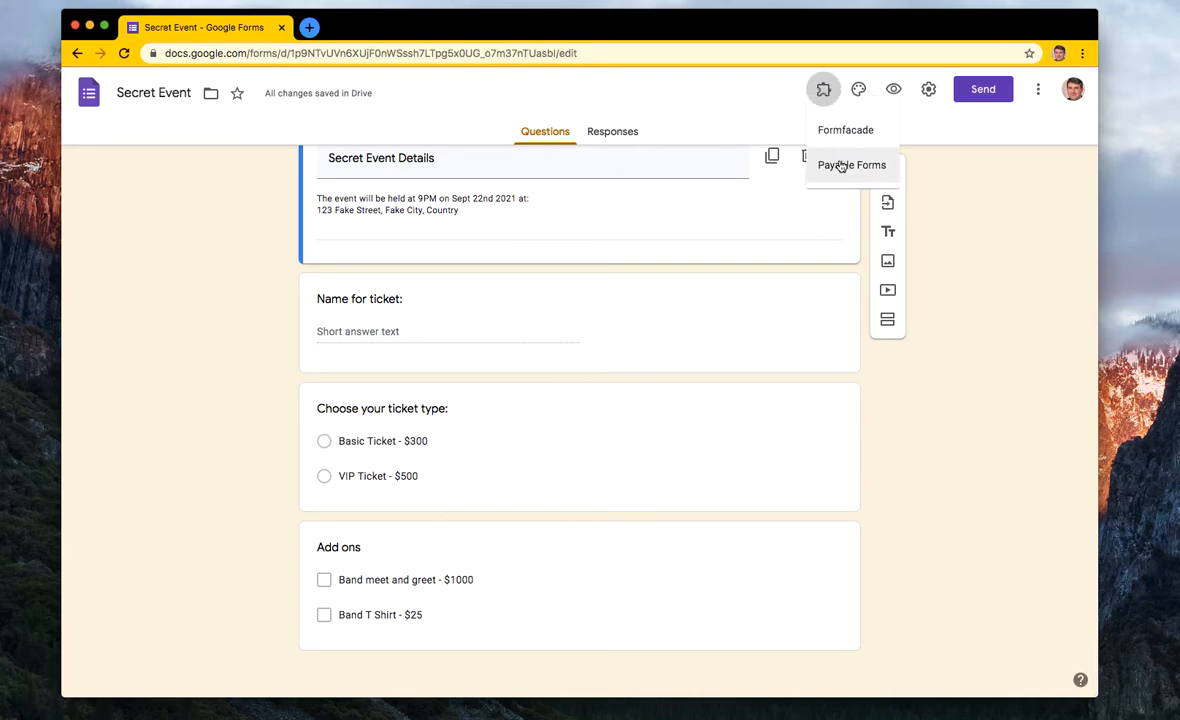
{"action": "left_click", "coordinate": [852, 164]}
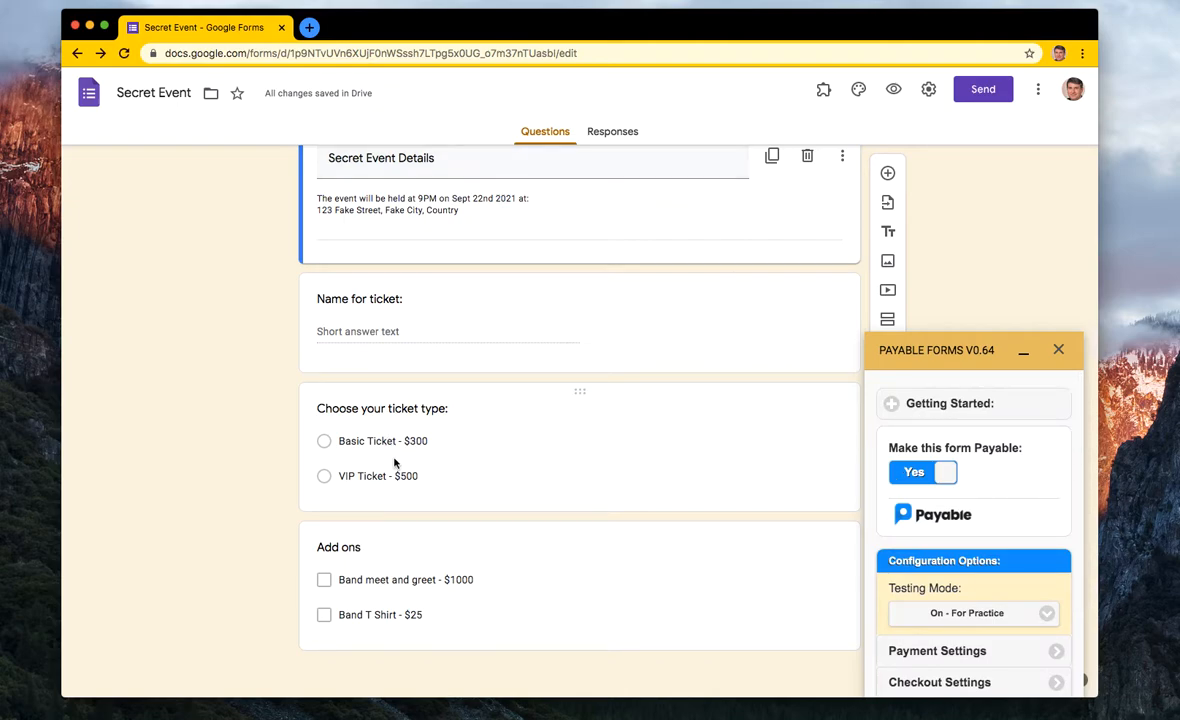
{"action": "mouse_move", "coordinate": [478, 532]}
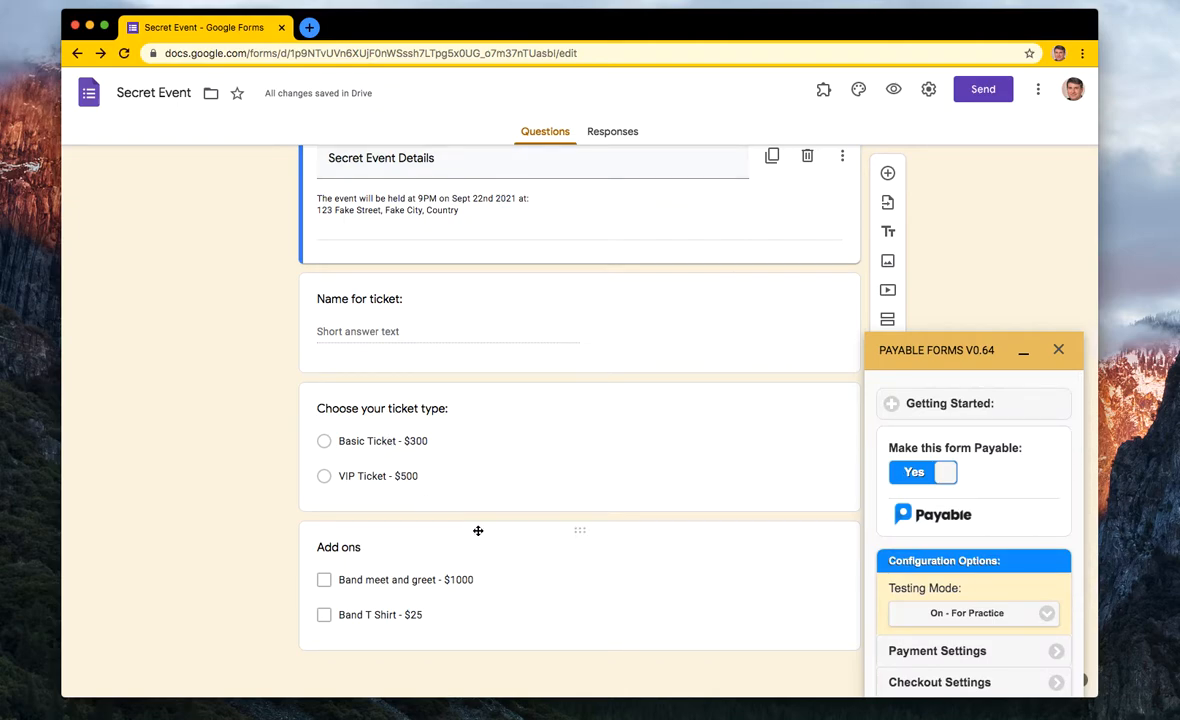
{"action": "mouse_move", "coordinate": [904, 446]}
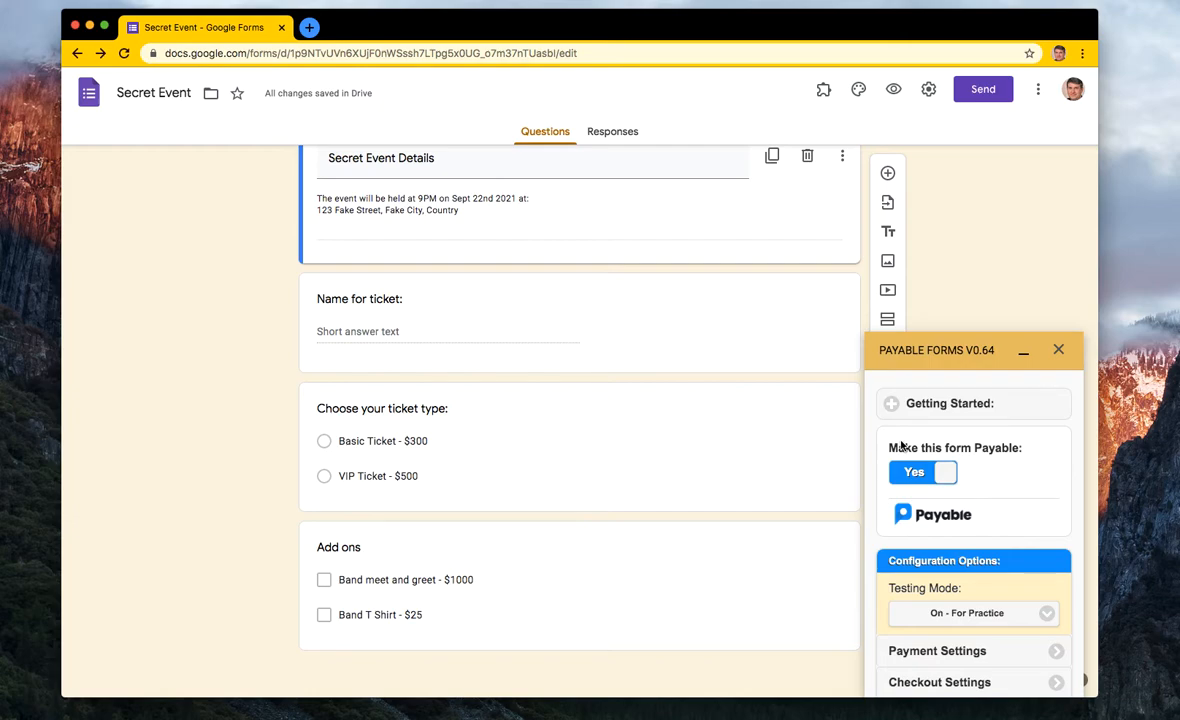
{"action": "mouse_move", "coordinate": [1048, 384]}
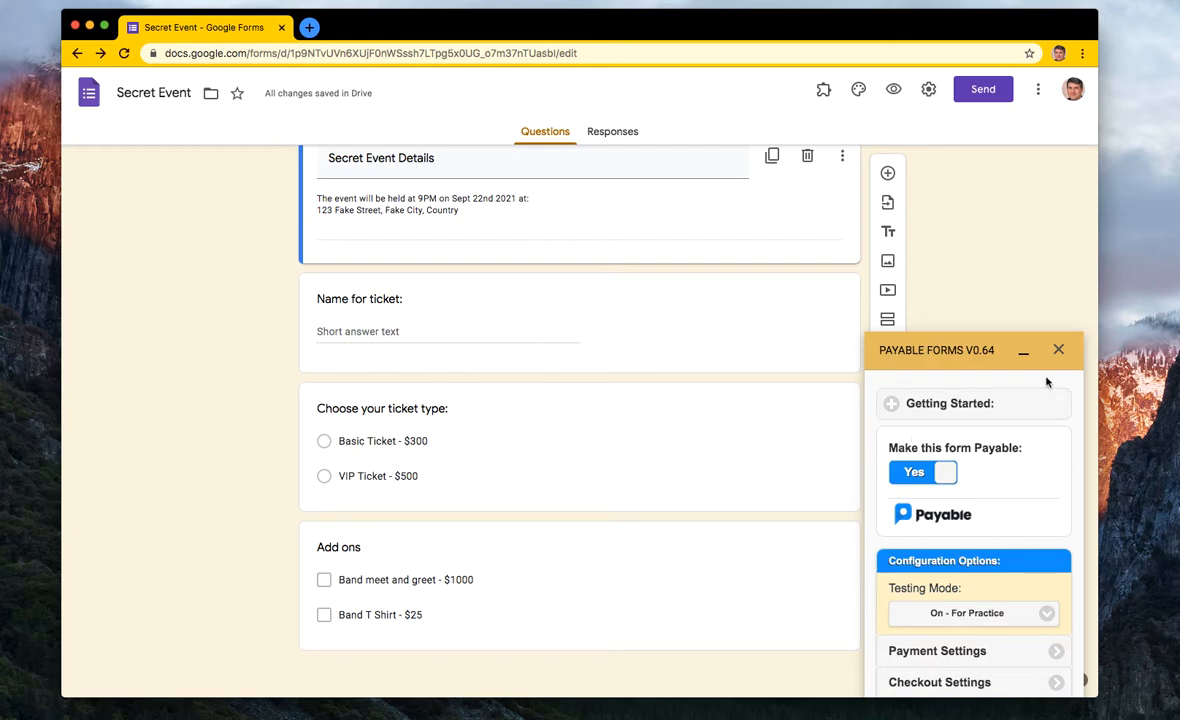
{"action": "left_click", "coordinate": [1024, 350]}
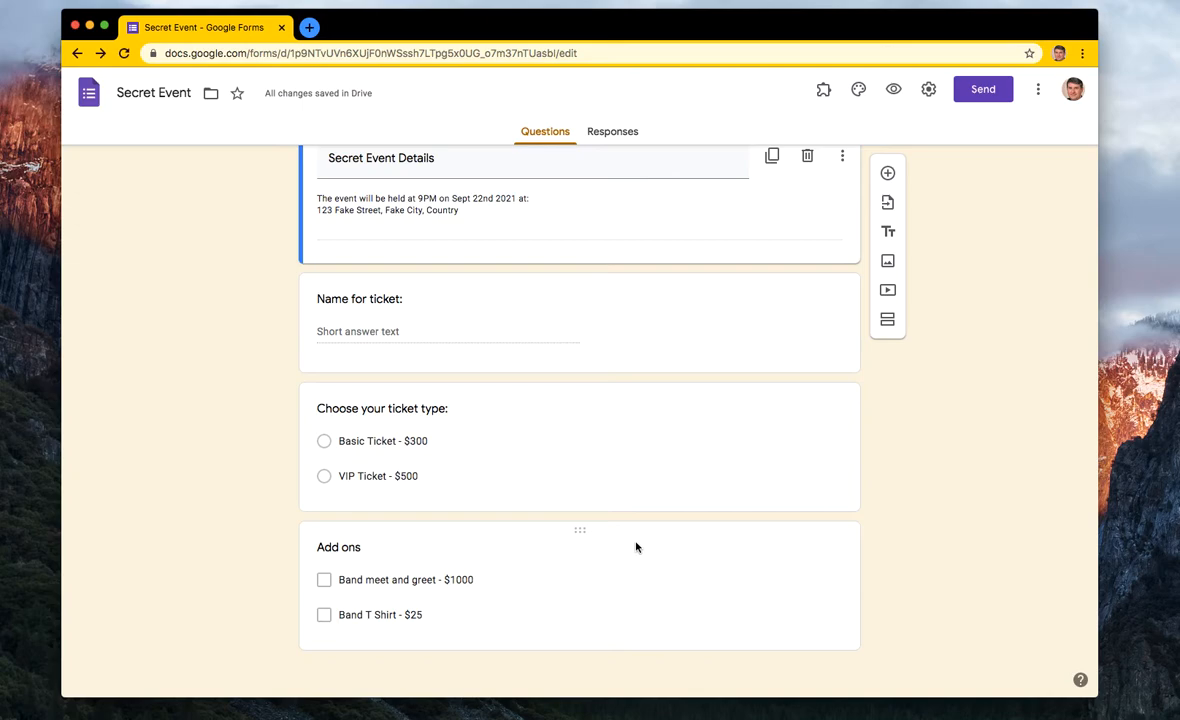
{"action": "mouse_move", "coordinate": [590, 510]}
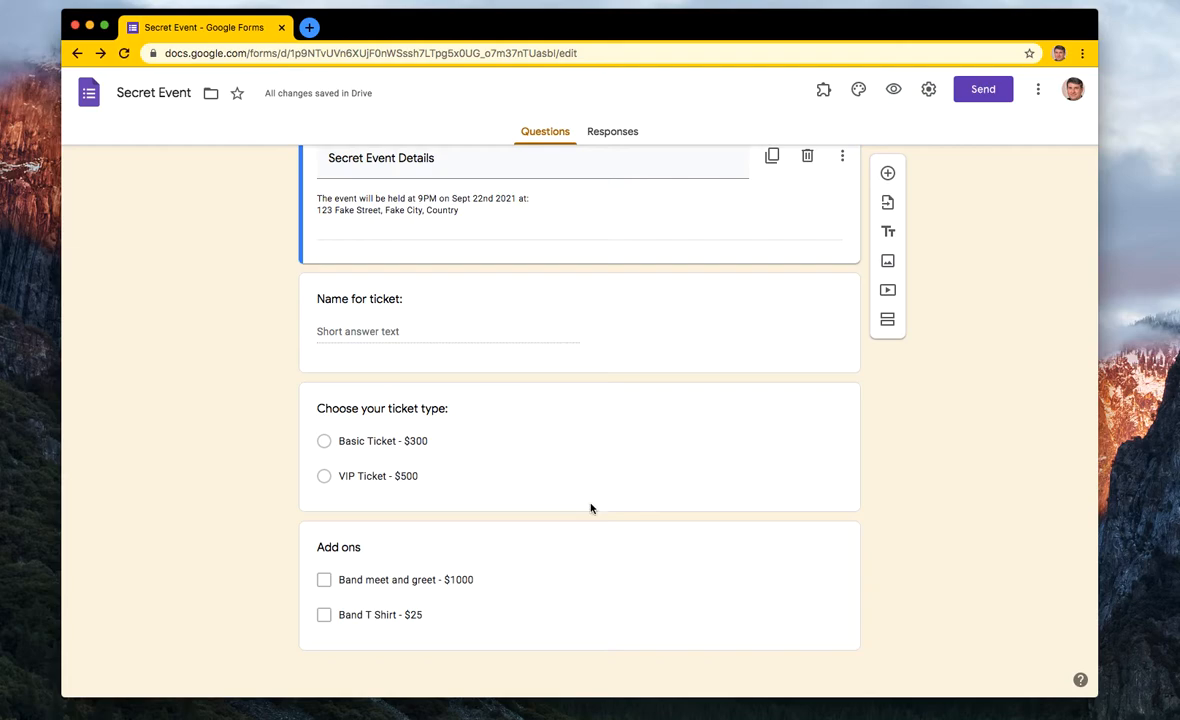
{"action": "mouse_move", "coordinate": [390, 336]}
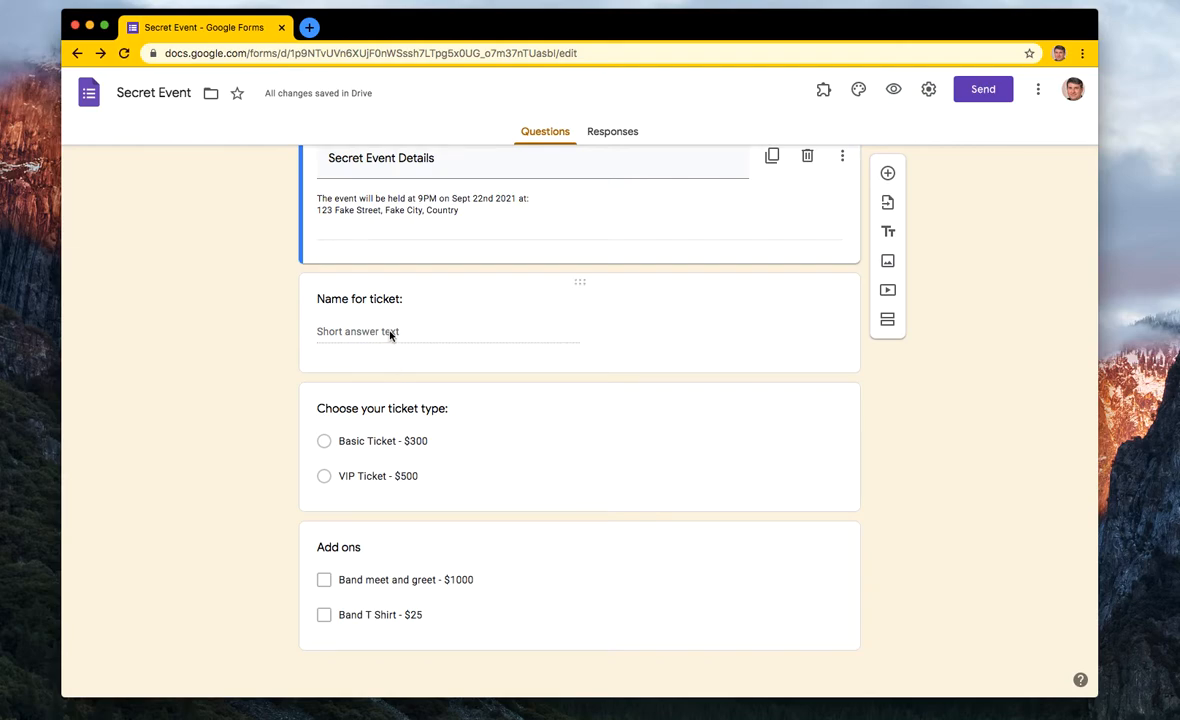
{"action": "mouse_move", "coordinate": [824, 340]}
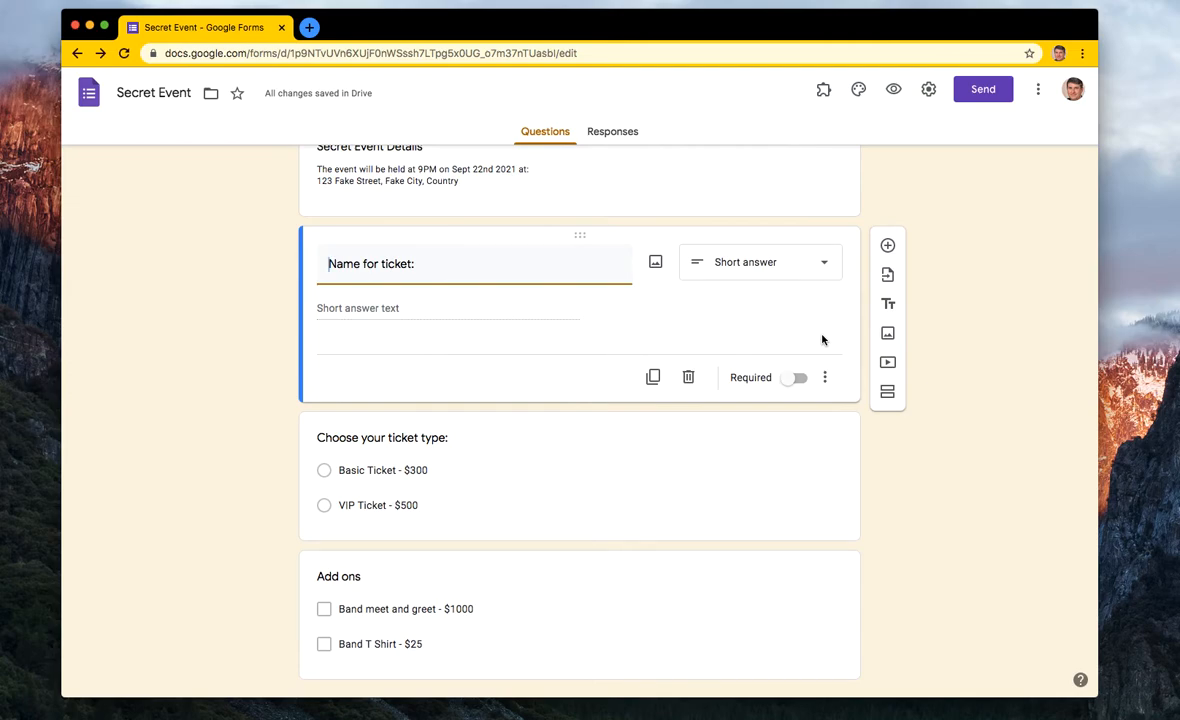
{"action": "mouse_move", "coordinate": [848, 300]}
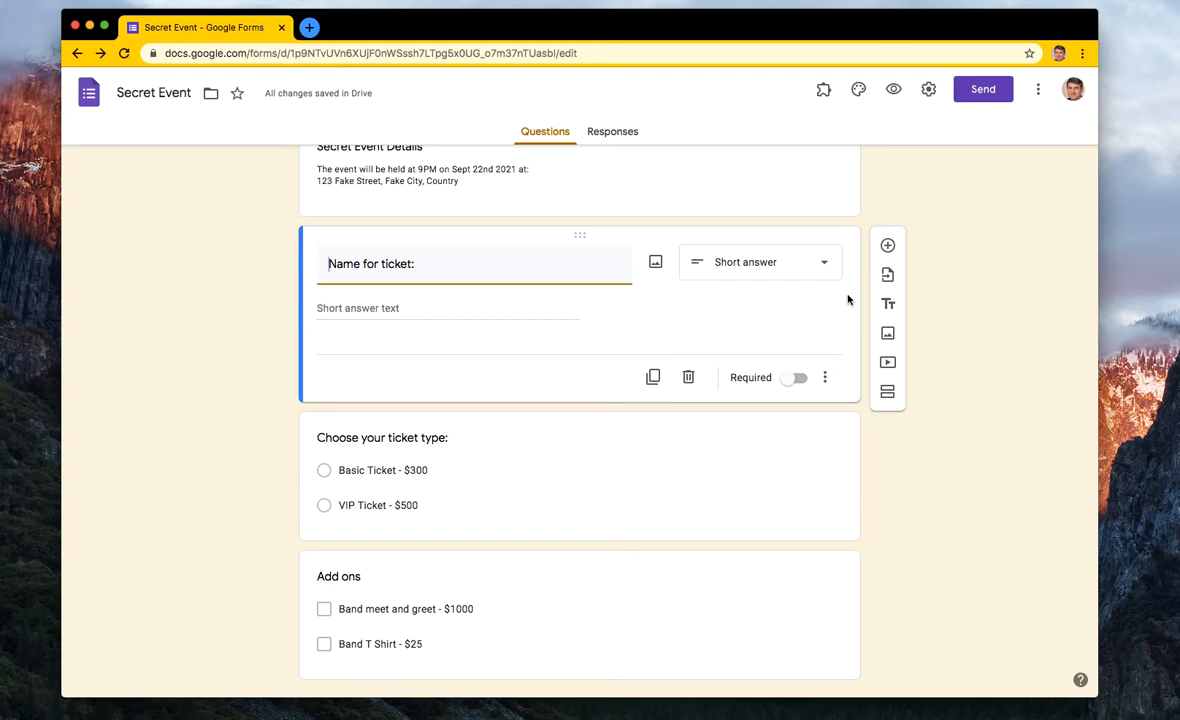
{"action": "mouse_move", "coordinate": [888, 246]}
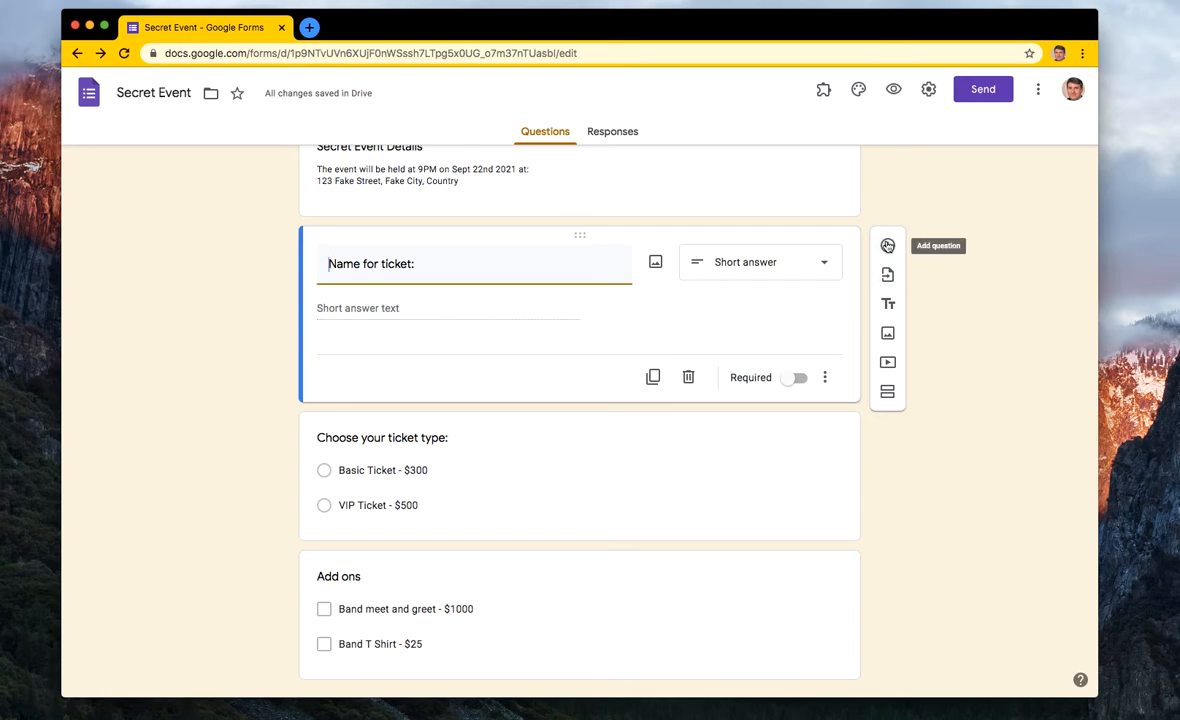
Add a required short-answer question "Age of Attendee:" after the ticket name question
{"action": "left_click", "coordinate": [888, 246]}
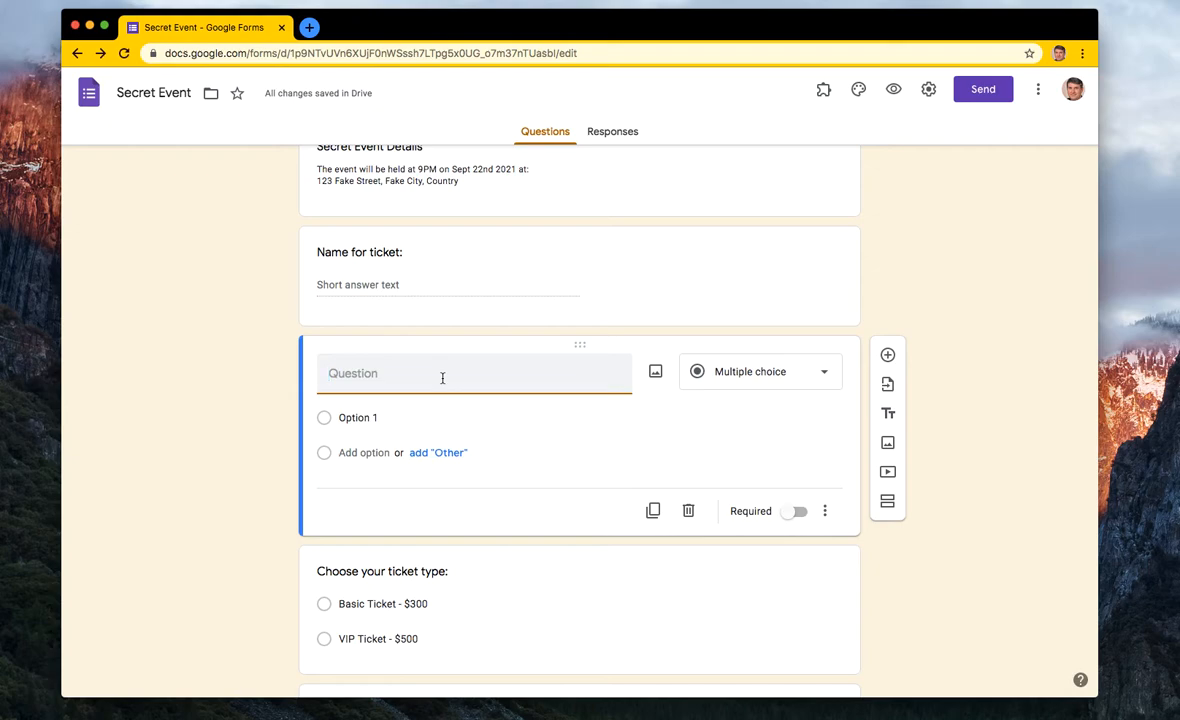
{"action": "type", "text": "Age of A"}
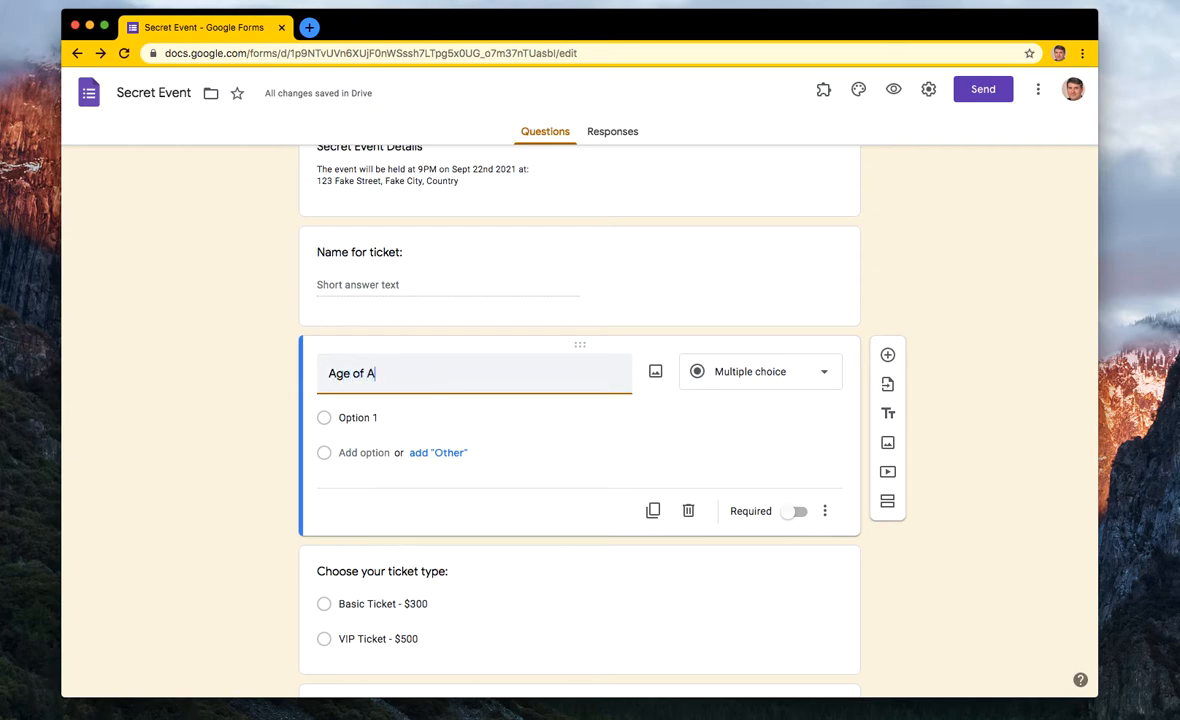
{"action": "left_click", "coordinate": [760, 370]}
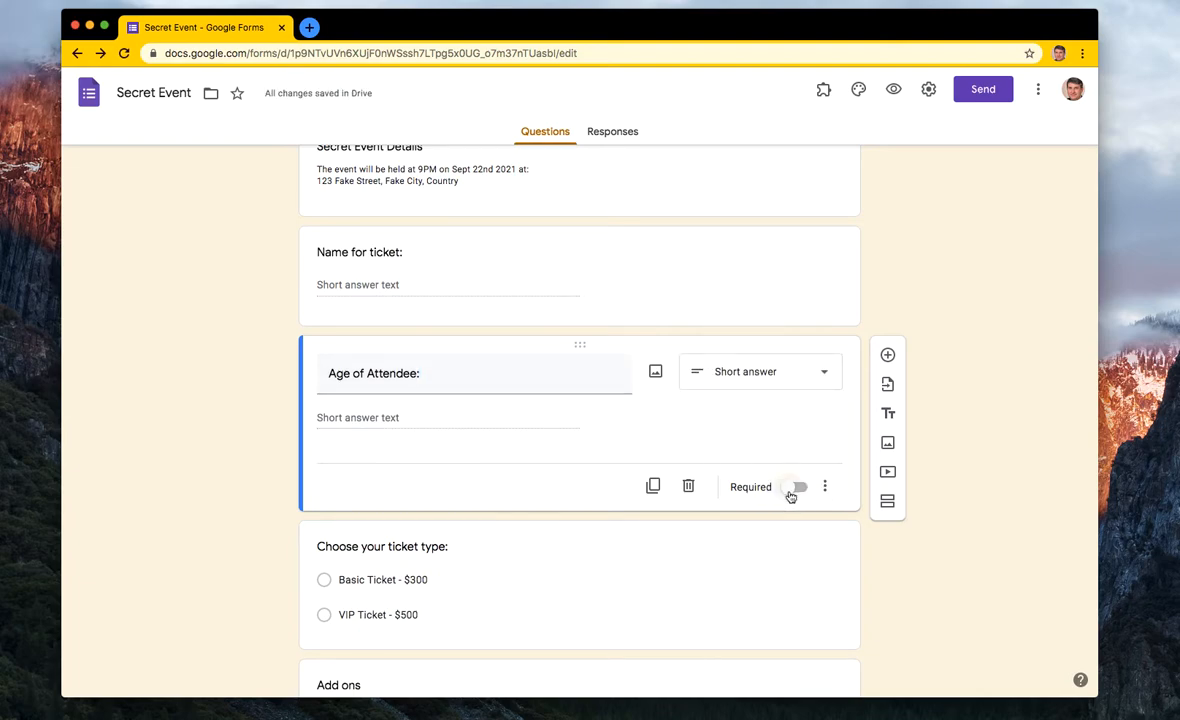
{"action": "left_click", "coordinate": [798, 488]}
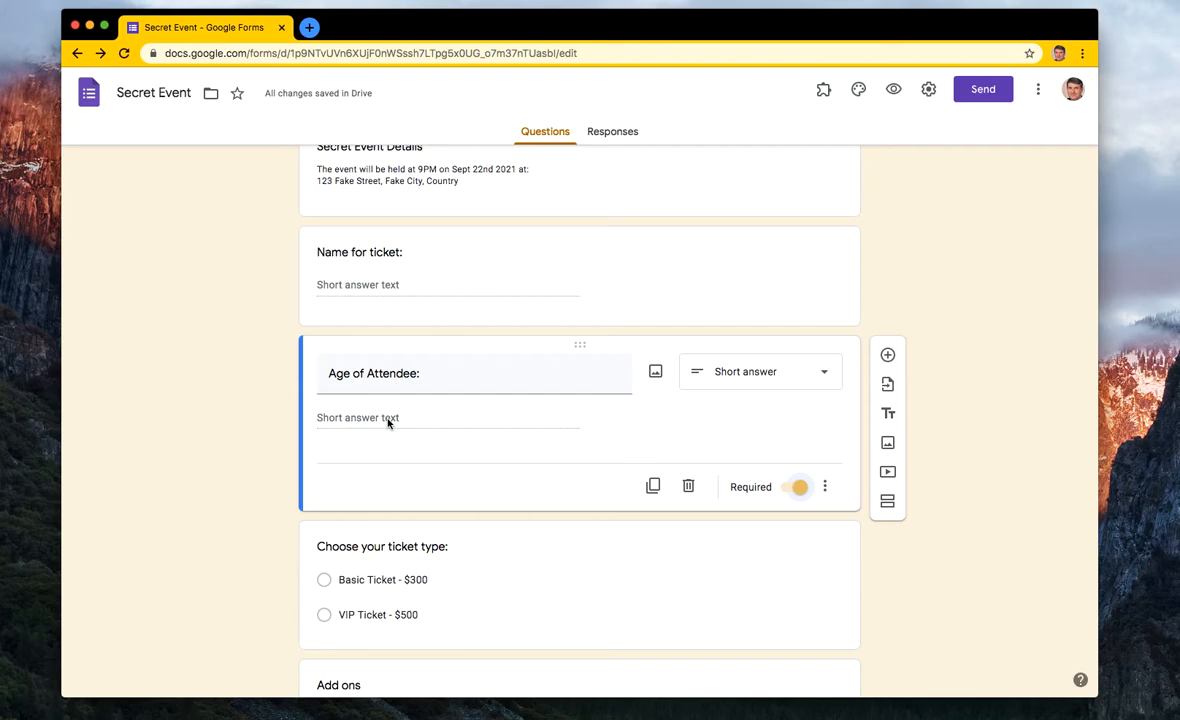
{"action": "mouse_move", "coordinate": [408, 404]}
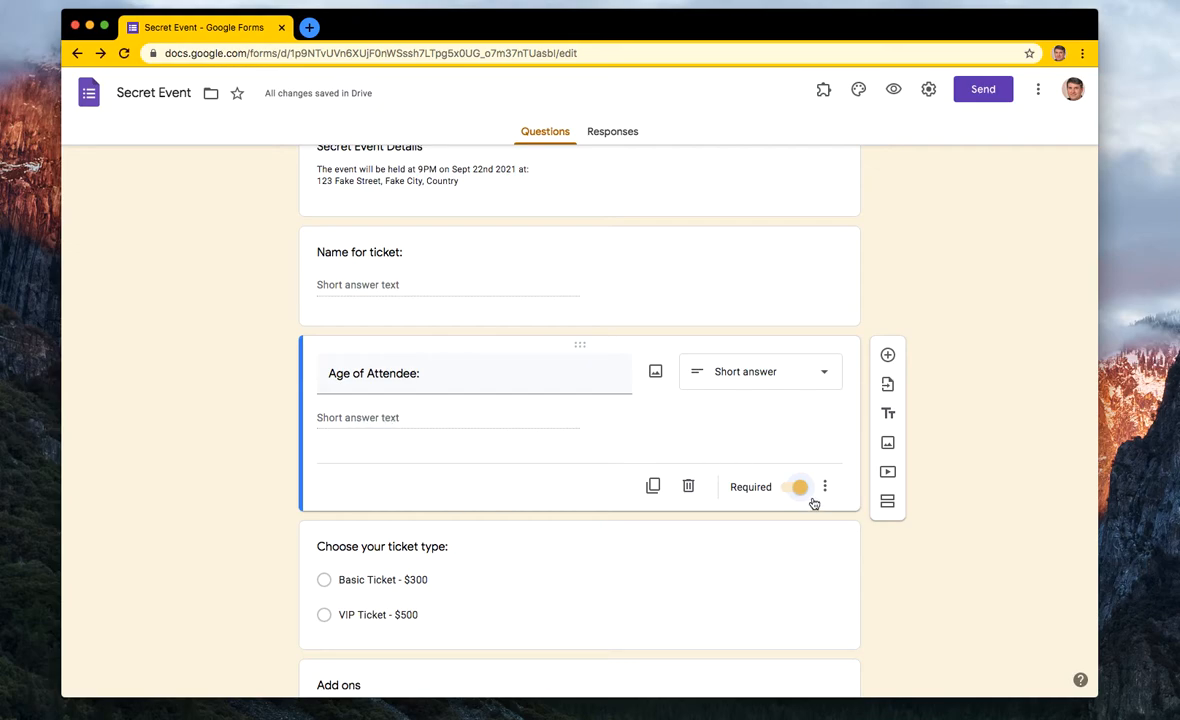
{"action": "mouse_move", "coordinate": [830, 494]}
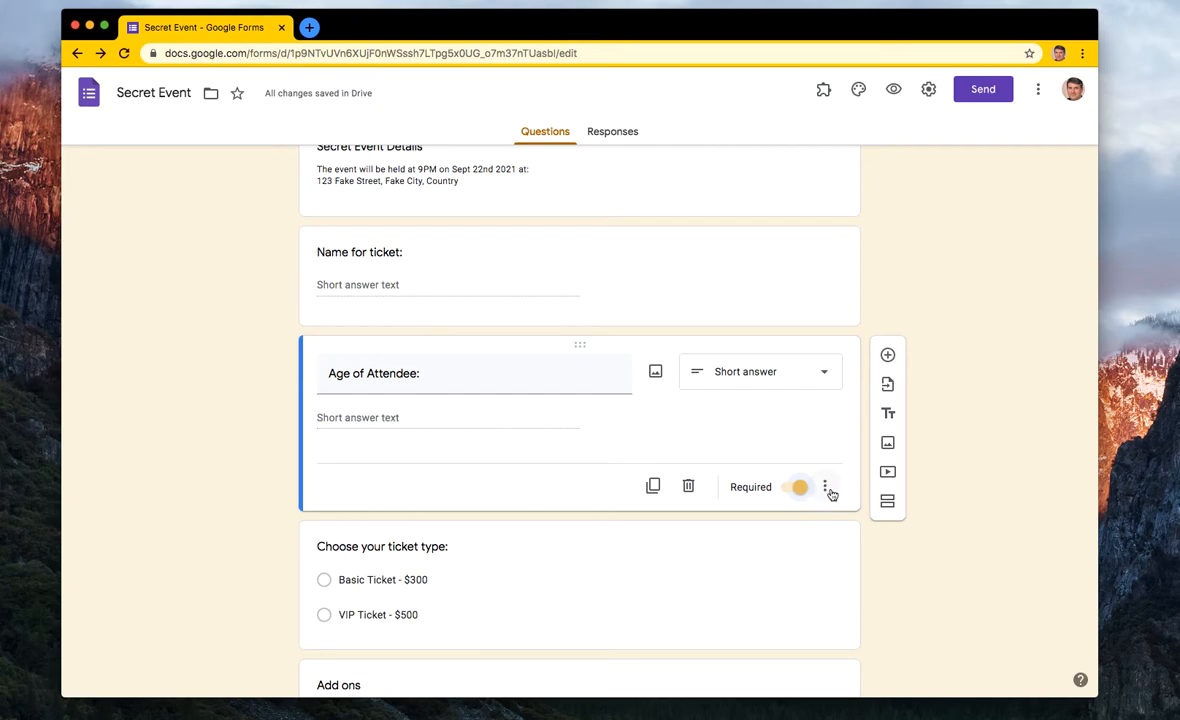
Validate Age of Attendee as a number greater than 20 with error "Attendees must be over 19 years old"
{"action": "left_click", "coordinate": [826, 488]}
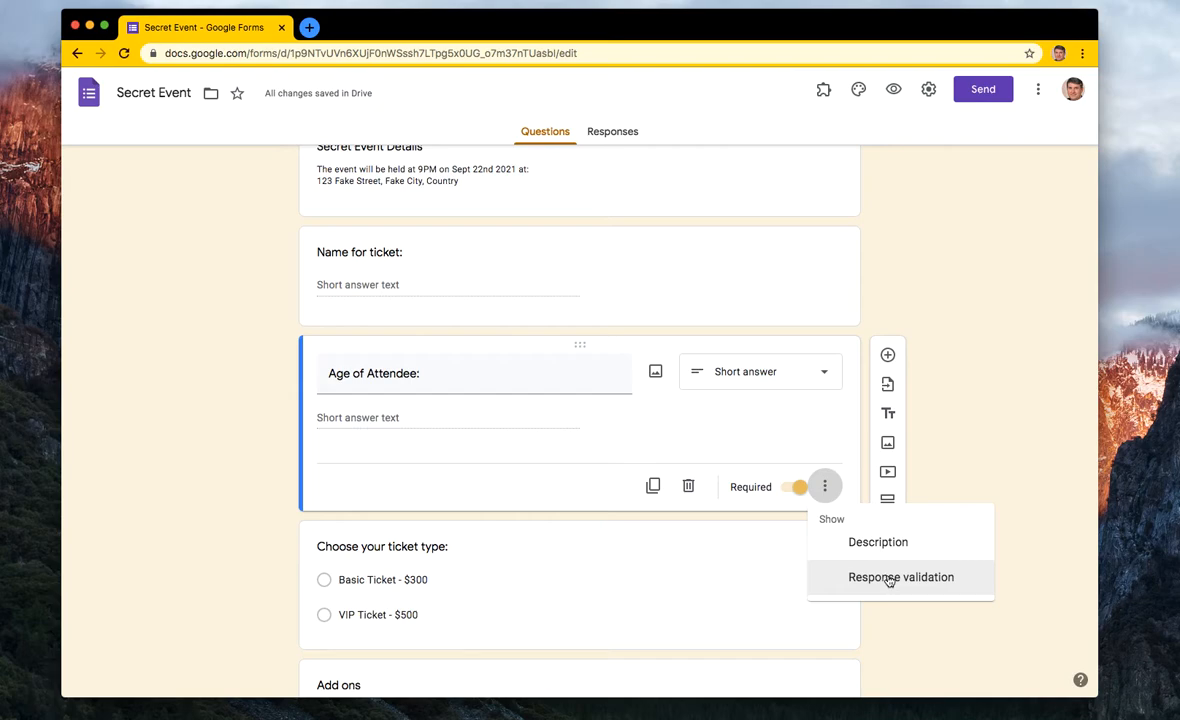
{"action": "left_click", "coordinate": [900, 576]}
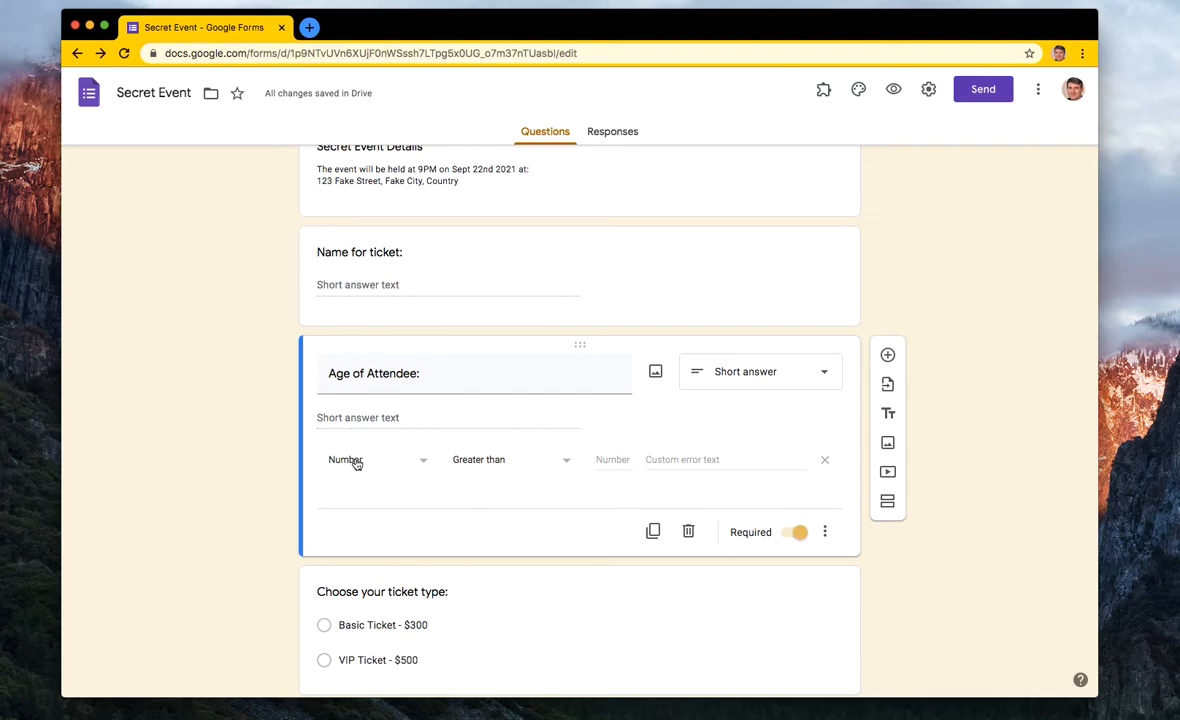
{"action": "mouse_move", "coordinate": [506, 468]}
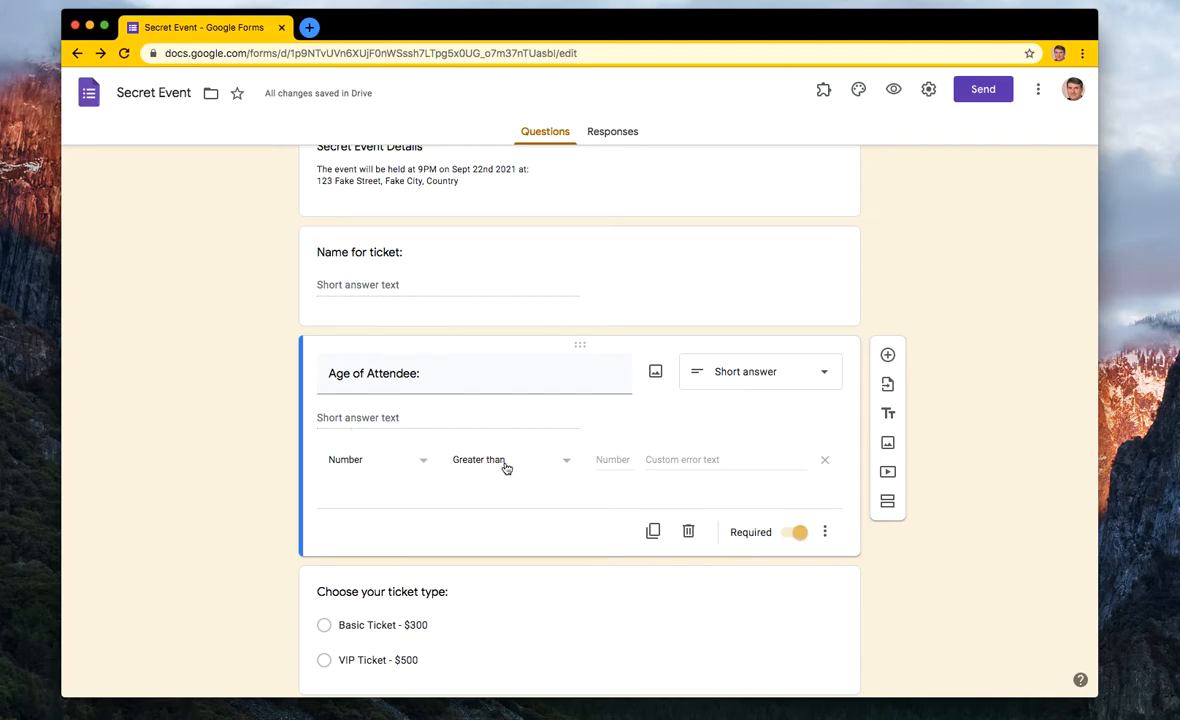
{"action": "left_click", "coordinate": [612, 458]}
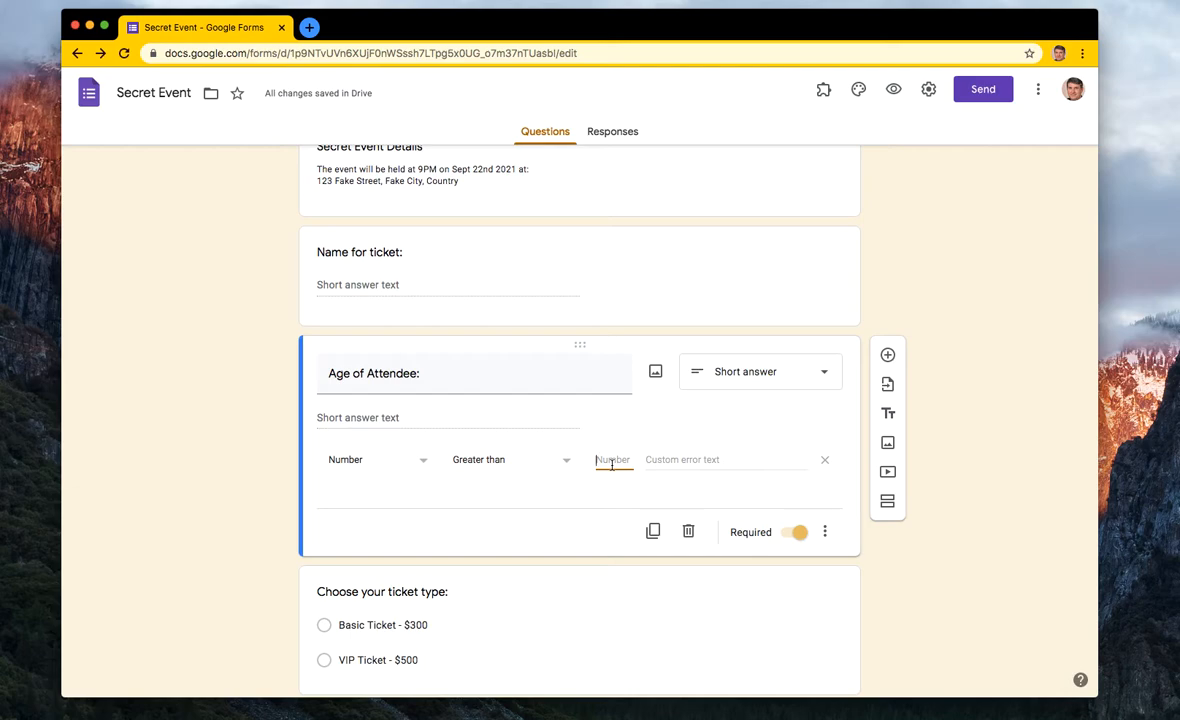
{"action": "type", "text": "19"}
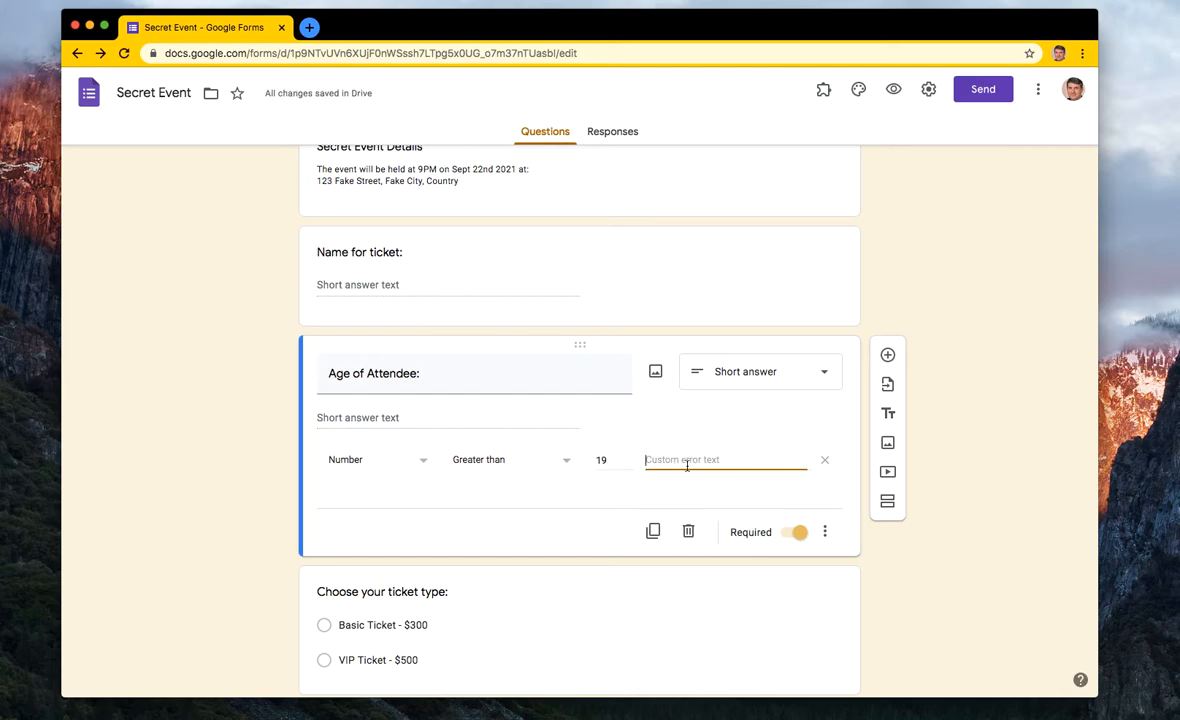
{"action": "type", "text": "En"}
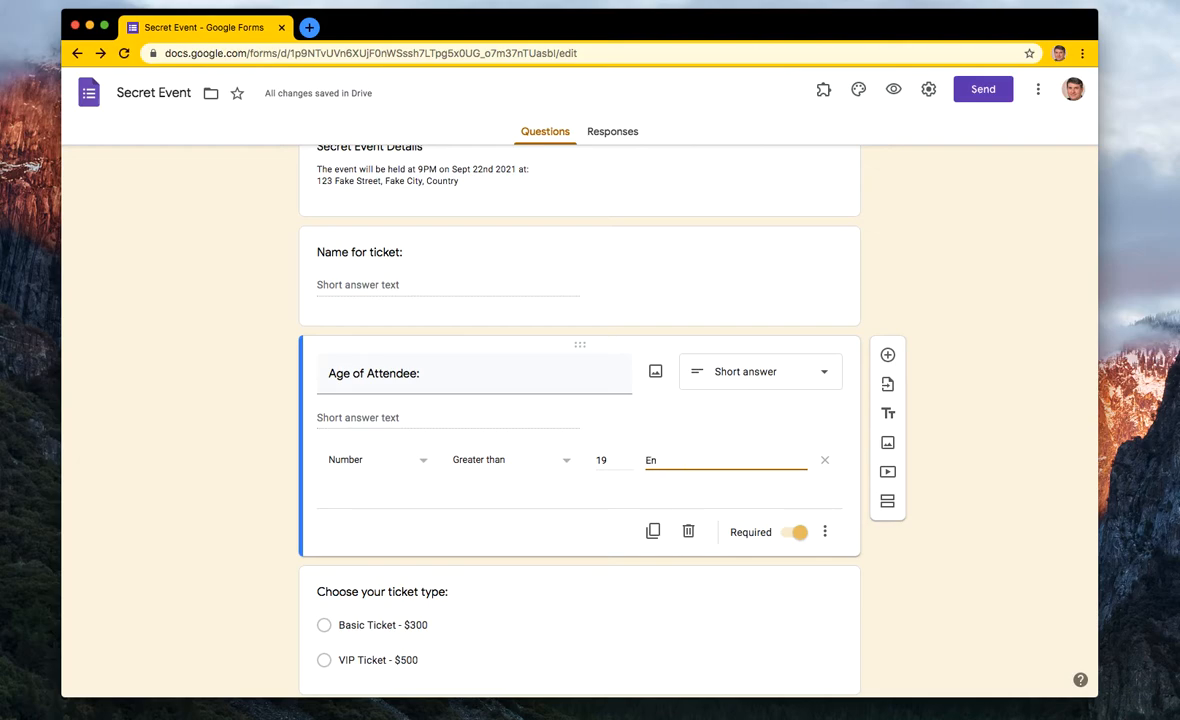
{"action": "type", "text": "Attendee"}
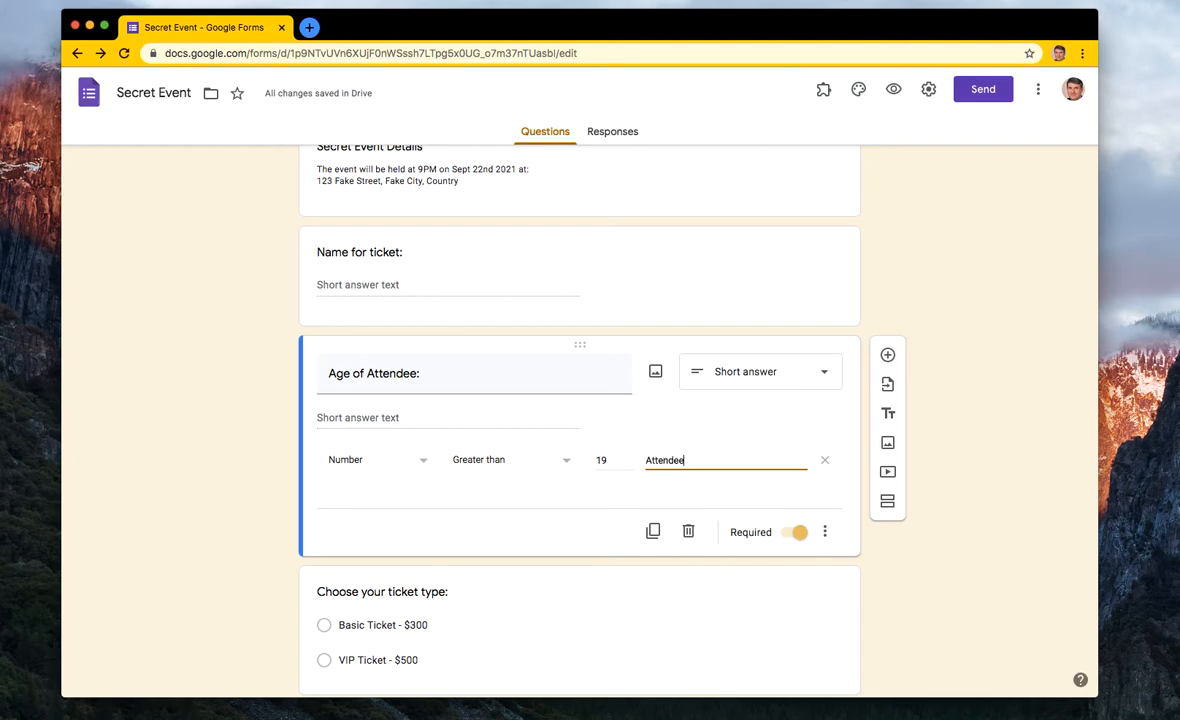
{"action": "type", "text": "Attendees must be over 19 years"}
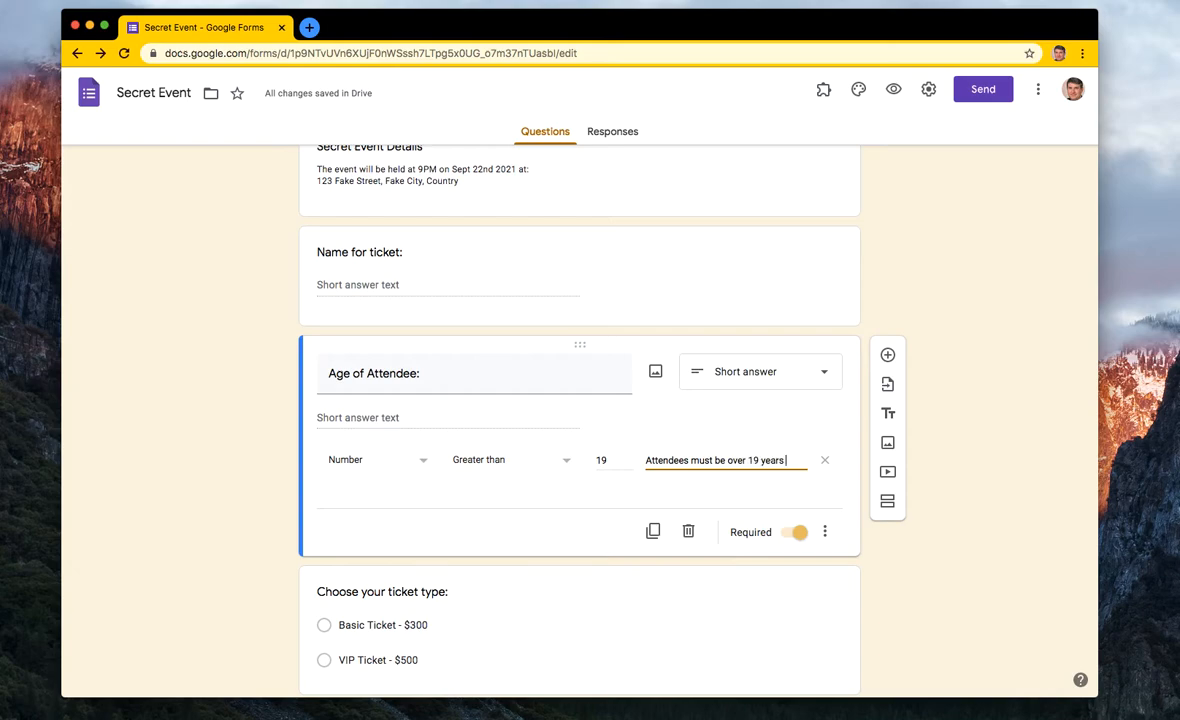
{"action": "type", "text": "o"}
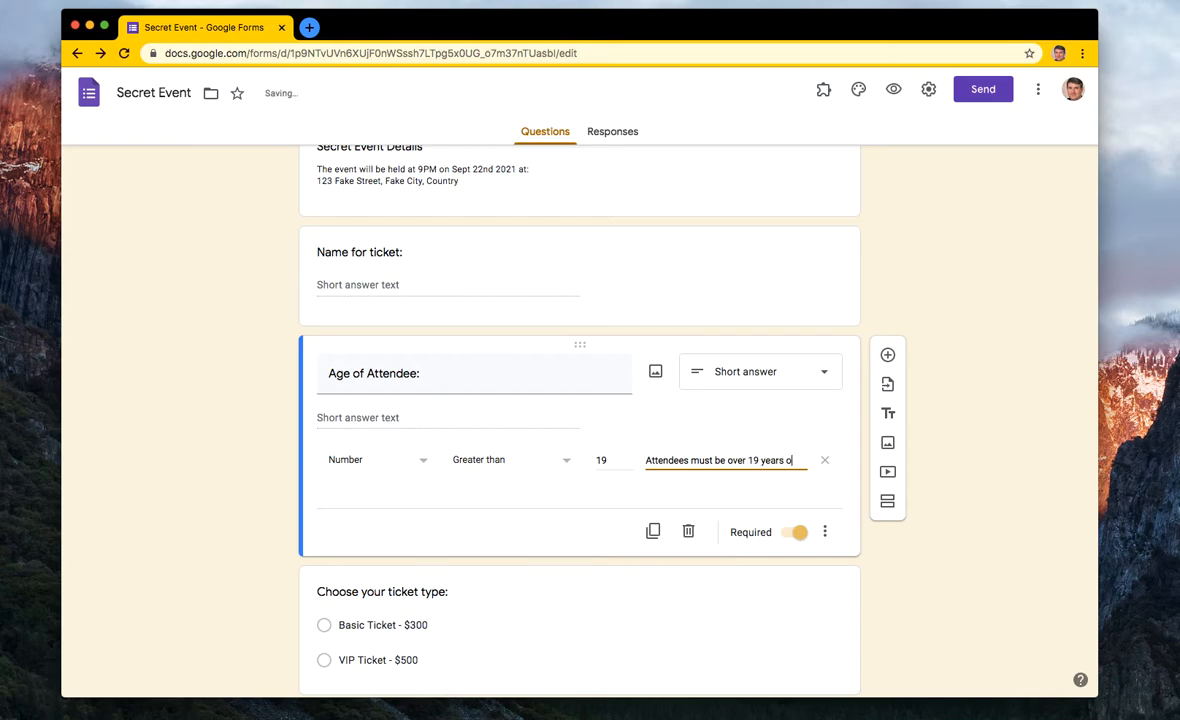
{"action": "type", "text": "ld"}
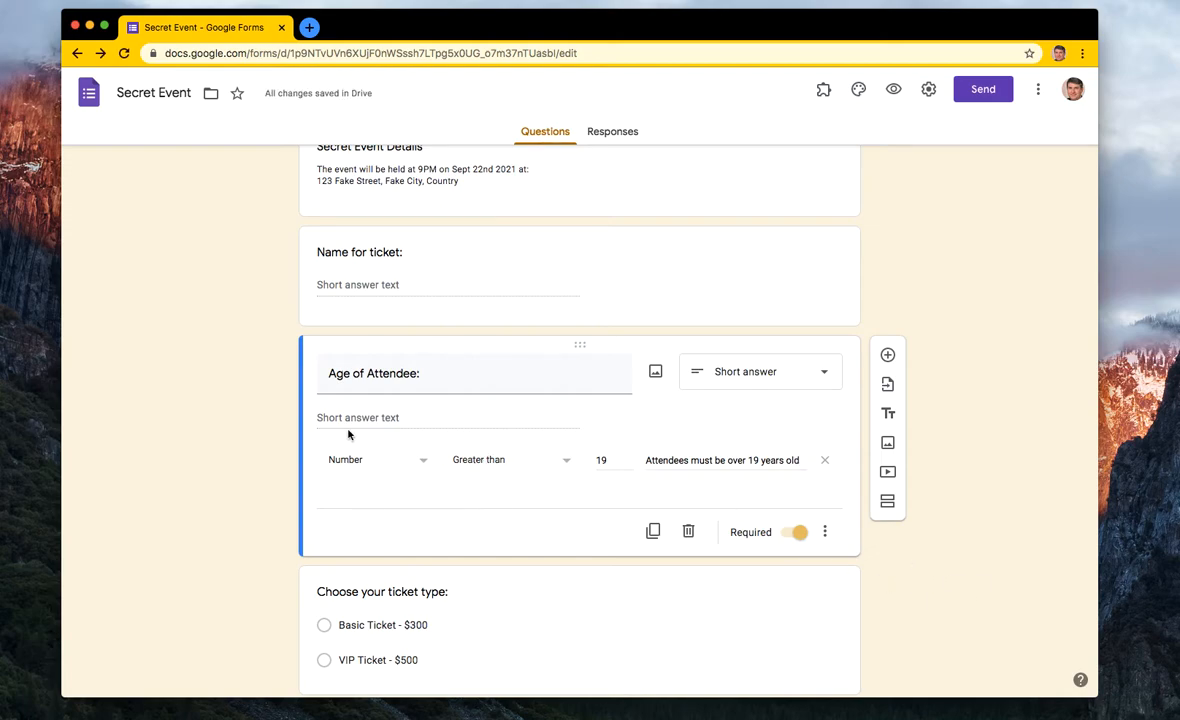
{"action": "mouse_move", "coordinate": [490, 464]}
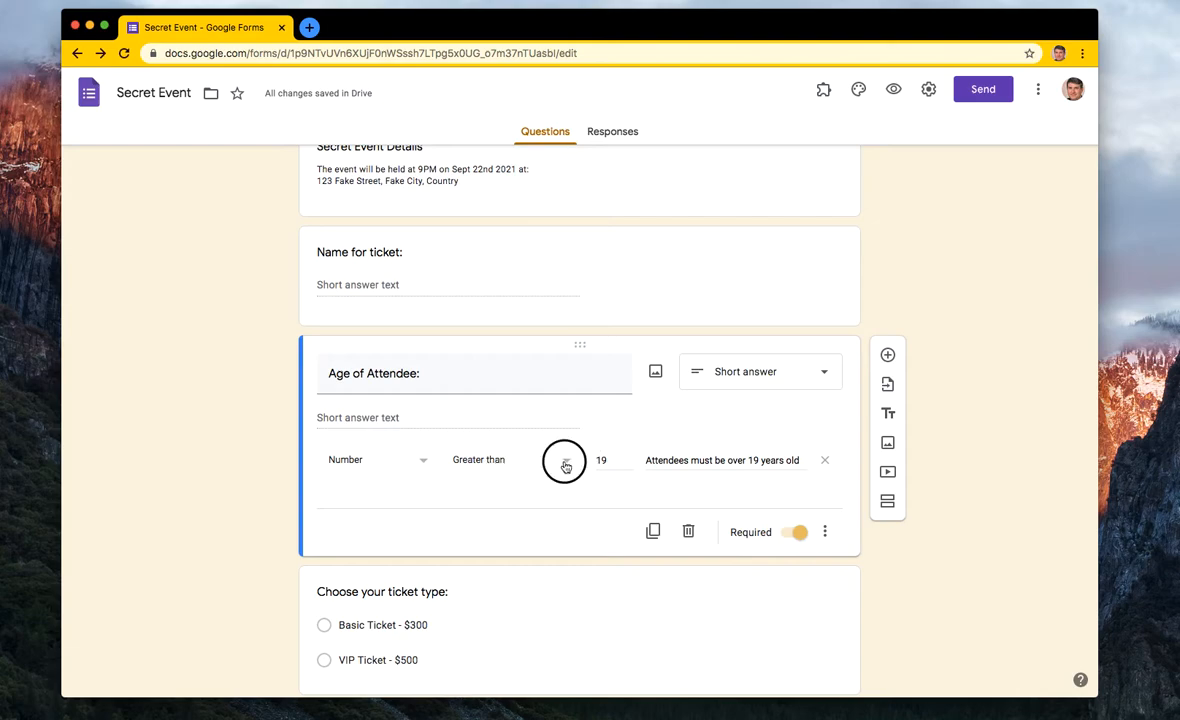
{"action": "left_click", "coordinate": [610, 460]}
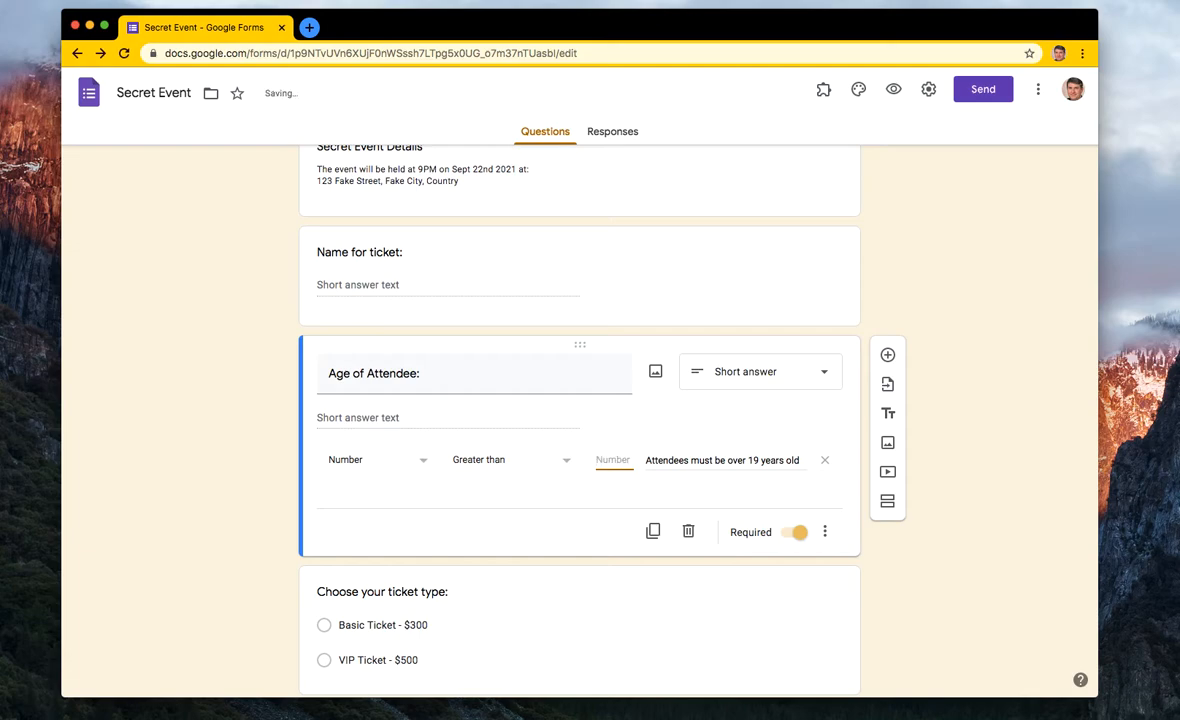
{"action": "type", "text": "20"}
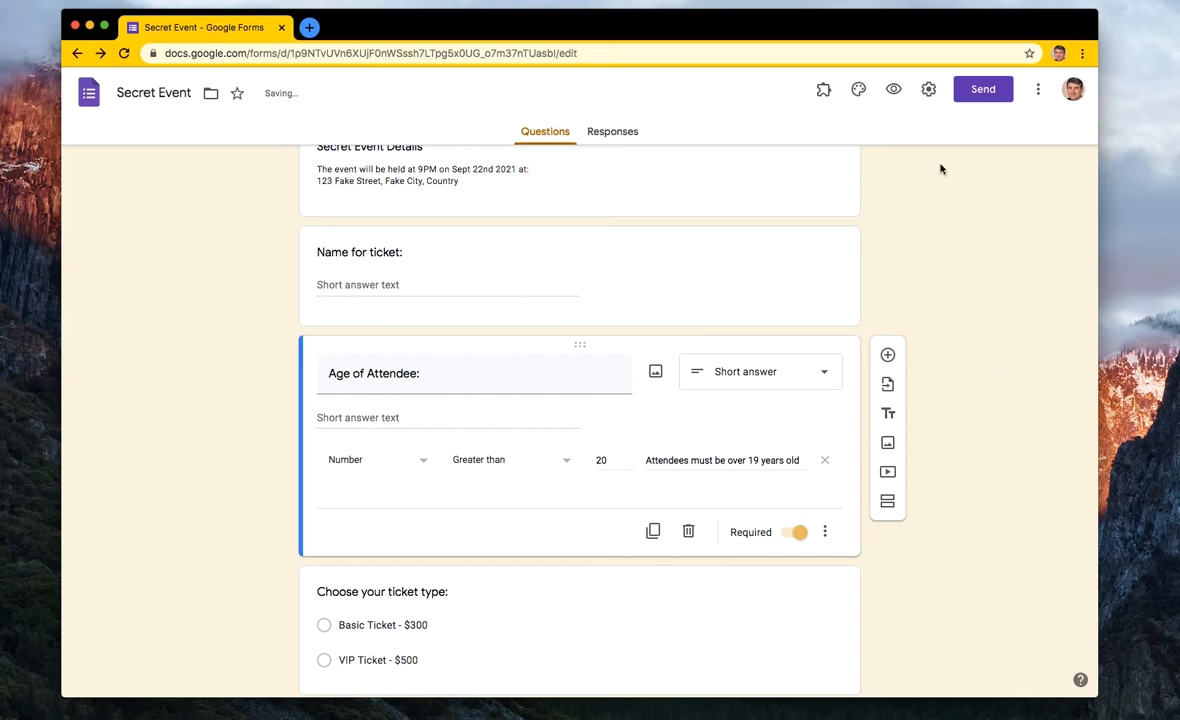
Preview the form and test the age field with gibberish, 19 and 21, then close the preview
{"action": "left_click", "coordinate": [892, 88]}
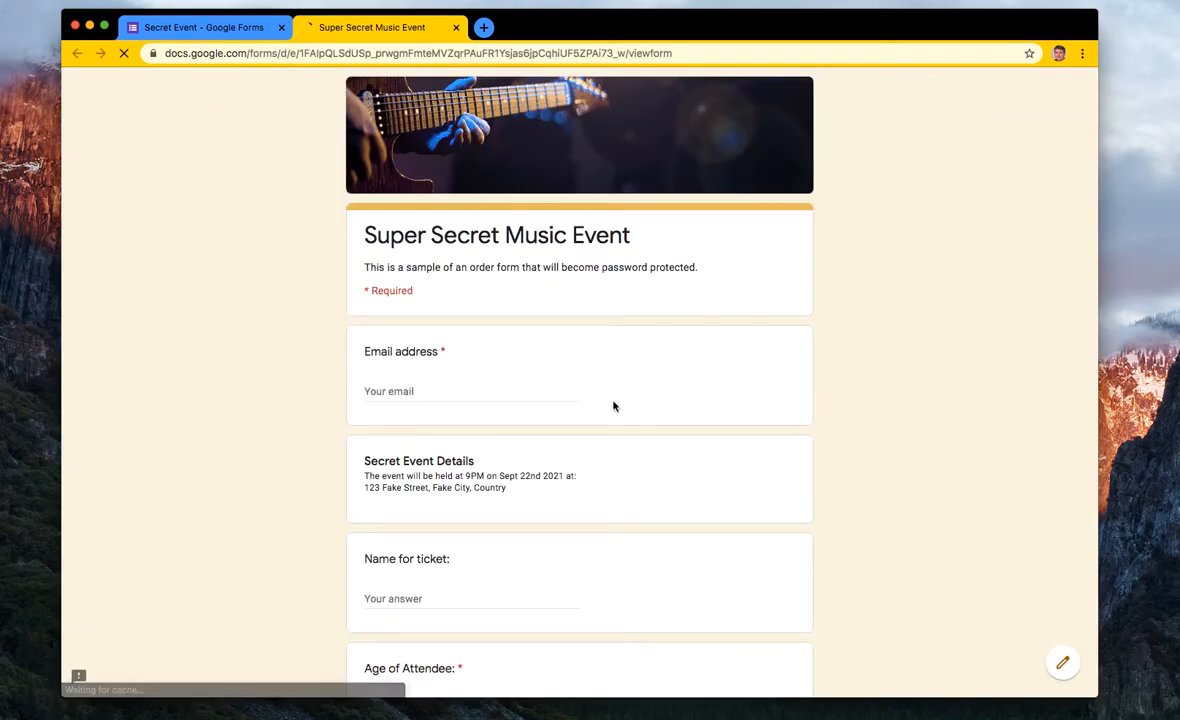
{"action": "scroll", "scroll_direction": "down", "scroll_amount": 3}
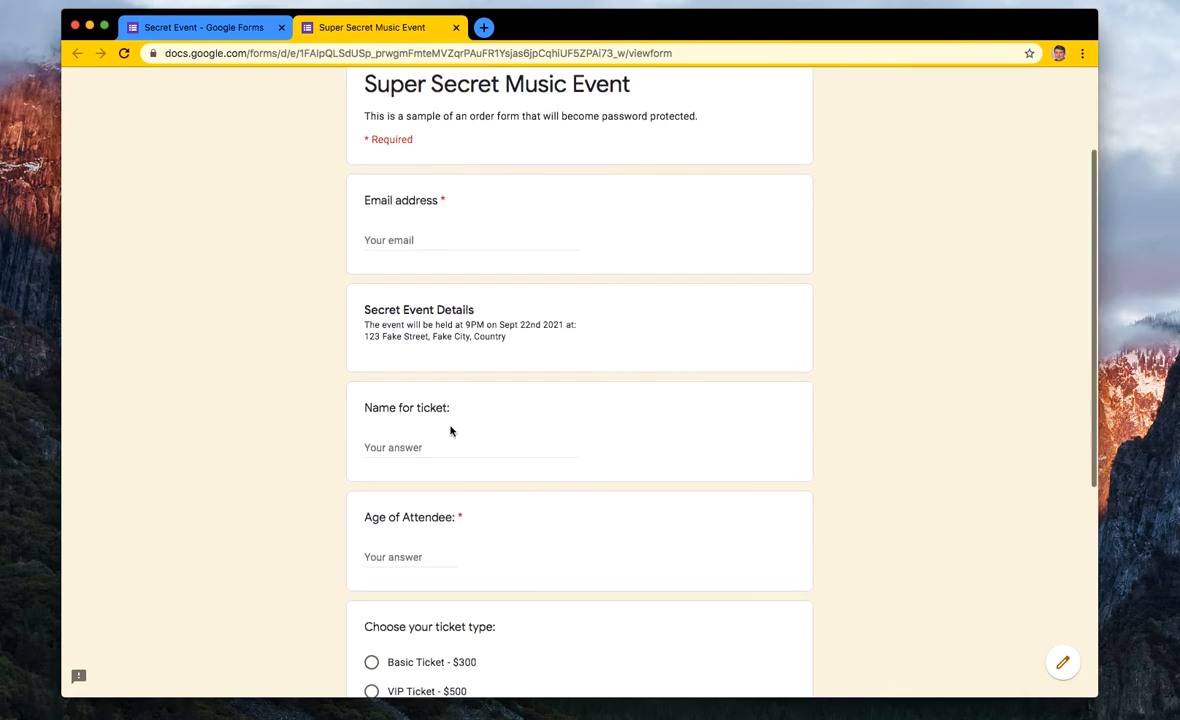
{"action": "scroll", "scroll_direction": "down", "scroll_amount": 3}
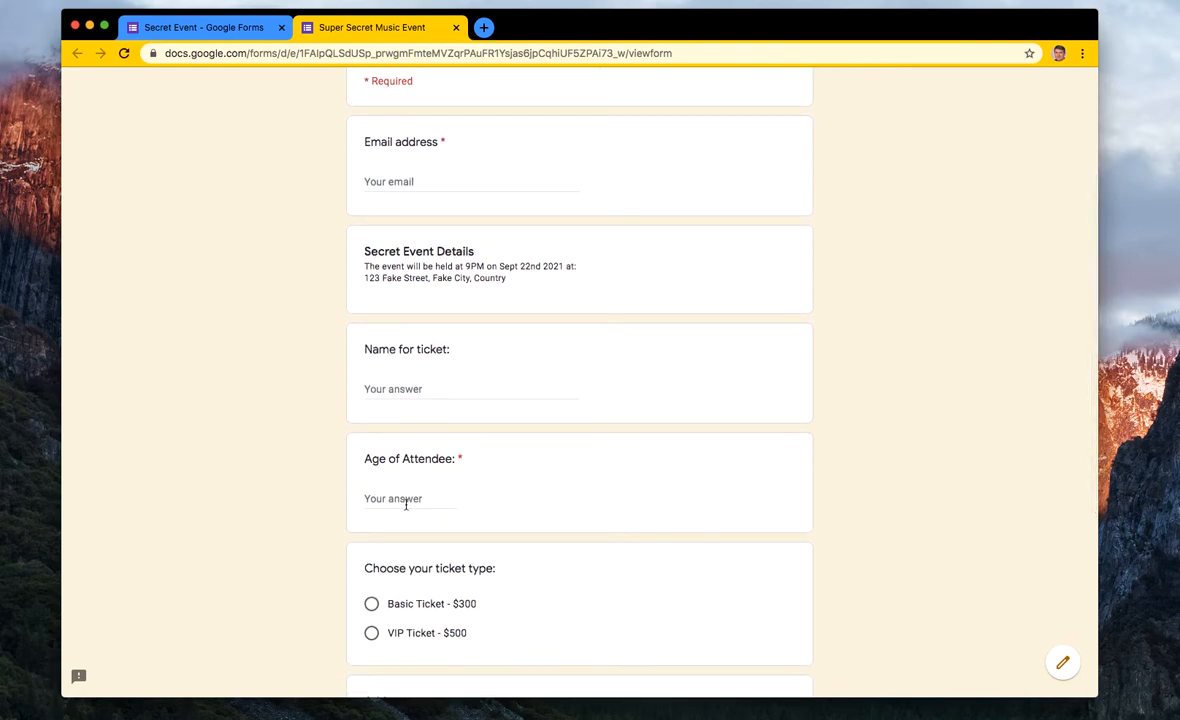
{"action": "type", "text": "kjdsfkljsdflkjsdf"}
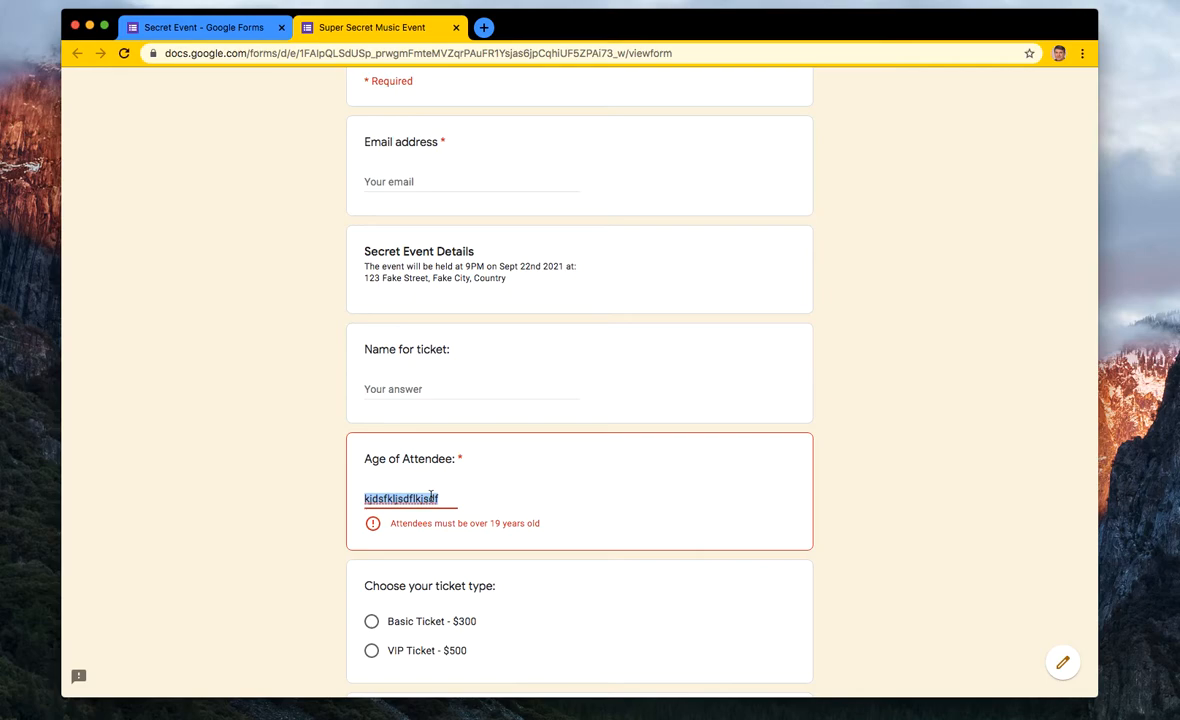
{"action": "type", "text": "19"}
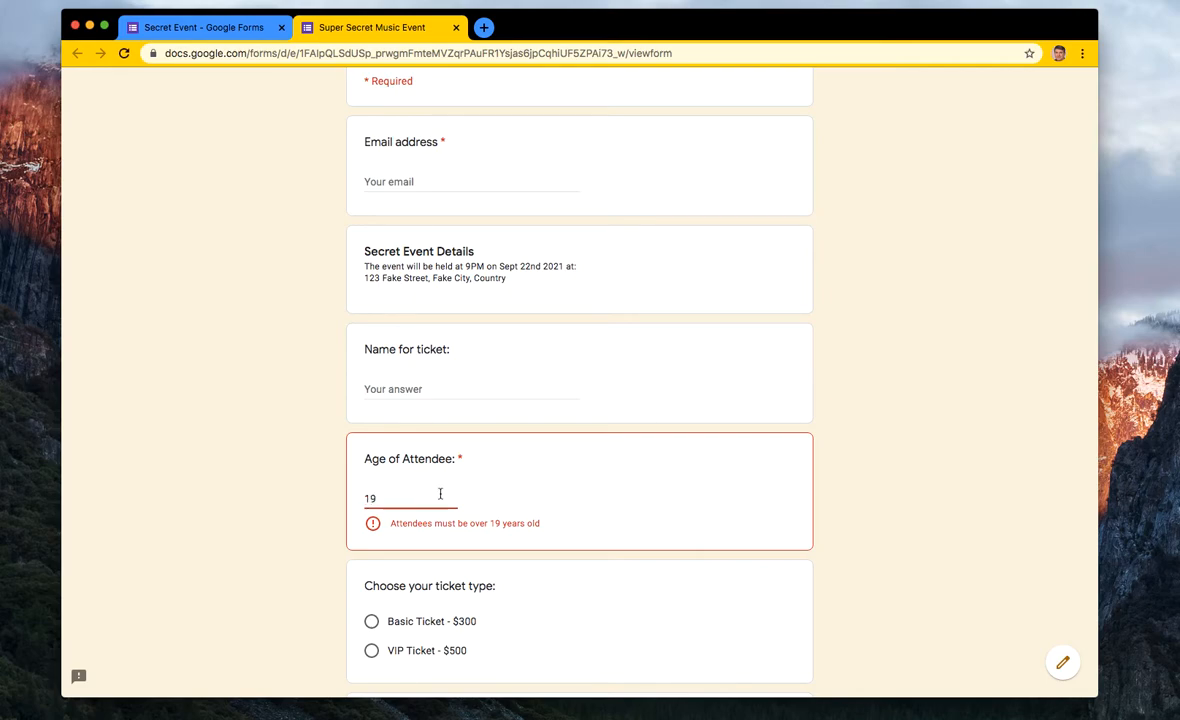
{"action": "mouse_move", "coordinate": [672, 532]}
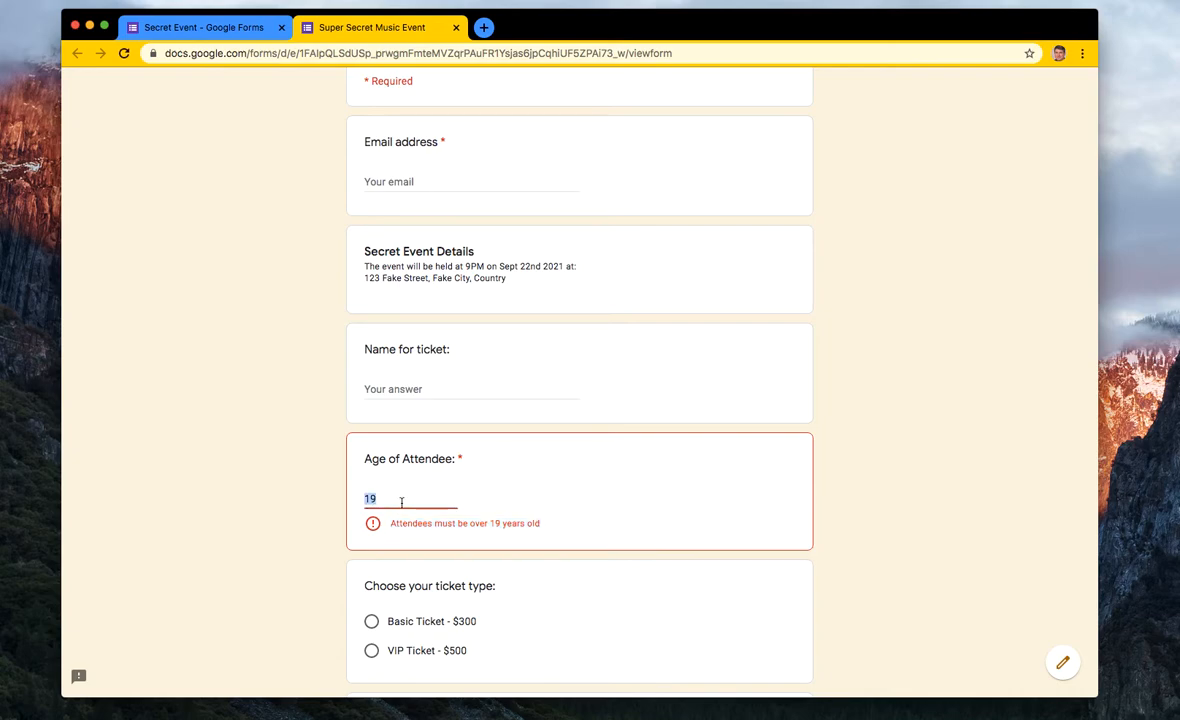
{"action": "type", "text": "2"}
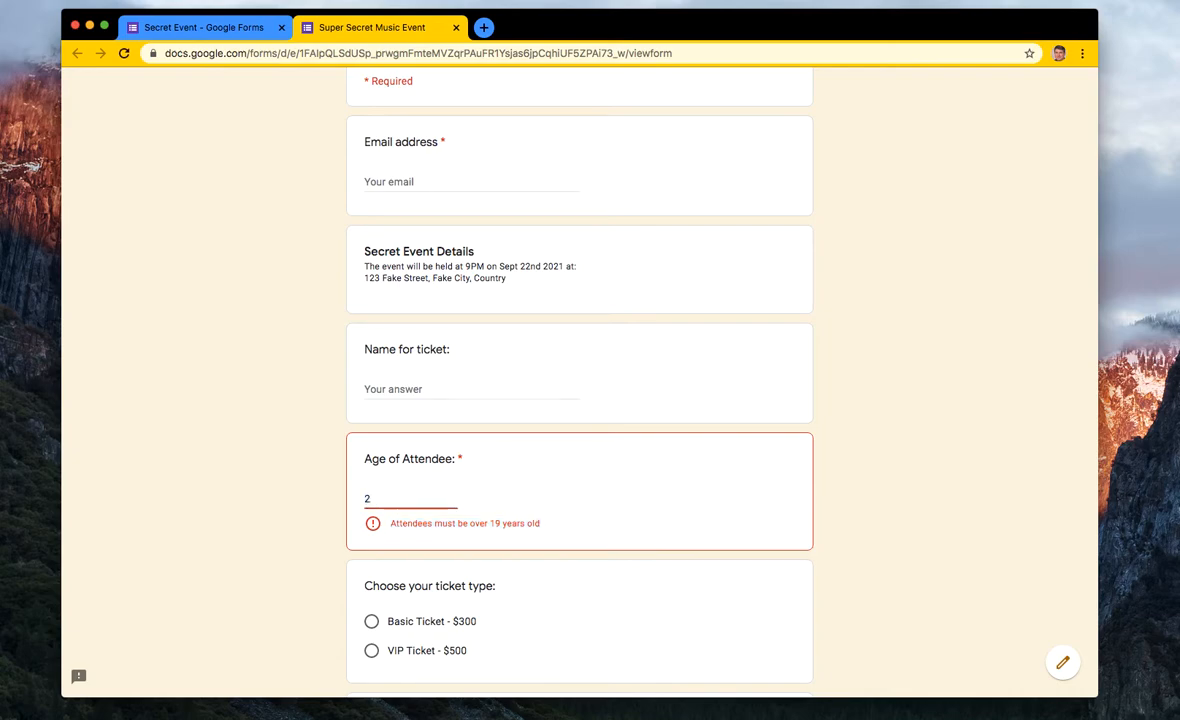
{"action": "type", "text": "1"}
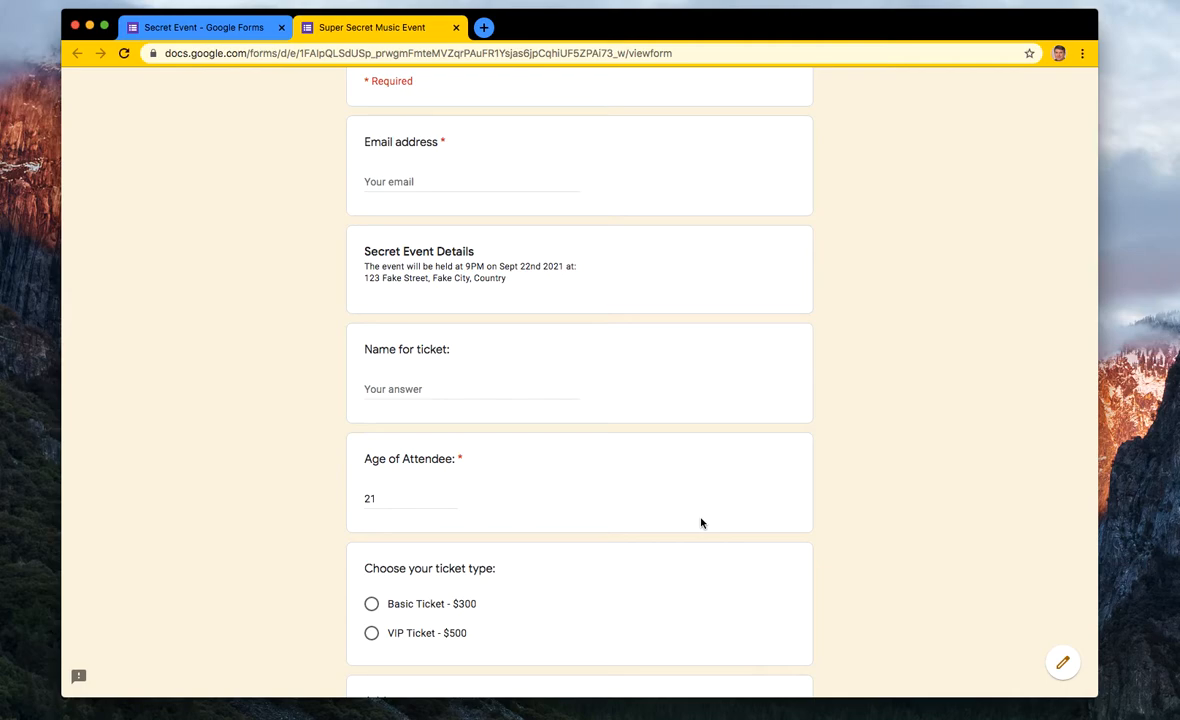
{"action": "mouse_move", "coordinate": [428, 486]}
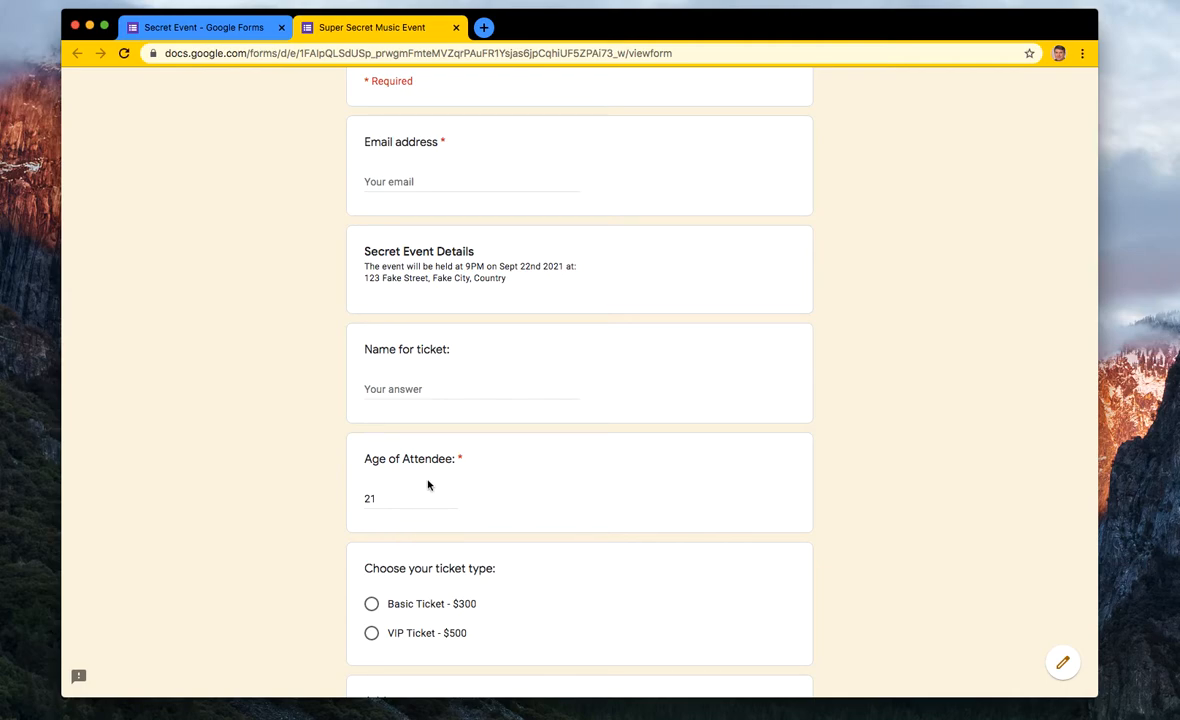
{"action": "scroll", "scroll_direction": "up", "scroll_amount": 3}
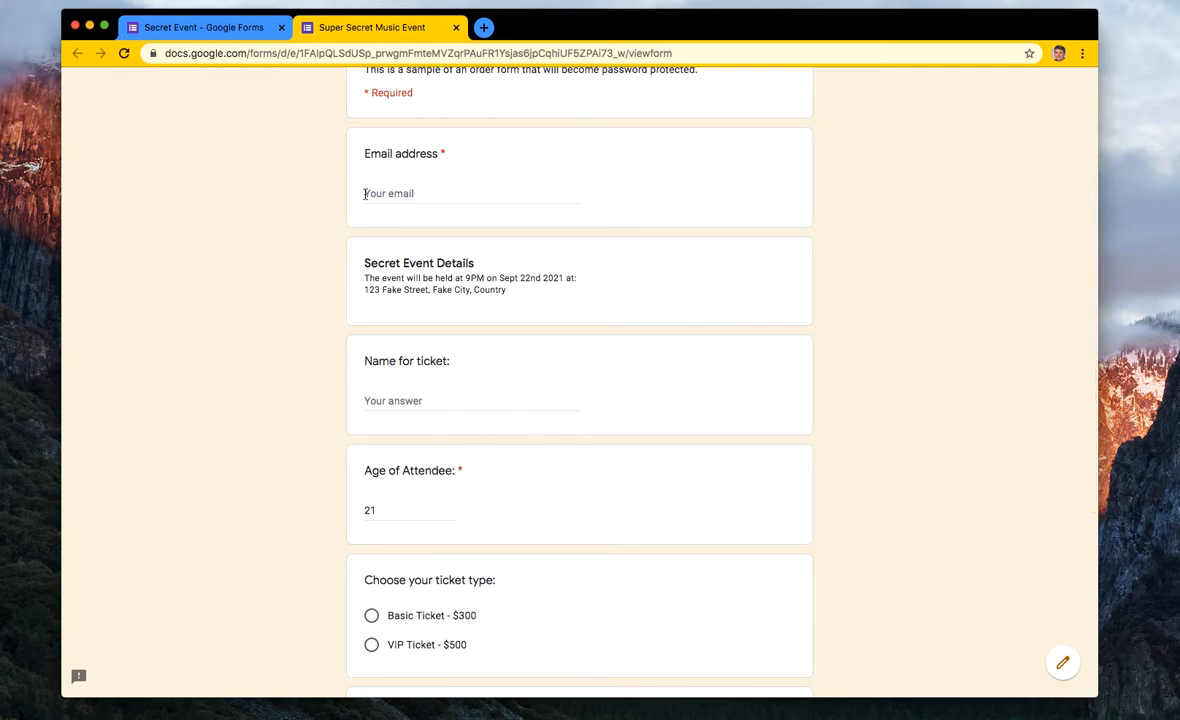
{"action": "left_click", "coordinate": [456, 28]}
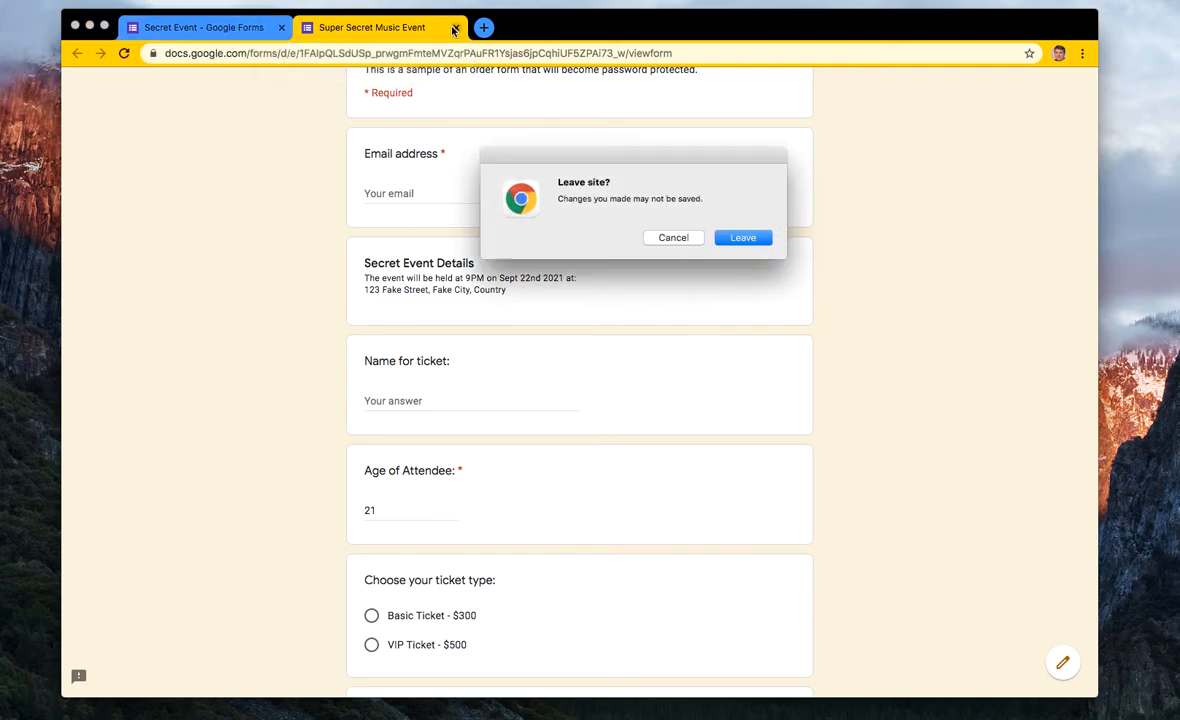
Leave the preview and change the age error message to read 21 years old
{"action": "left_click", "coordinate": [744, 236]}
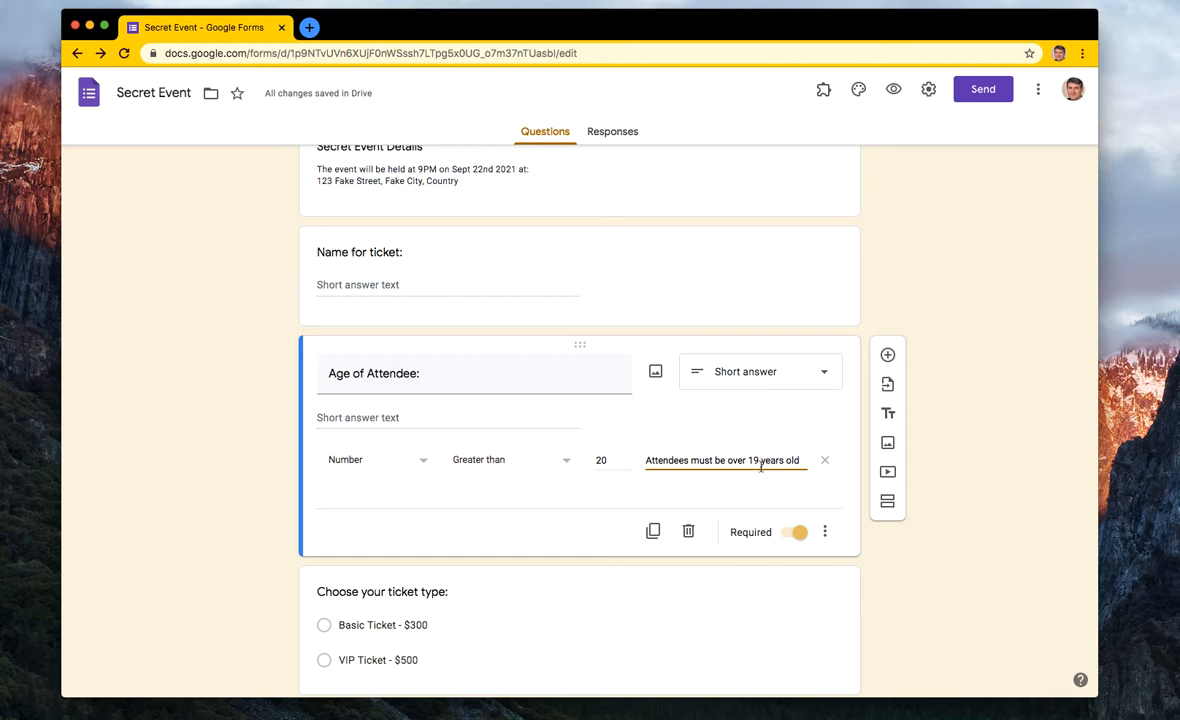
{"action": "type", "text": "21"}
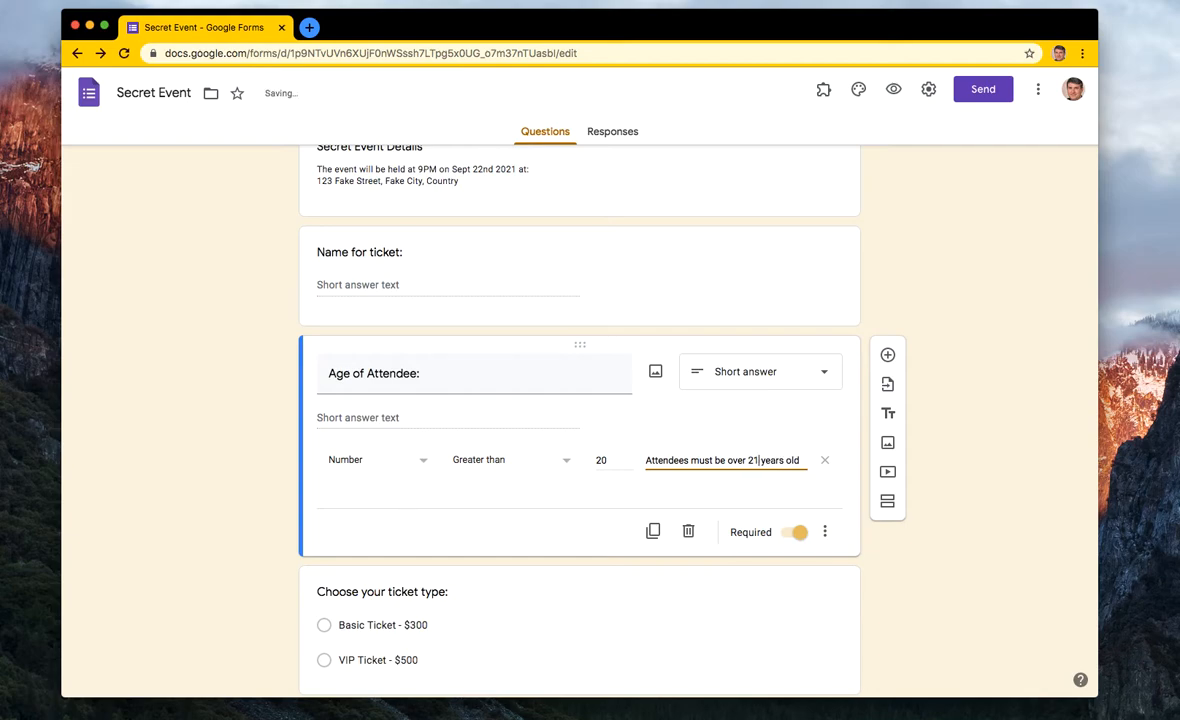
{"action": "mouse_move", "coordinate": [900, 544]}
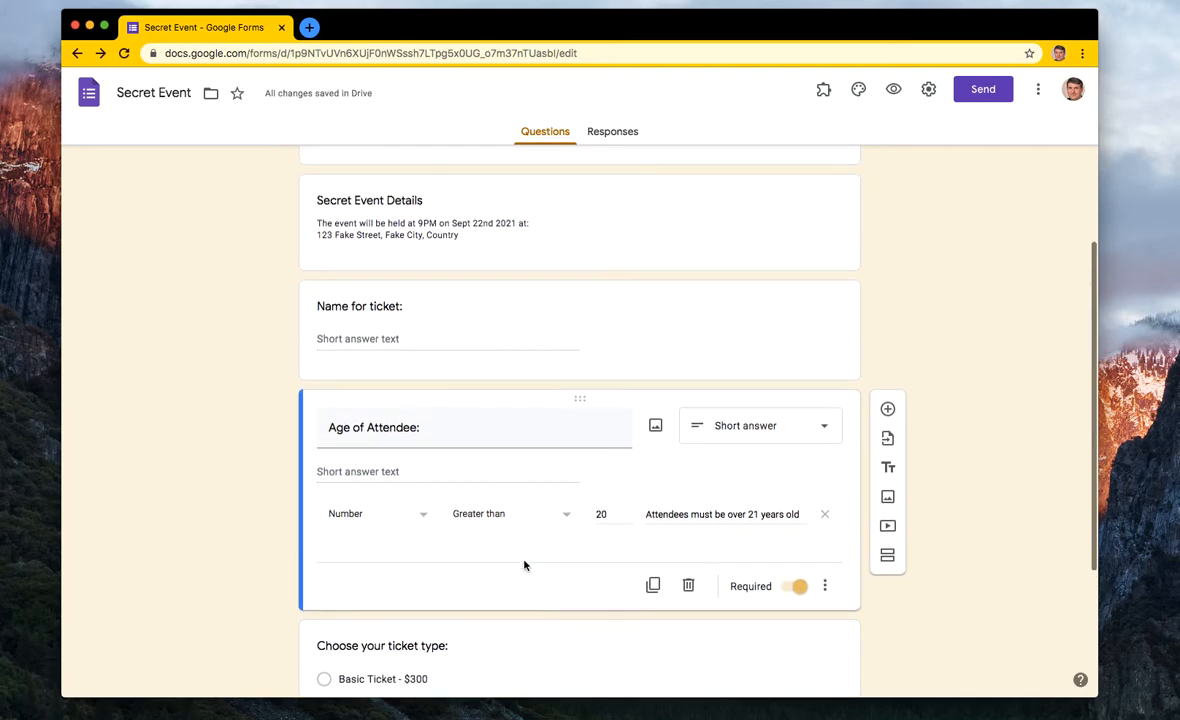
Scroll back up to the form's title section, leaving the age question finished
{"action": "scroll", "scroll_direction": "up", "scroll_amount": 3}
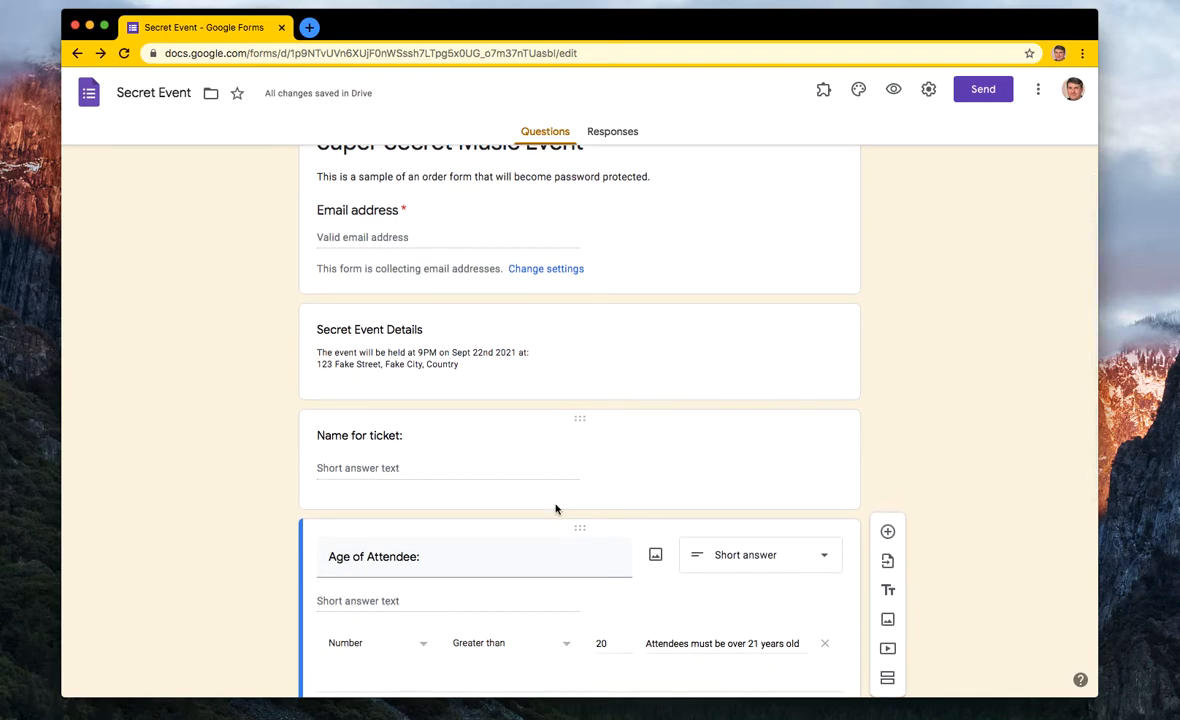
{"action": "mouse_move", "coordinate": [532, 638]}
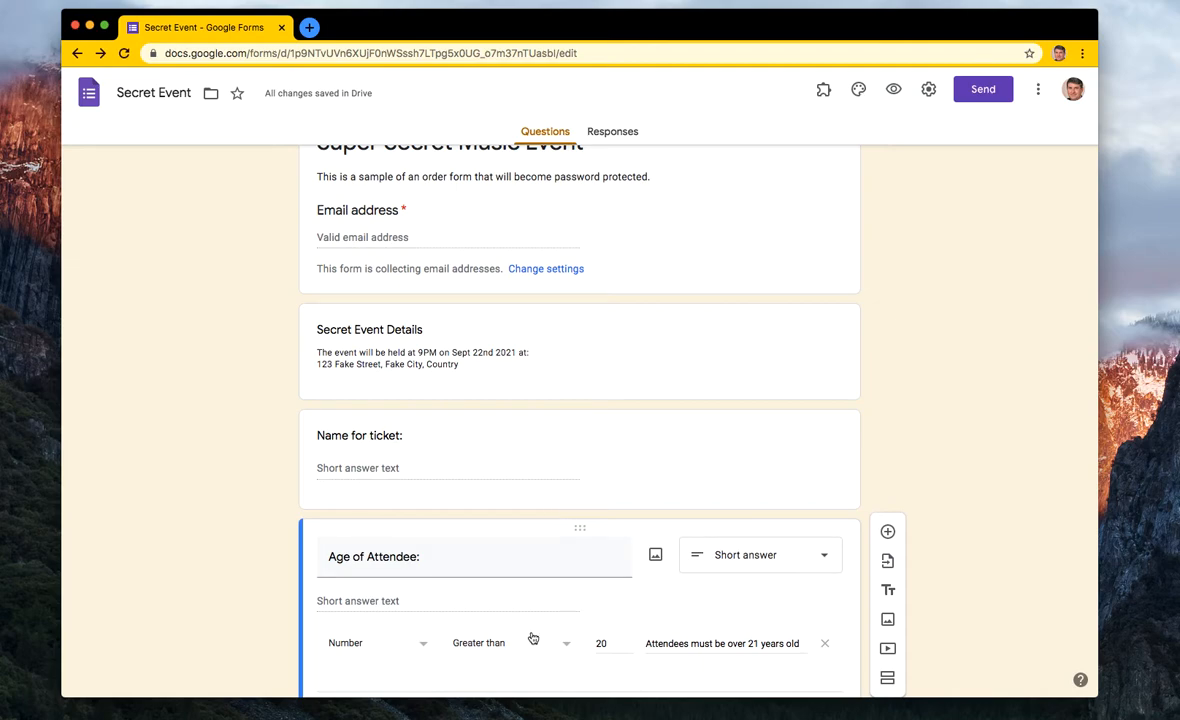
{"action": "mouse_move", "coordinate": [510, 248]}
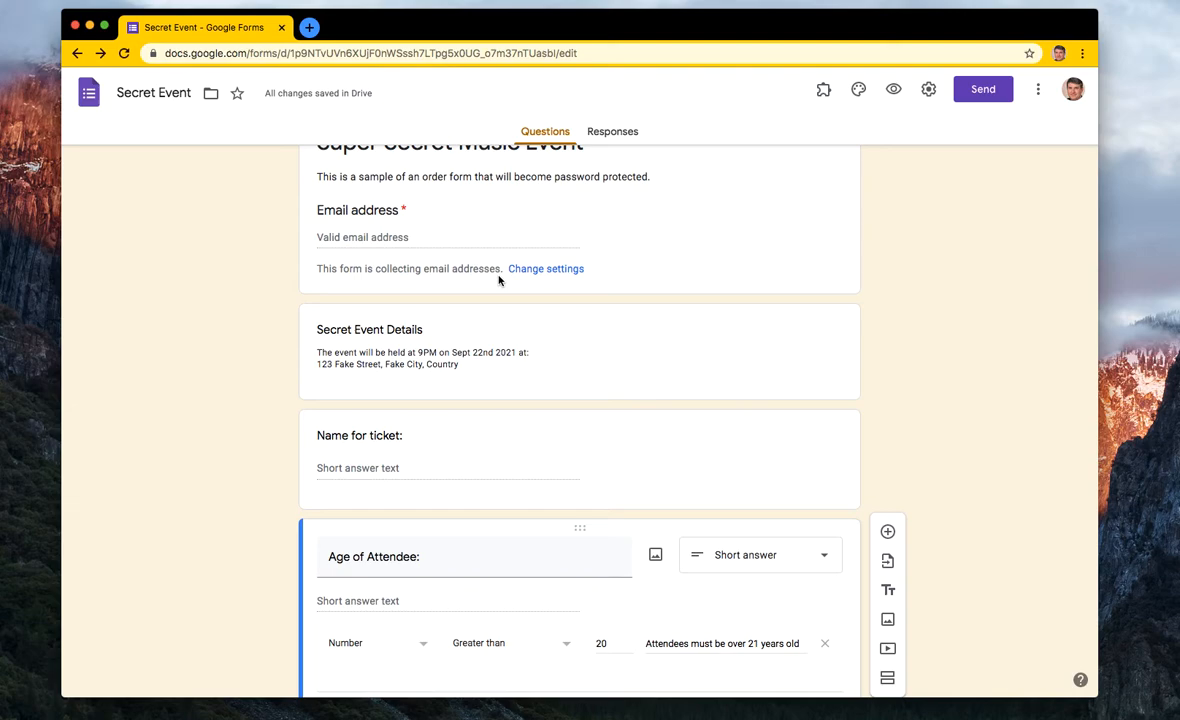
{"action": "mouse_move", "coordinate": [738, 296]}
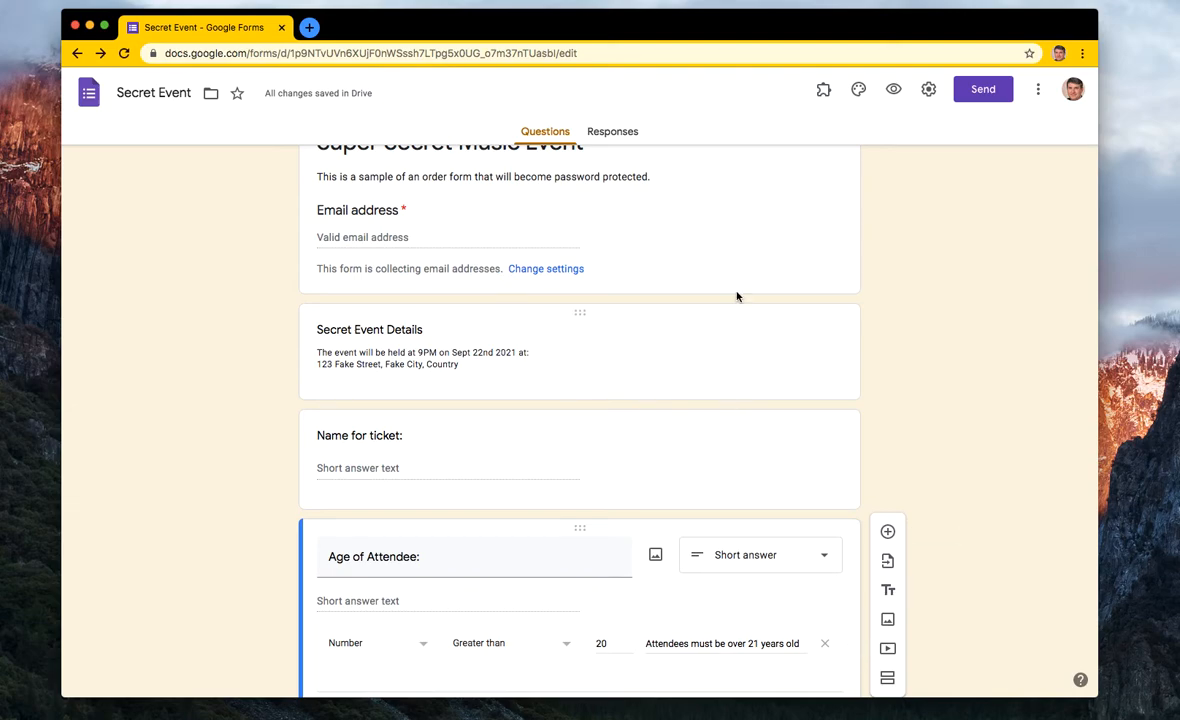
{"action": "scroll", "scroll_direction": "up", "scroll_amount": 3}
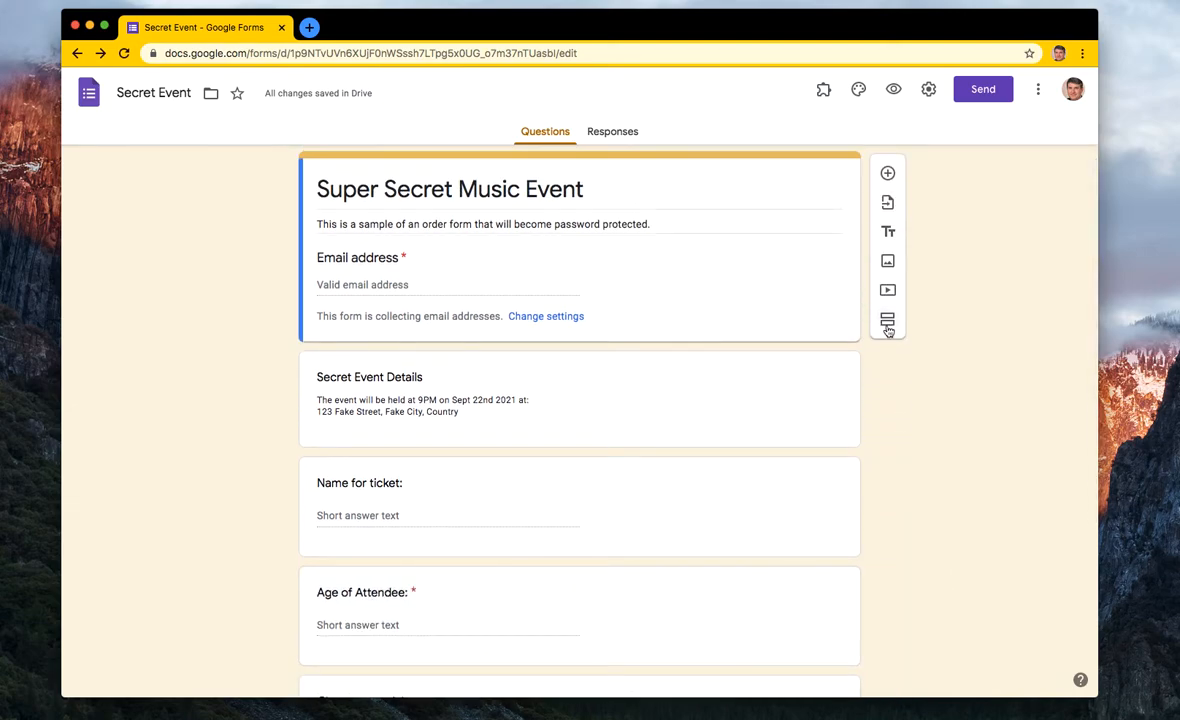
{"action": "mouse_move", "coordinate": [888, 232]}
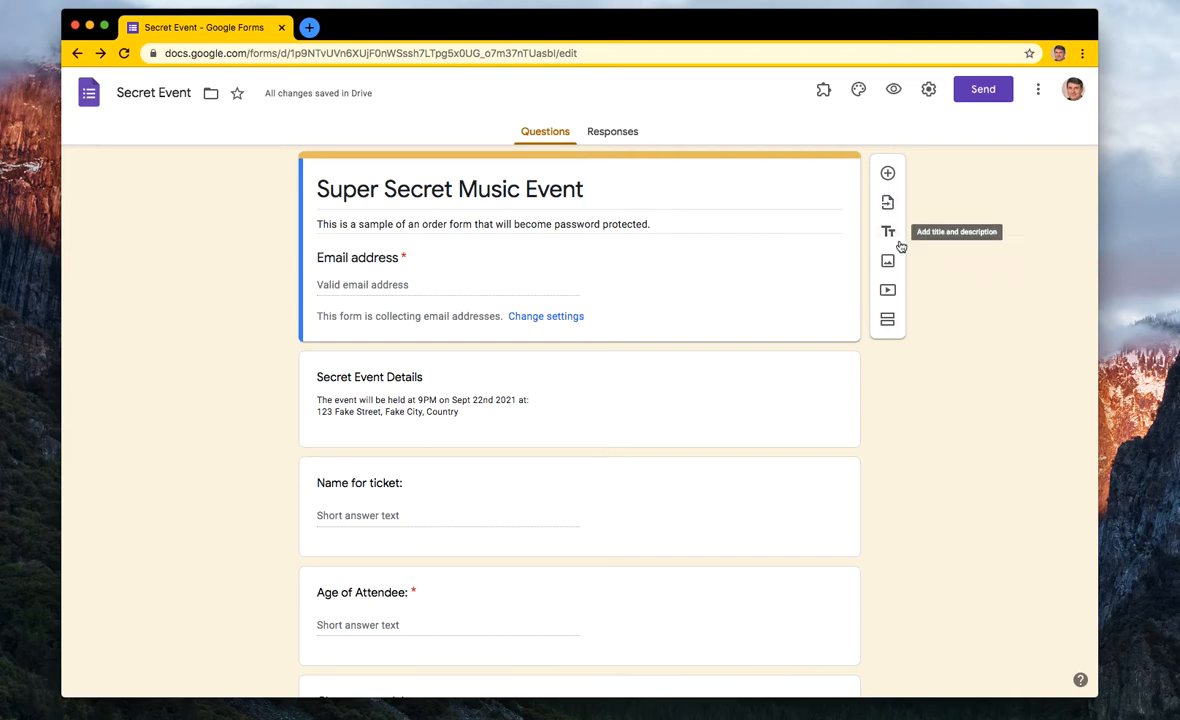
{"action": "mouse_move", "coordinate": [888, 172]}
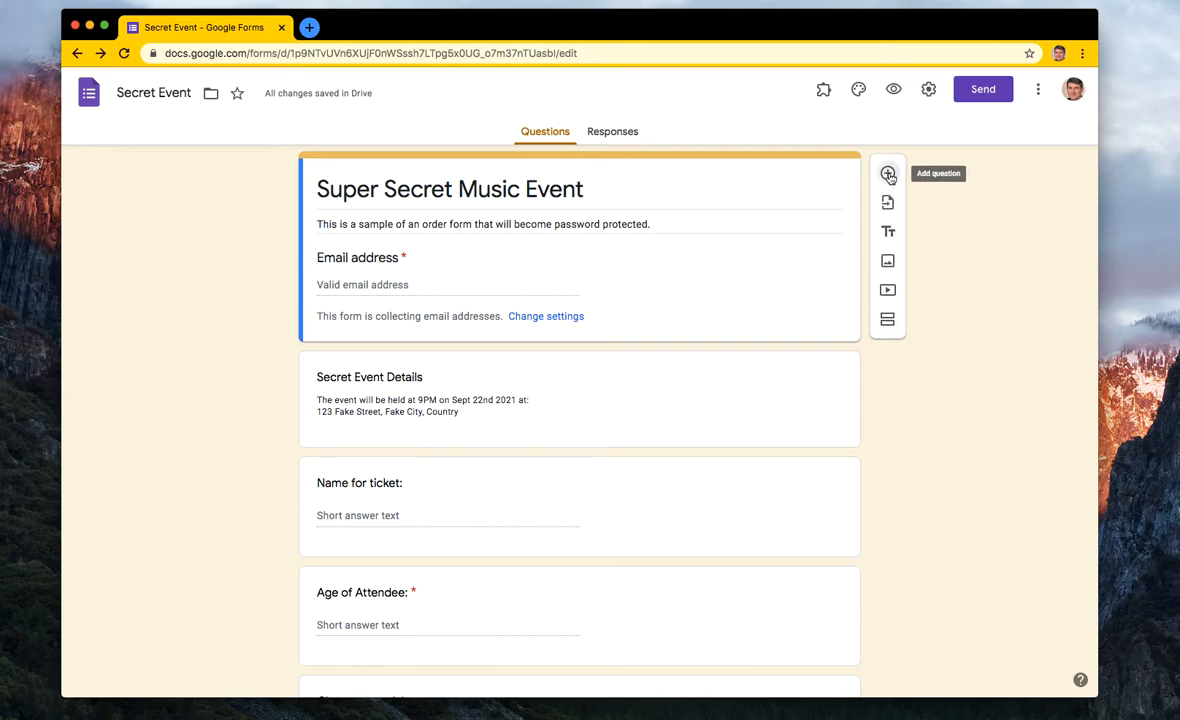
Add a short-answer question "What is the secret passphrase:" directly below the title section
{"action": "left_click", "coordinate": [888, 176]}
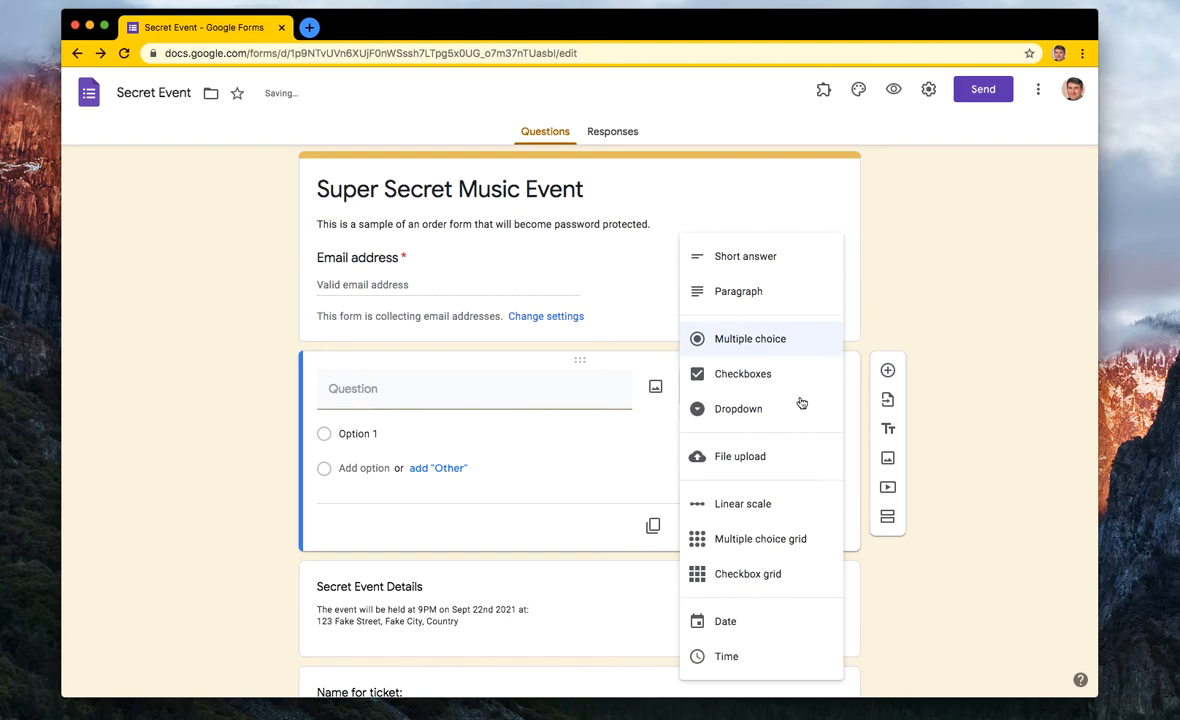
{"action": "left_click", "coordinate": [744, 256]}
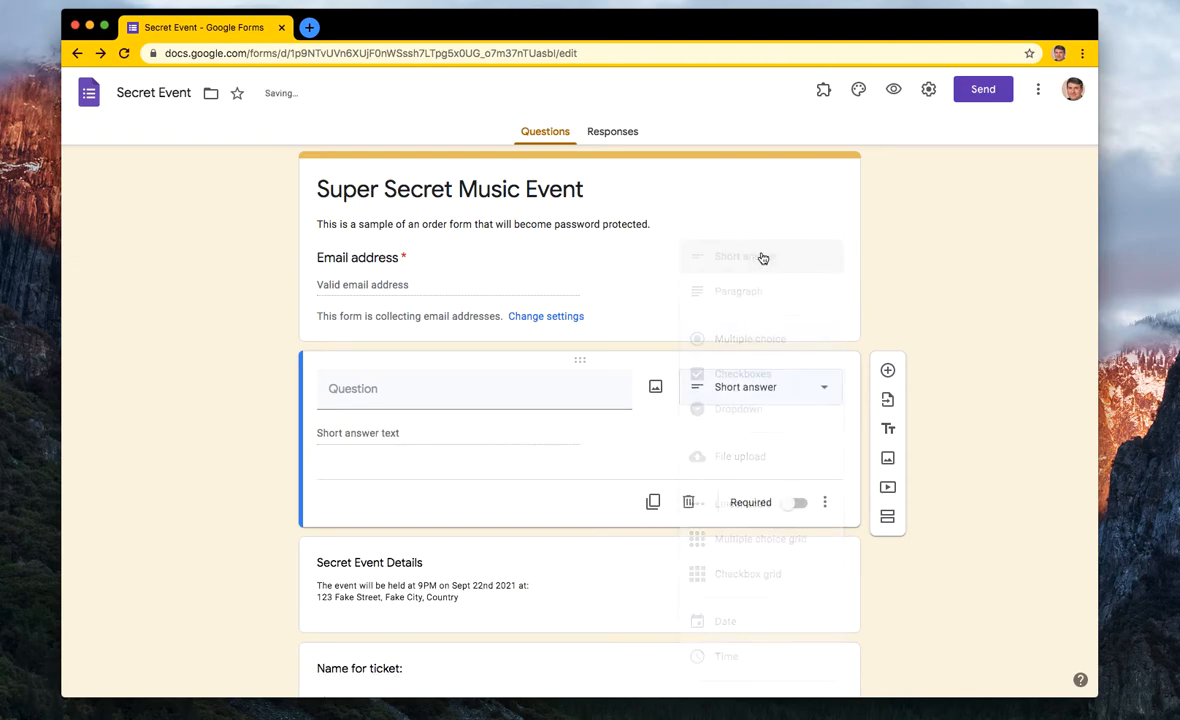
{"action": "type", "text": "What is the secre"}
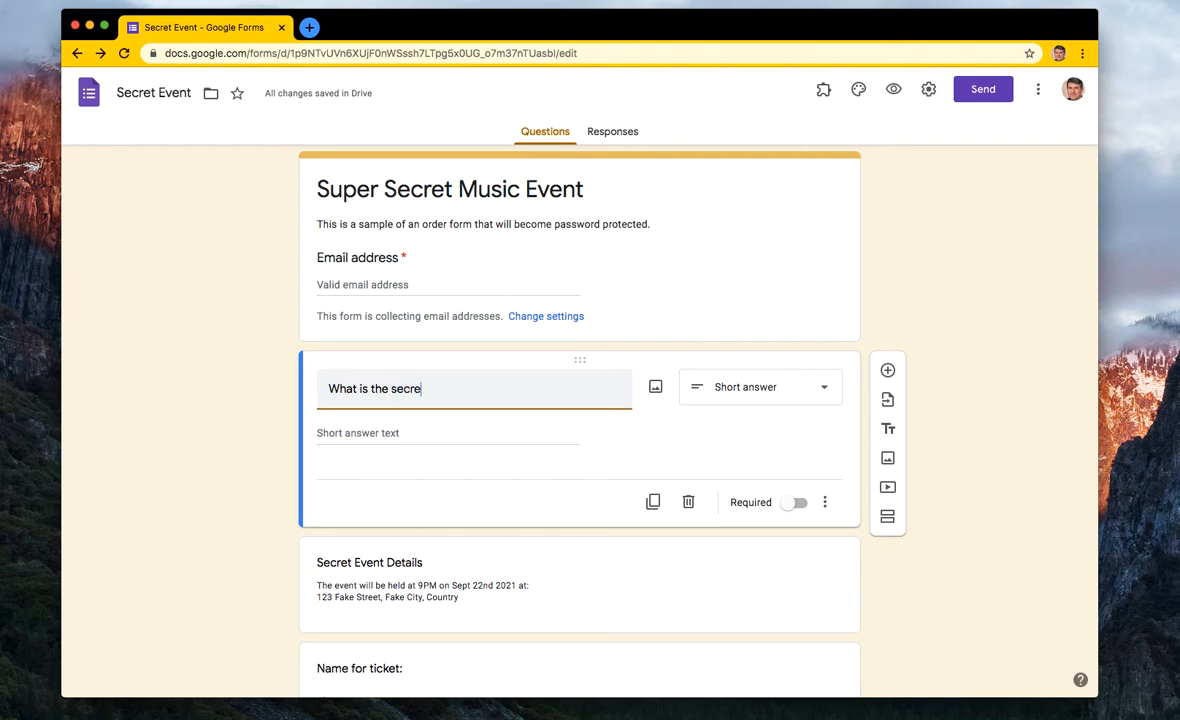
{"action": "type", "text": "t passphra"}
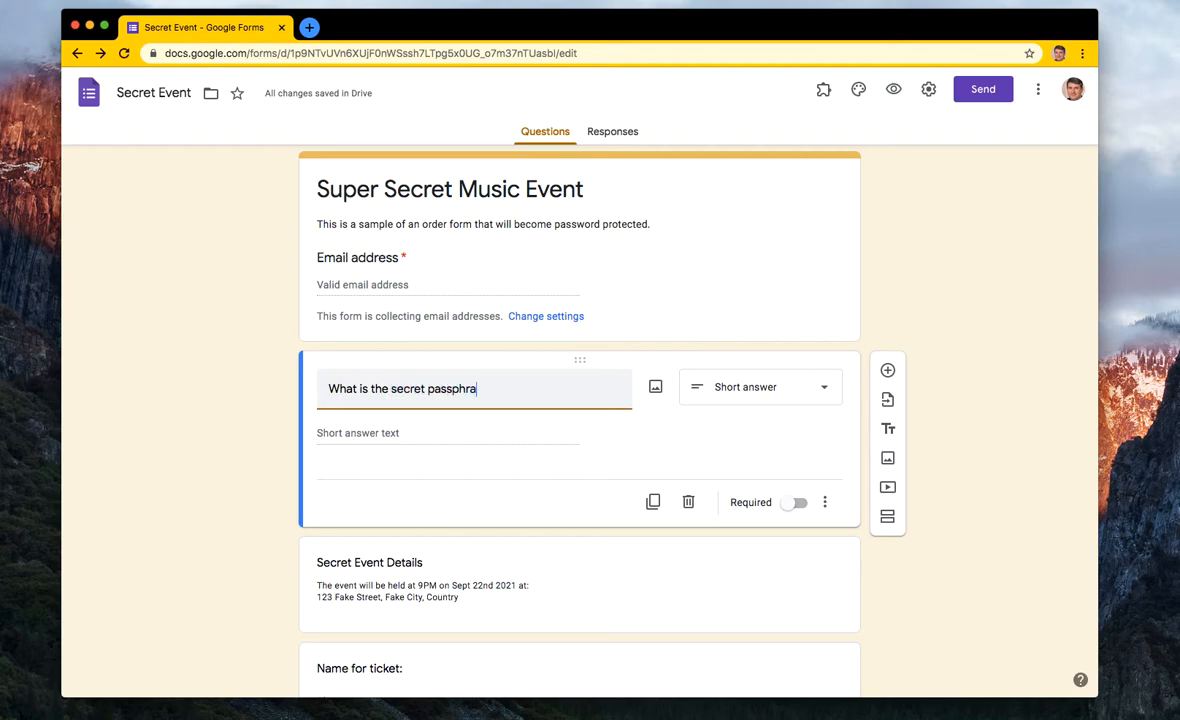
{"action": "type", "text": "se:"}
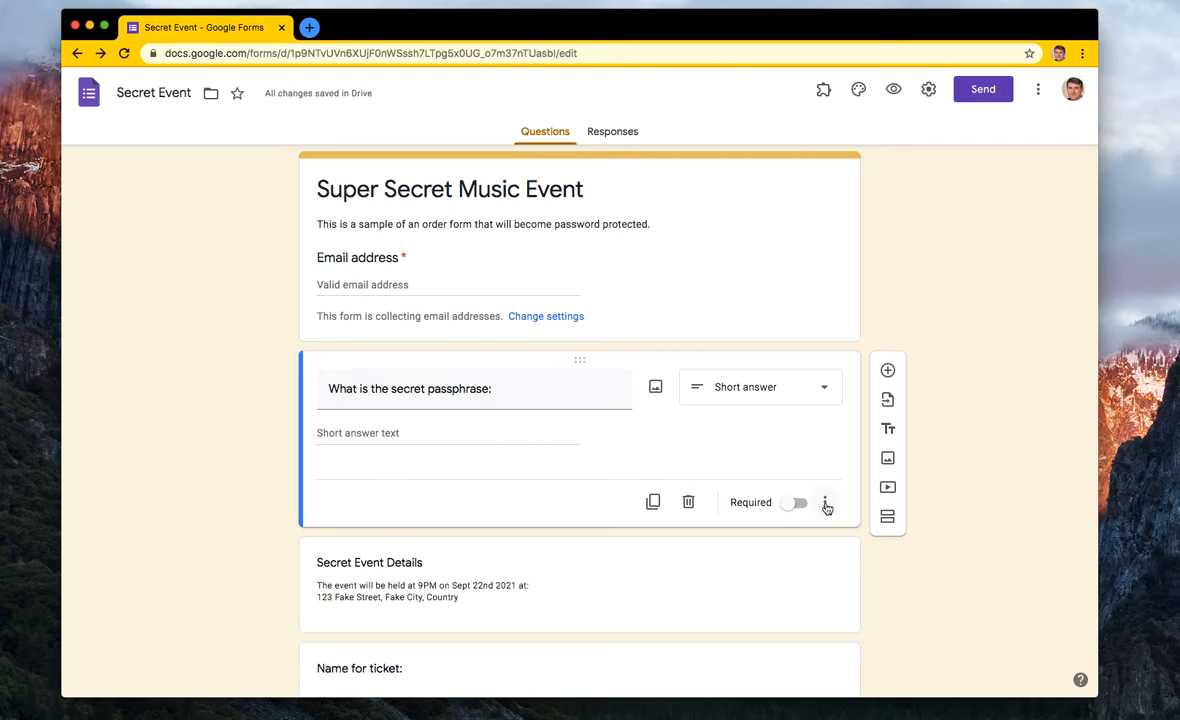
{"action": "left_click", "coordinate": [828, 502]}
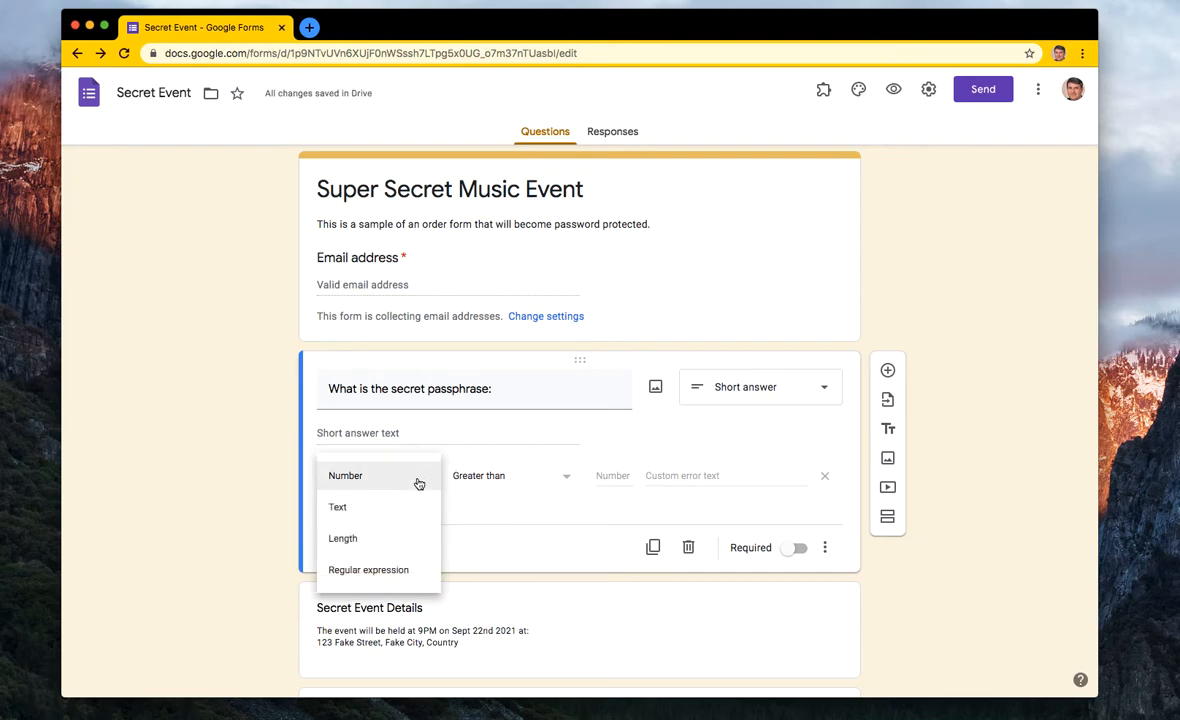
Set the passphrase question's response validation to Text with the Contains condition
{"action": "left_click", "coordinate": [336, 508]}
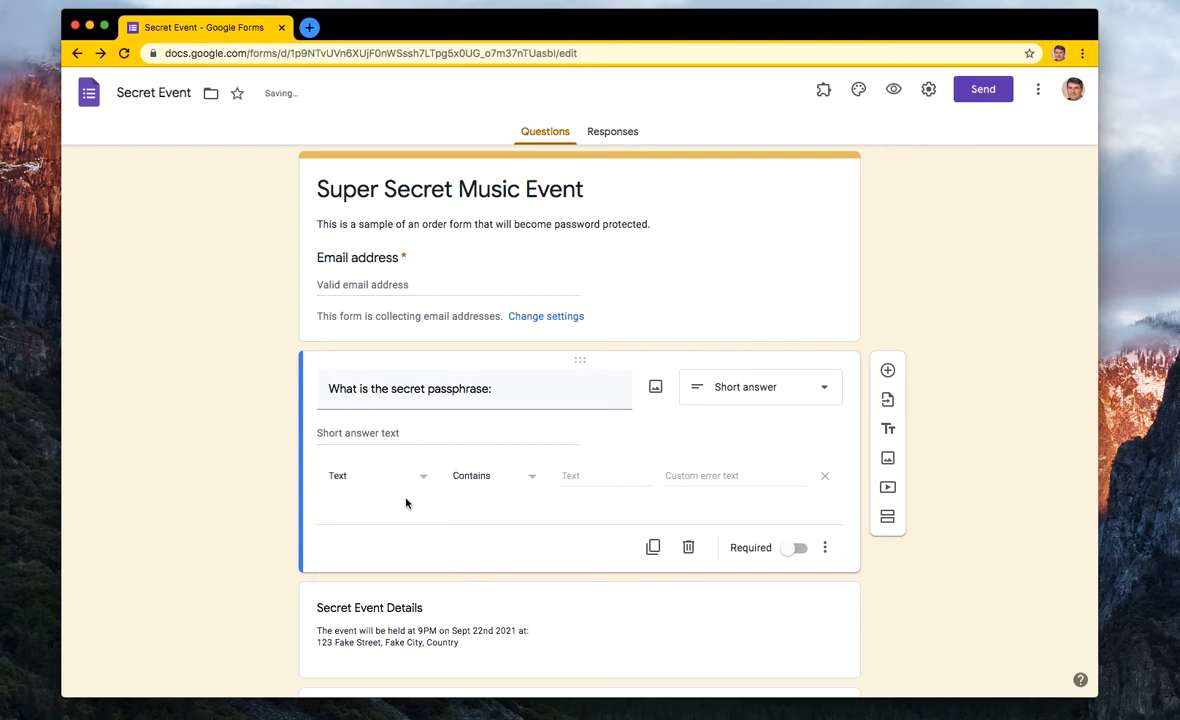
{"action": "left_click", "coordinate": [496, 476]}
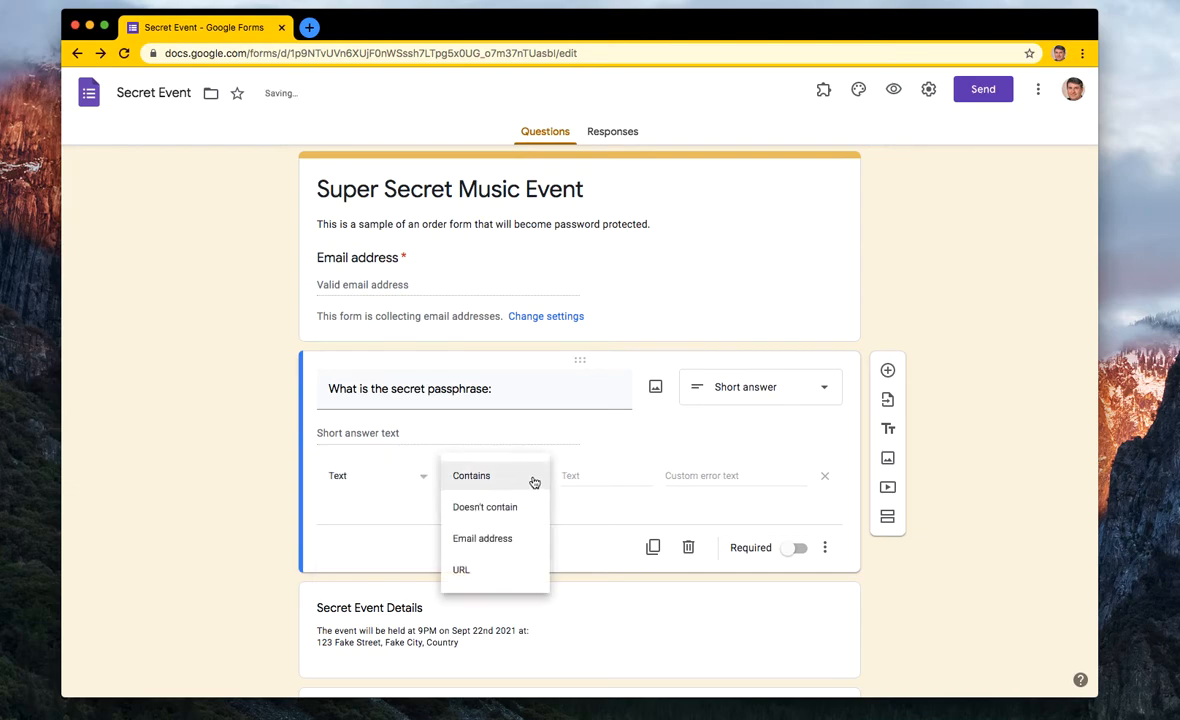
{"action": "mouse_move", "coordinate": [520, 568]}
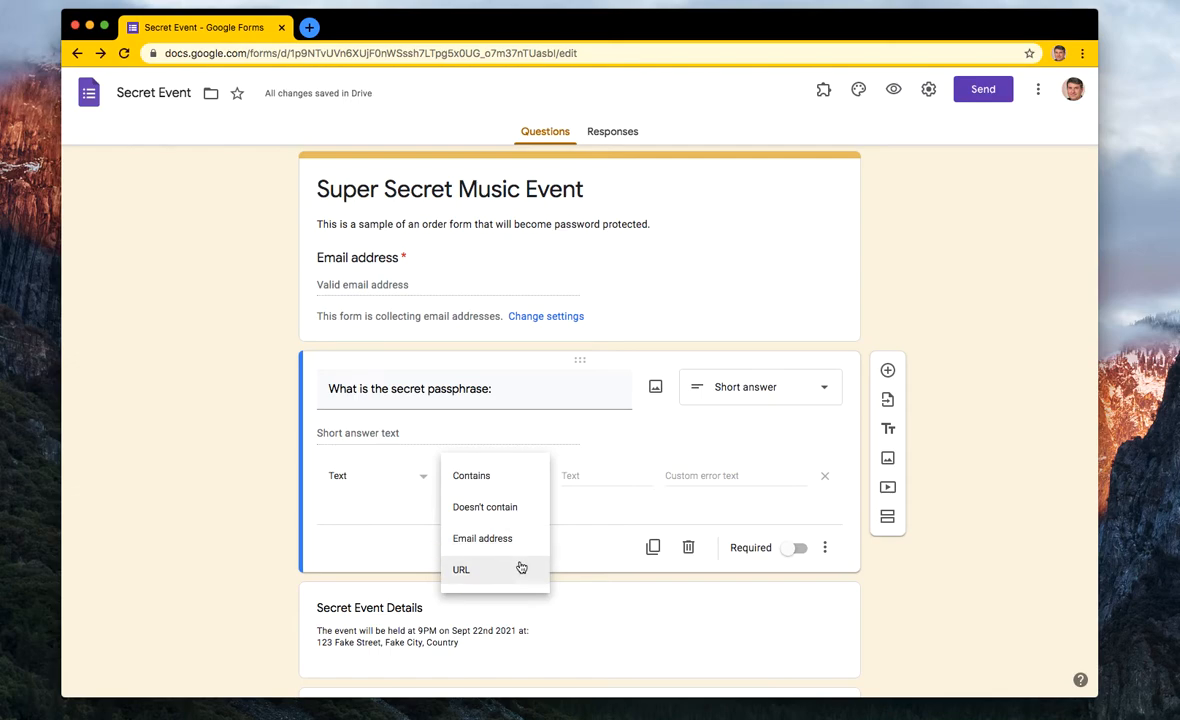
{"action": "mouse_move", "coordinate": [484, 506]}
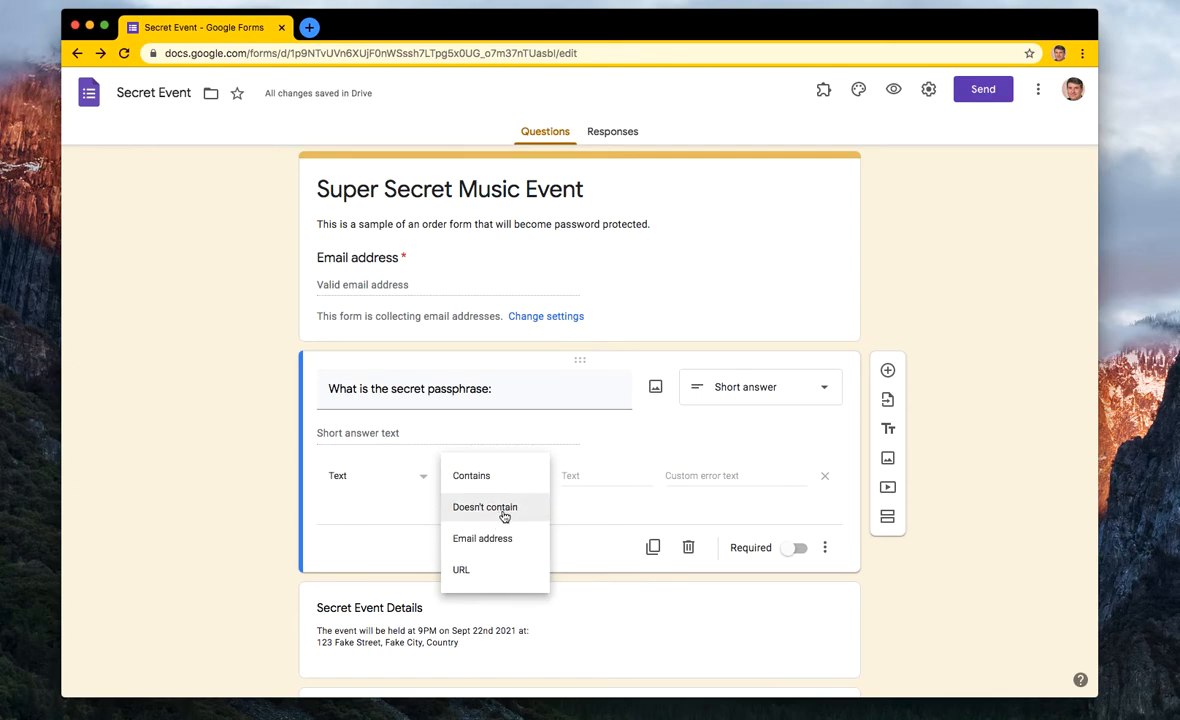
{"action": "mouse_move", "coordinate": [490, 560]}
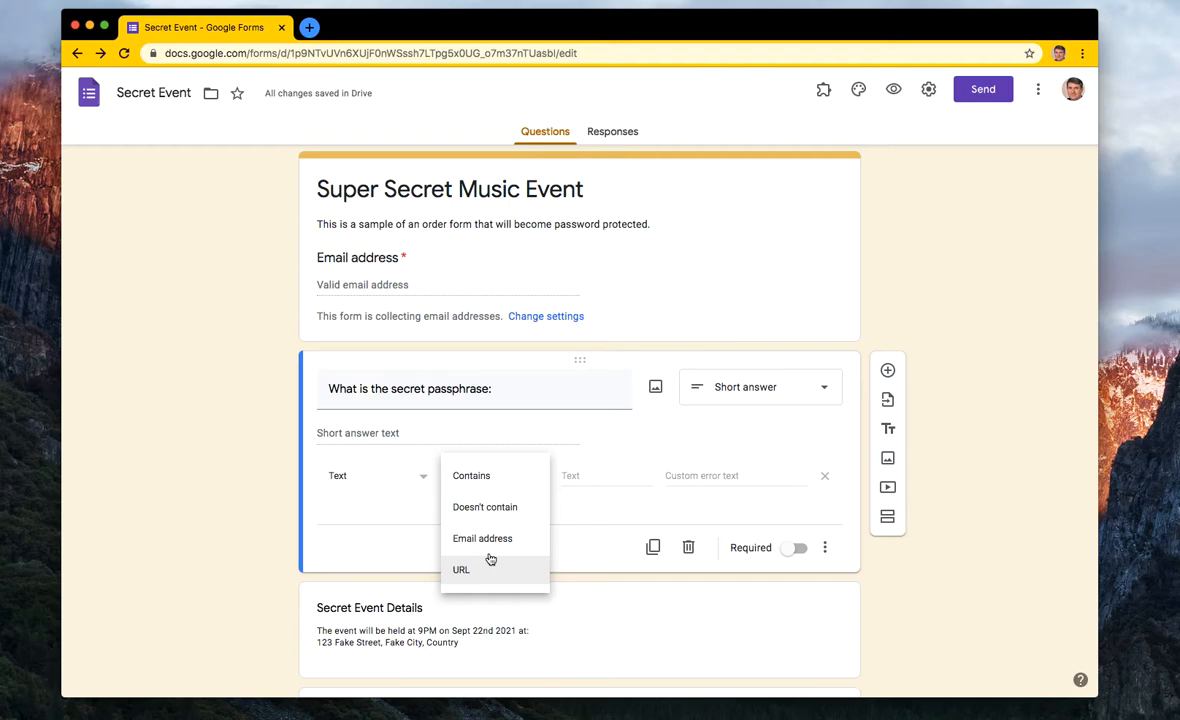
{"action": "mouse_move", "coordinate": [484, 538]}
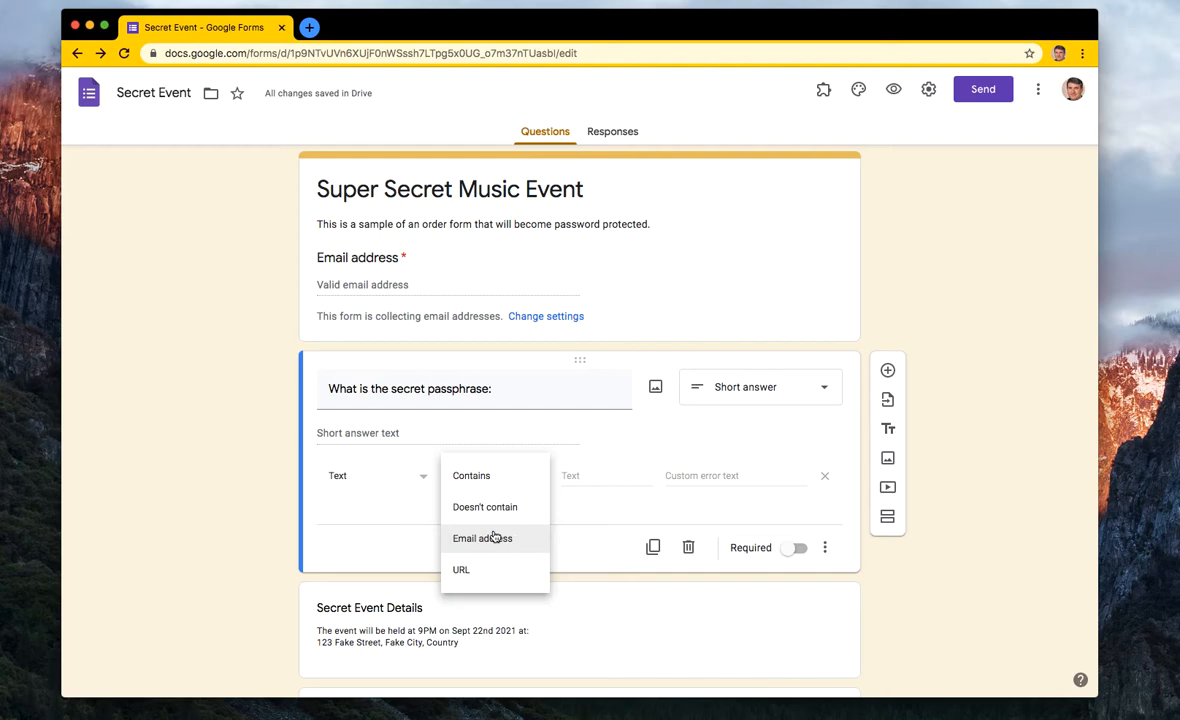
{"action": "left_click", "coordinate": [472, 476]}
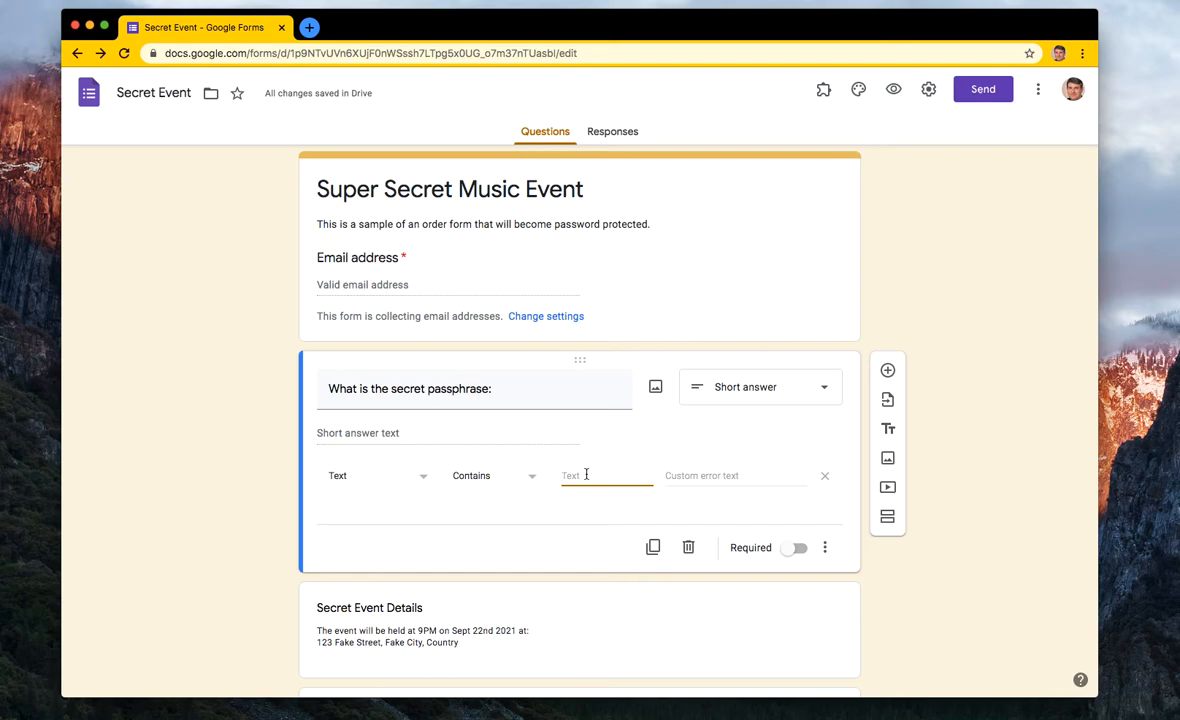
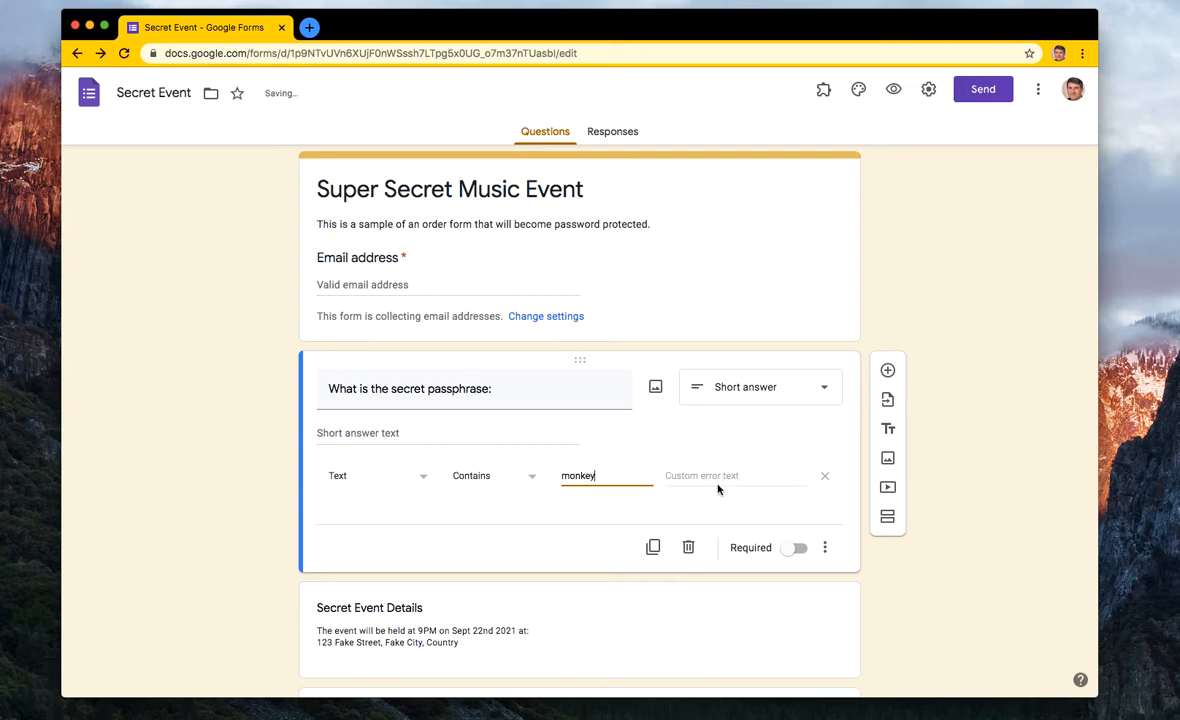
Require answers containing "monkey" with error "Sorry that is not the correct password" and make it required
{"action": "left_click", "coordinate": [736, 476]}
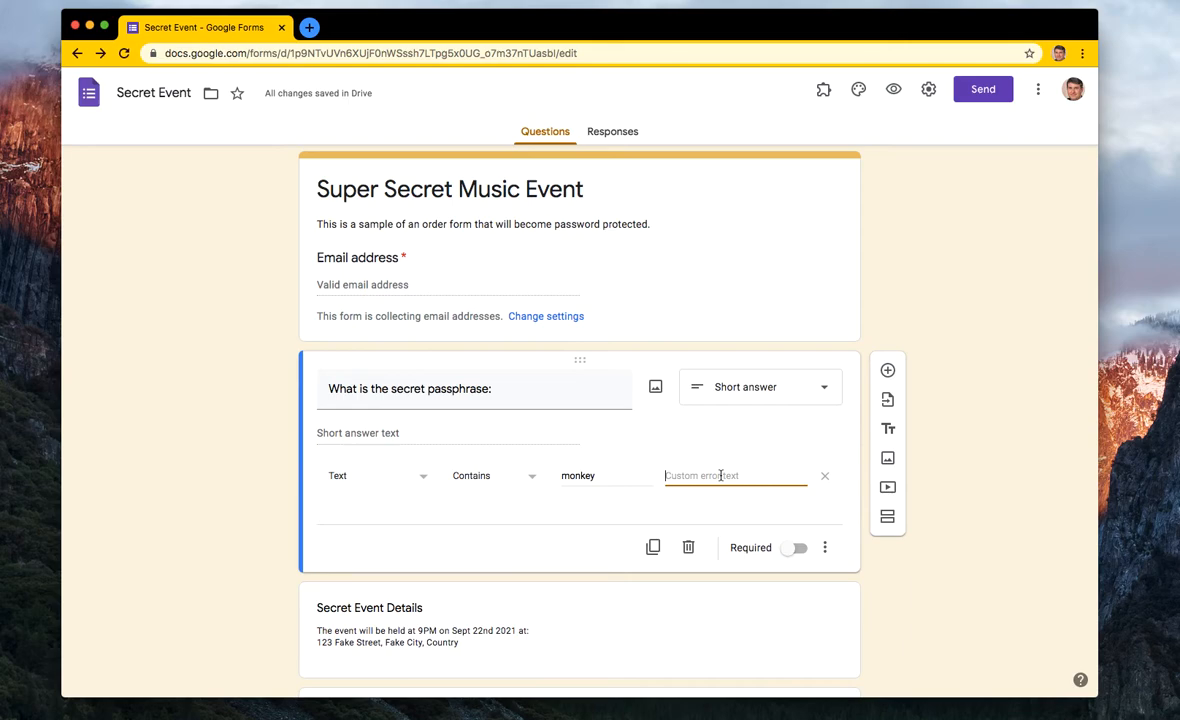
{"action": "type", "text": "Sorry"}
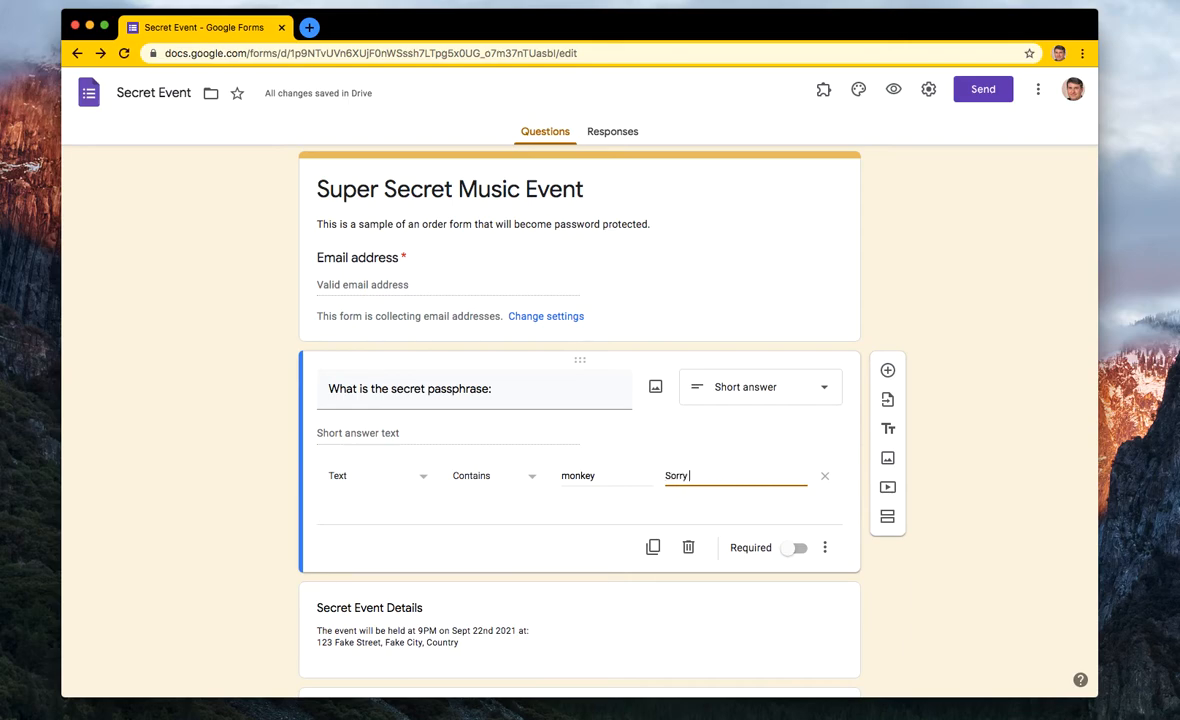
{"action": "type", "text": "that is not the"}
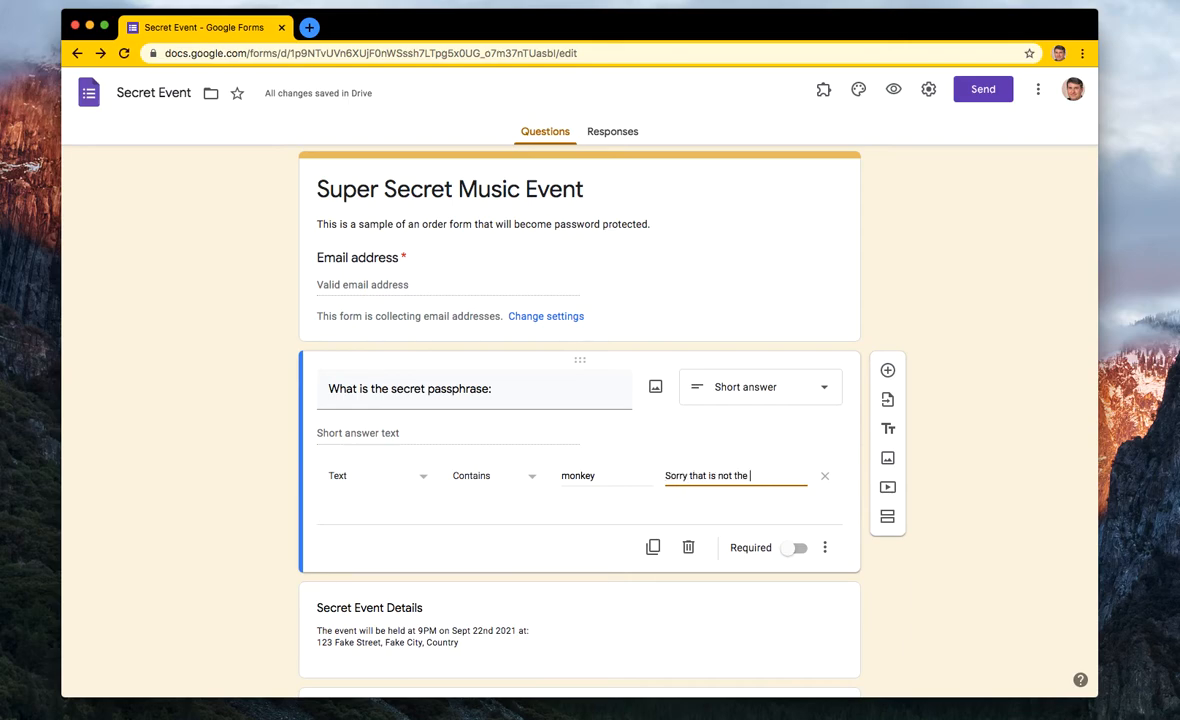
{"action": "type", "text": "correct password."}
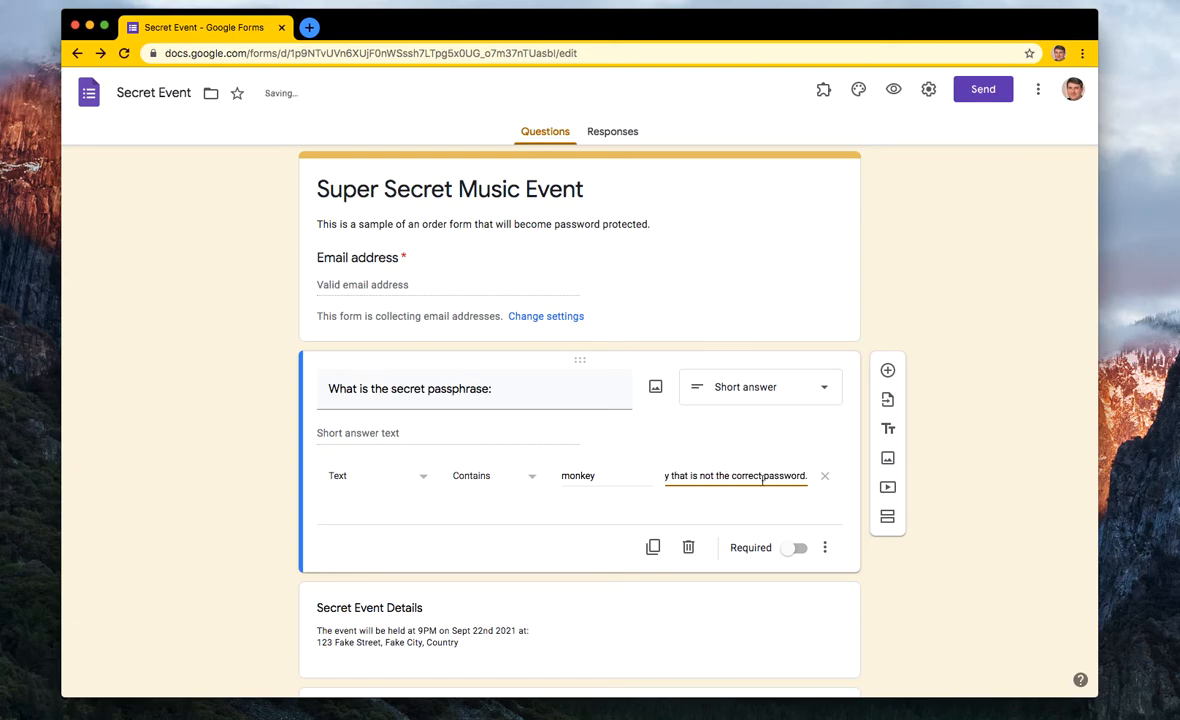
{"action": "left_click", "coordinate": [796, 548]}
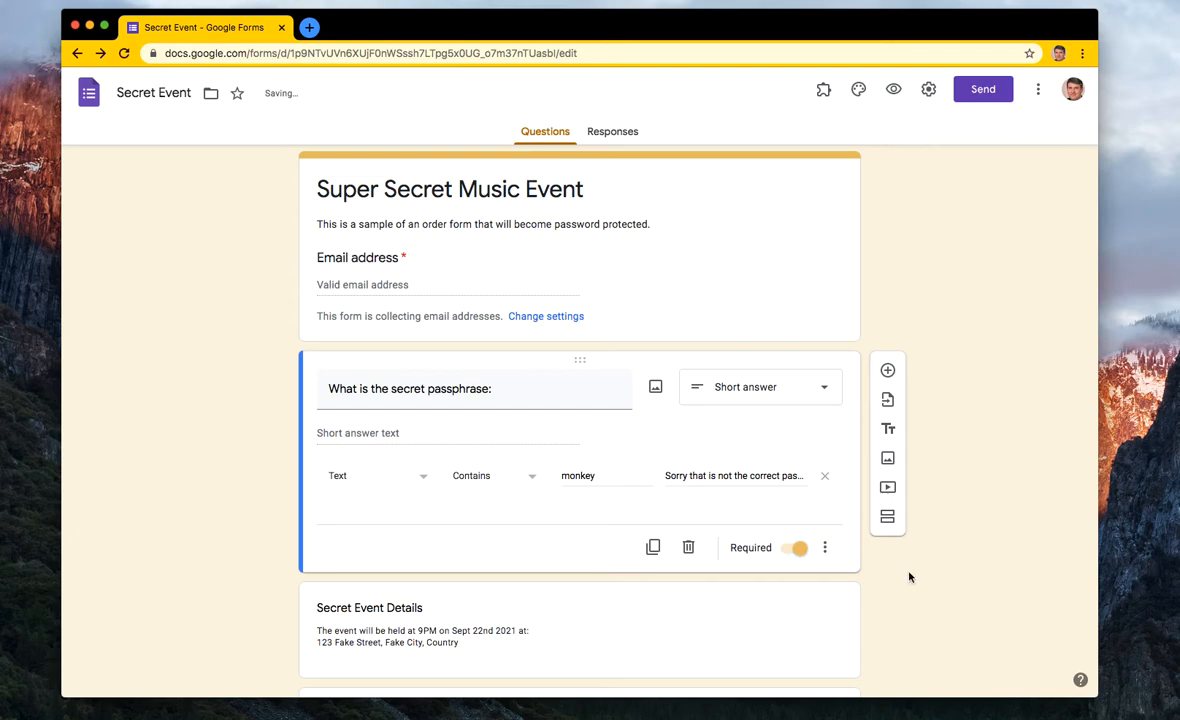
{"action": "scroll", "scroll_direction": "down", "scroll_amount": 3}
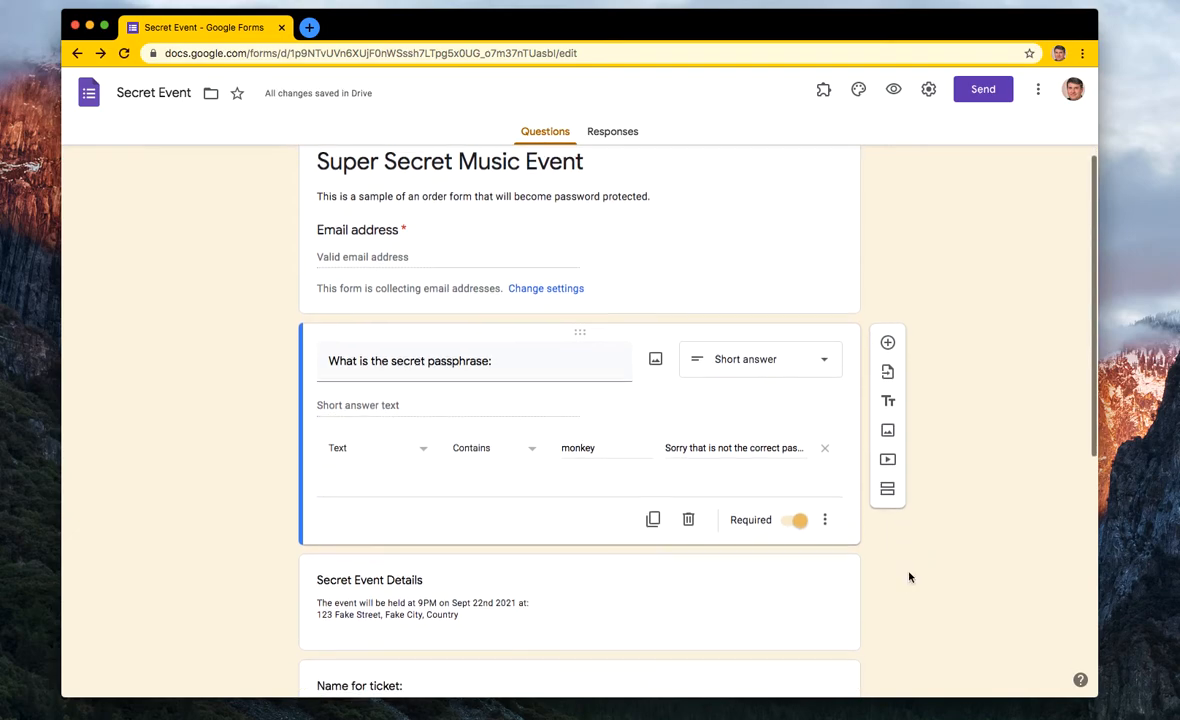
{"action": "scroll", "scroll_direction": "down", "scroll_amount": 3}
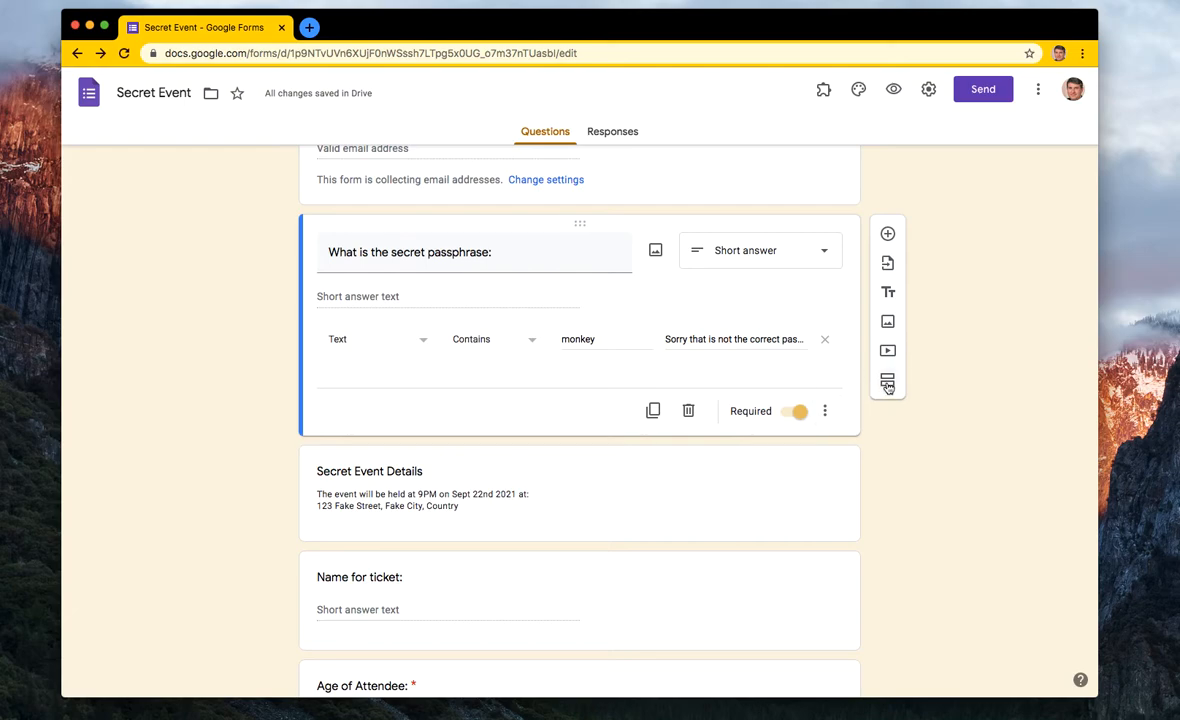
{"action": "mouse_move", "coordinate": [888, 382]}
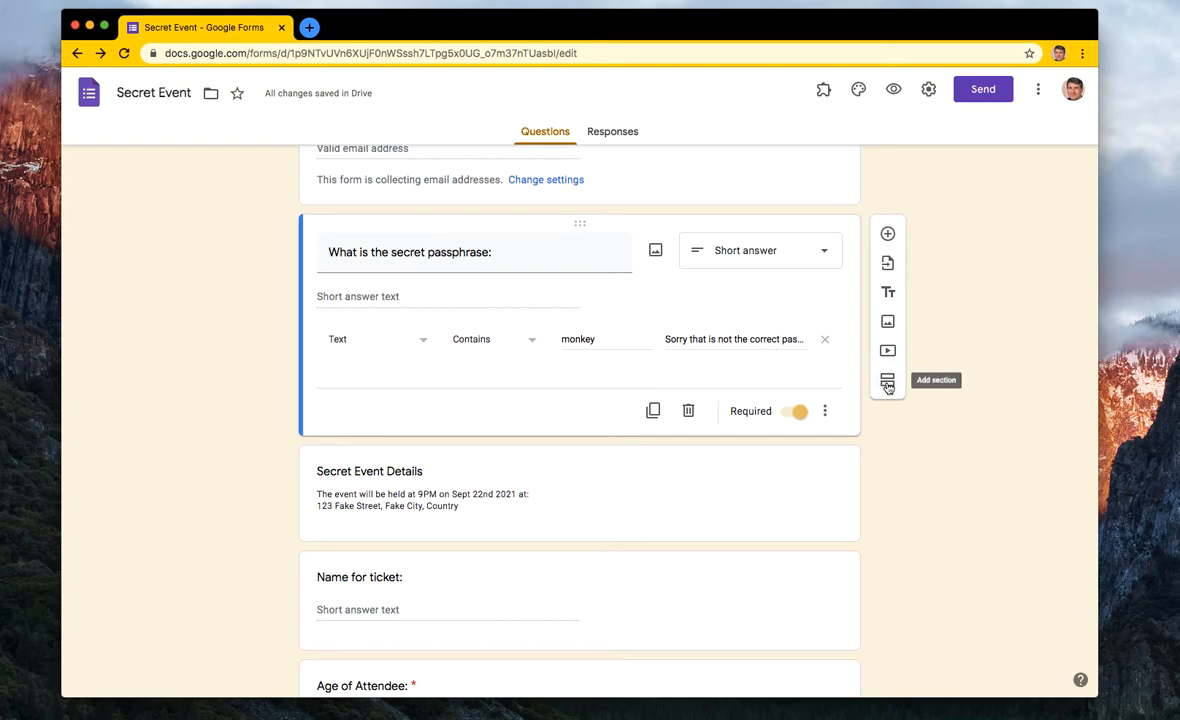
{"action": "left_click", "coordinate": [888, 380]}
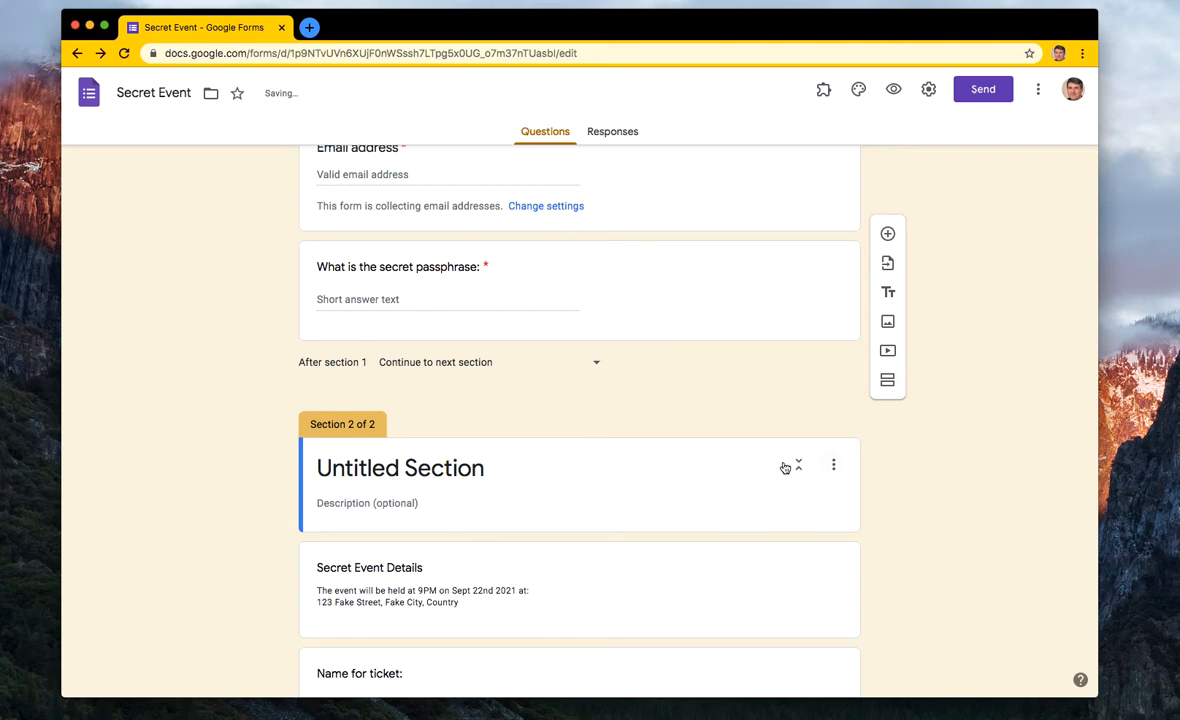
{"action": "scroll", "scroll_direction": "down", "scroll_amount": 3}
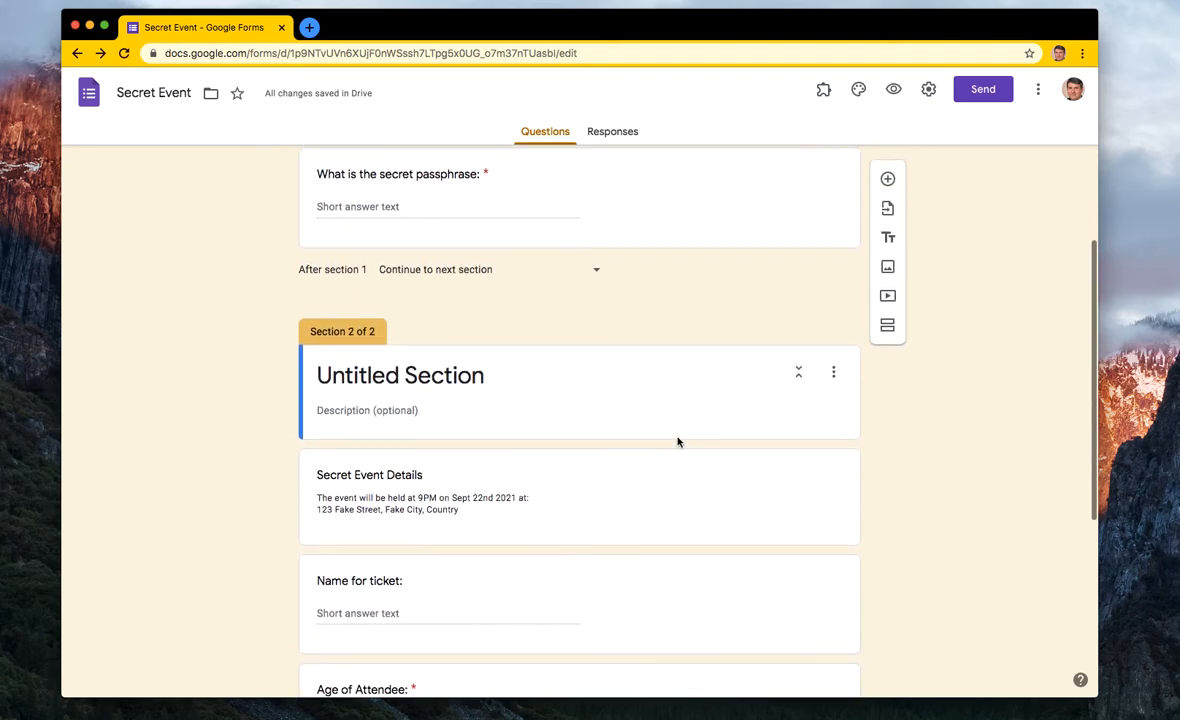
{"action": "scroll", "scroll_direction": "up", "scroll_amount": 3}
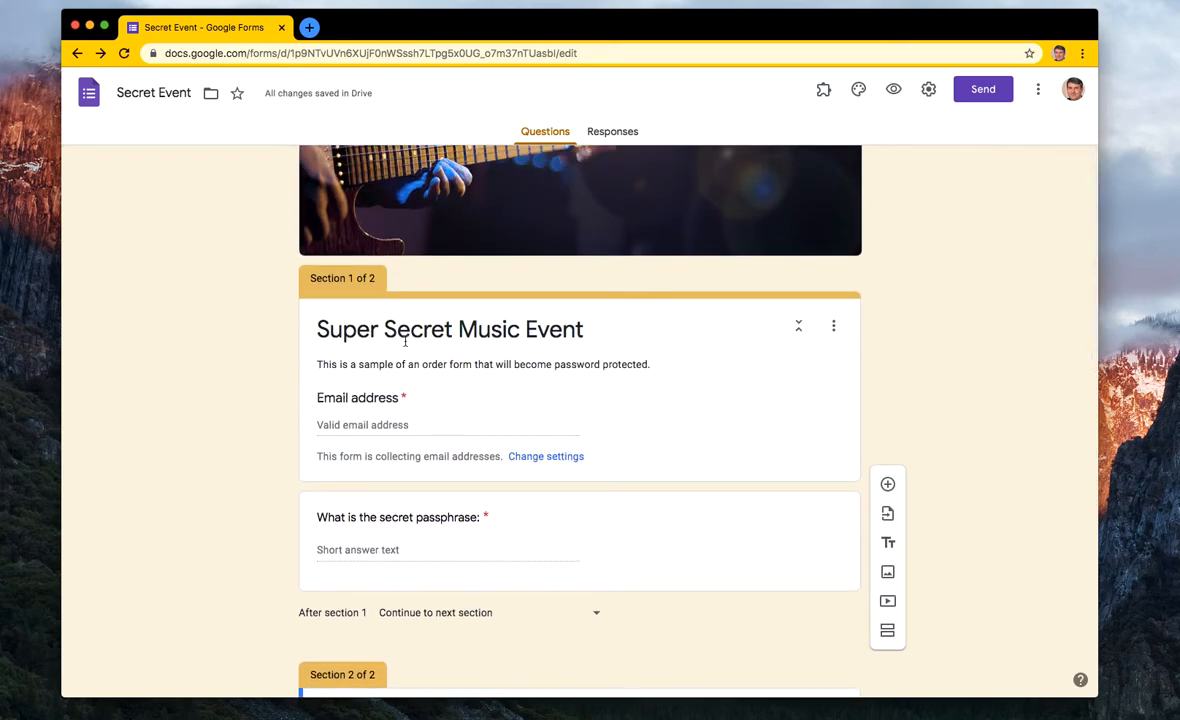
{"action": "mouse_move", "coordinate": [384, 438]}
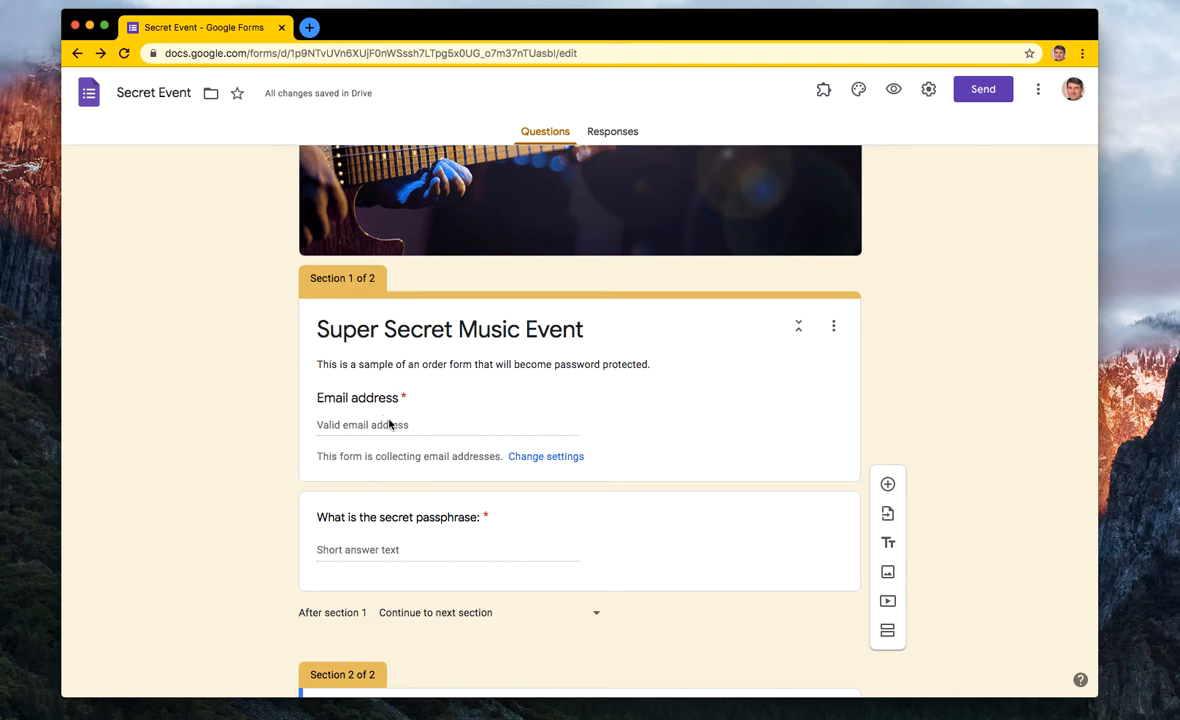
{"action": "scroll", "scroll_direction": "down", "scroll_amount": 3}
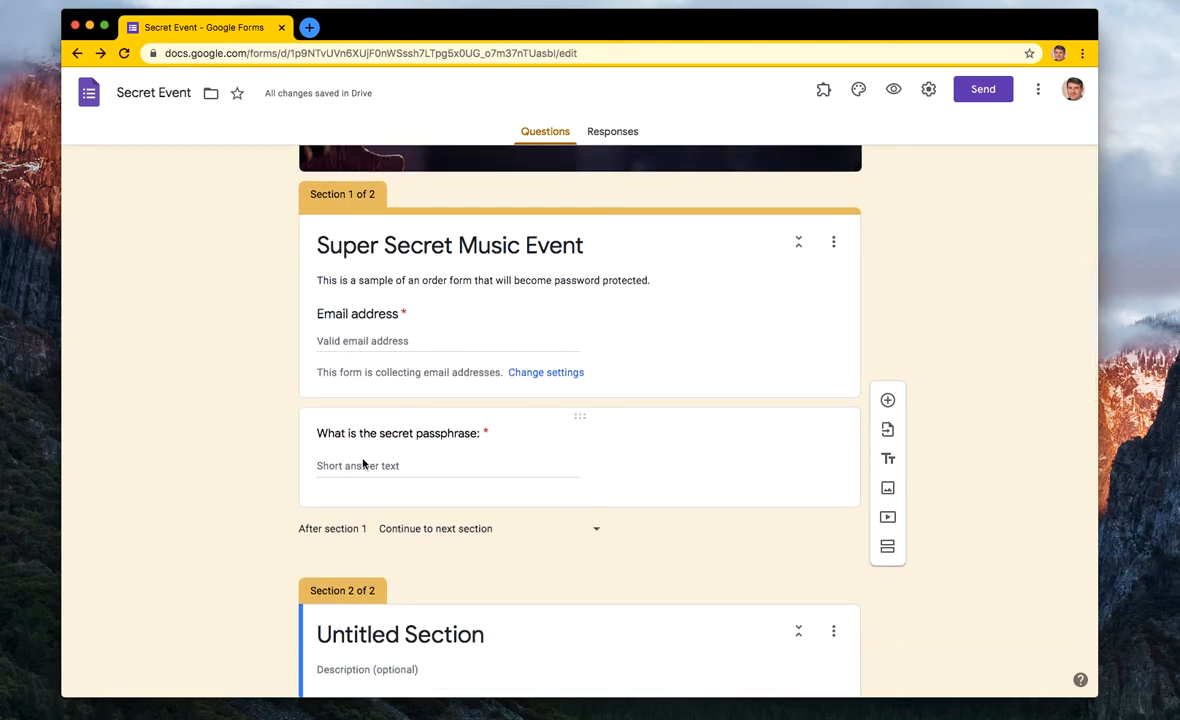
{"action": "scroll", "scroll_direction": "down", "scroll_amount": 3}
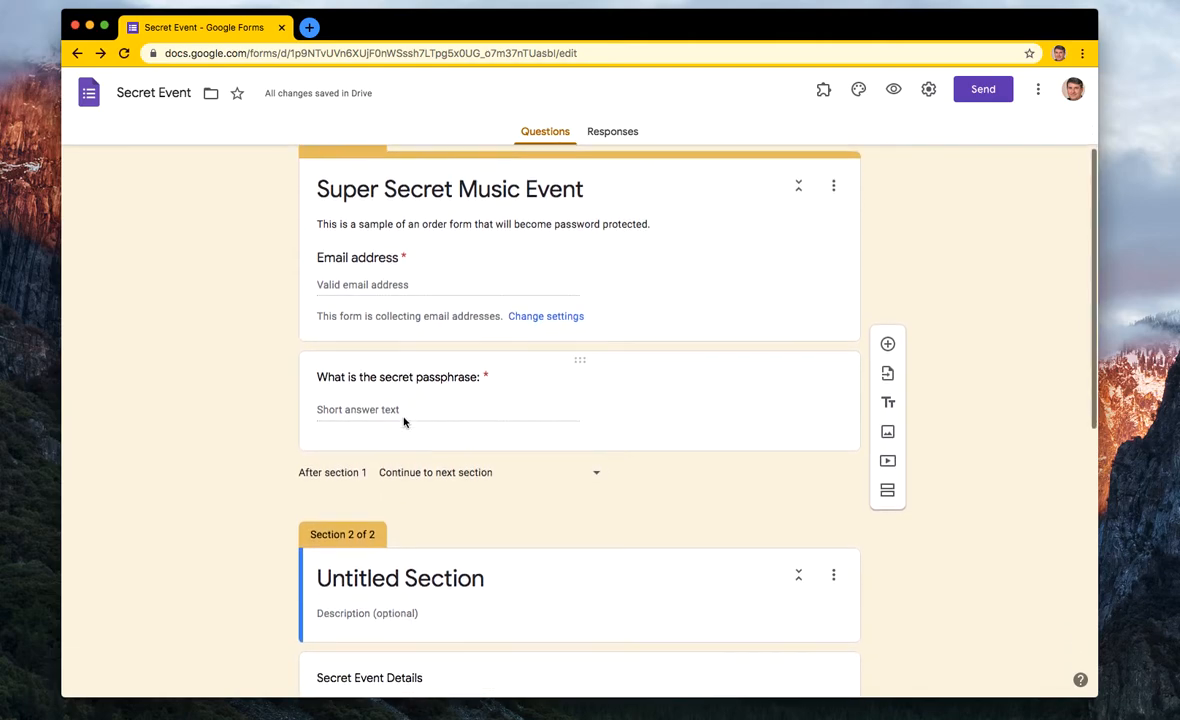
{"action": "scroll", "scroll_direction": "down", "scroll_amount": 3}
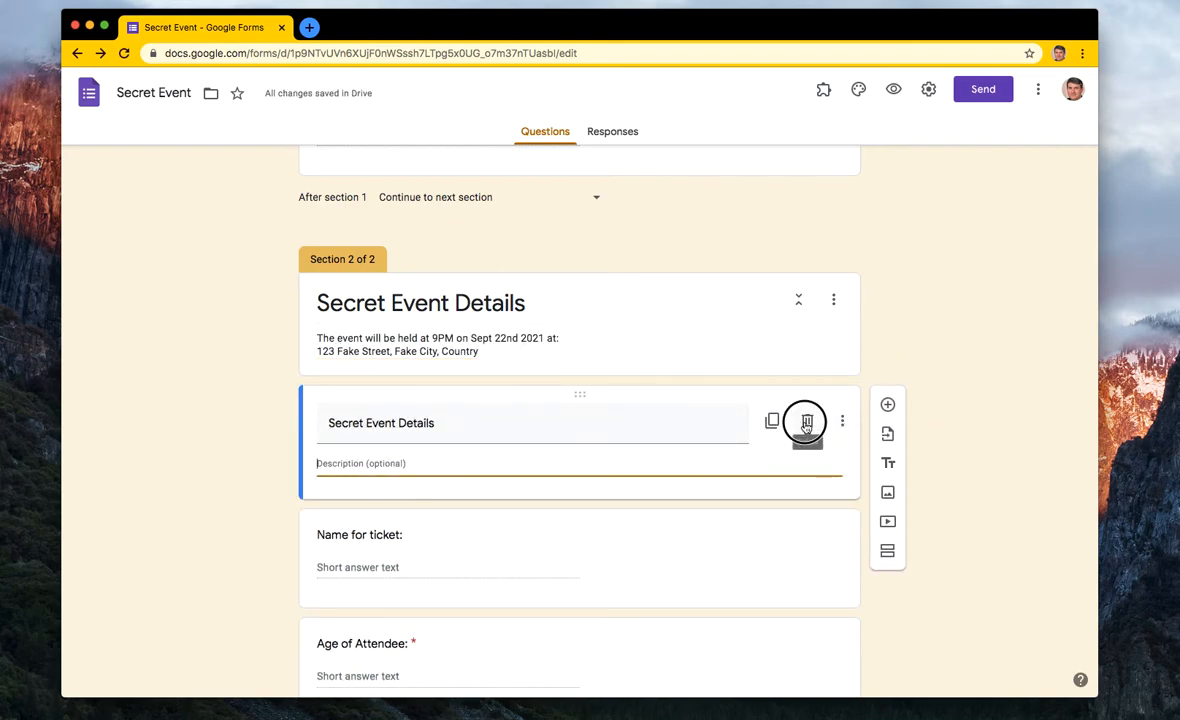
Delete the duplicate Secret Event Details block and review the ticket type question
{"action": "left_click", "coordinate": [806, 420]}
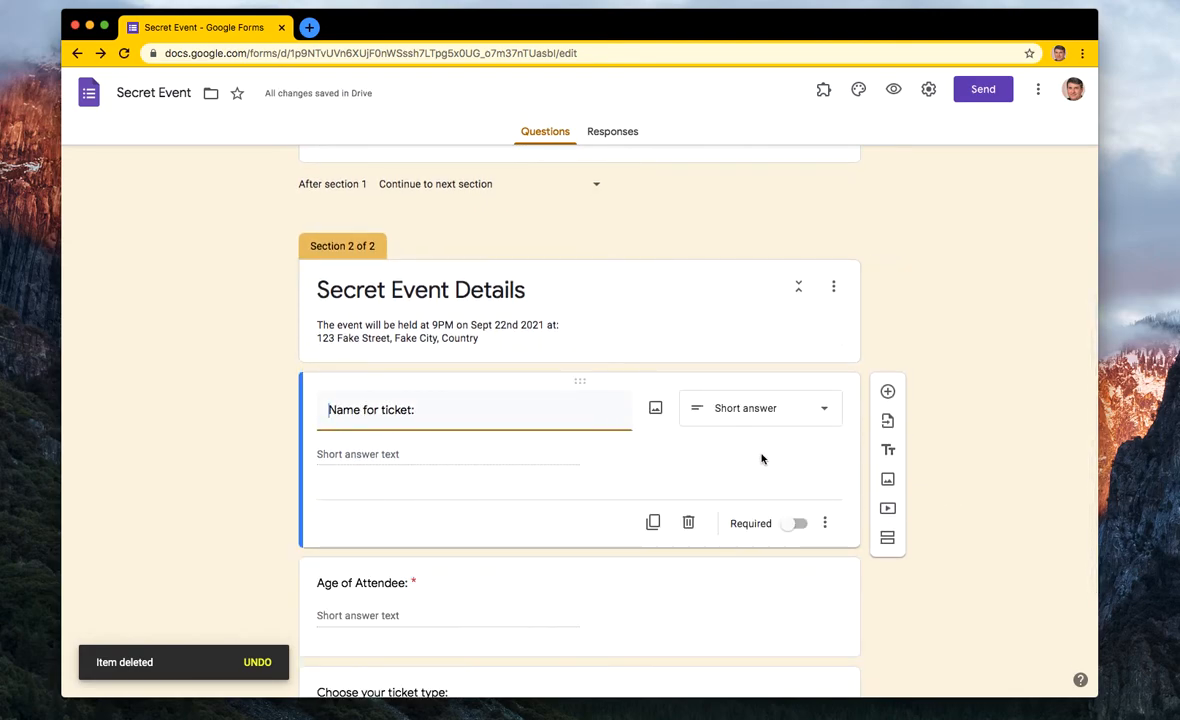
{"action": "left_click", "coordinate": [796, 524]}
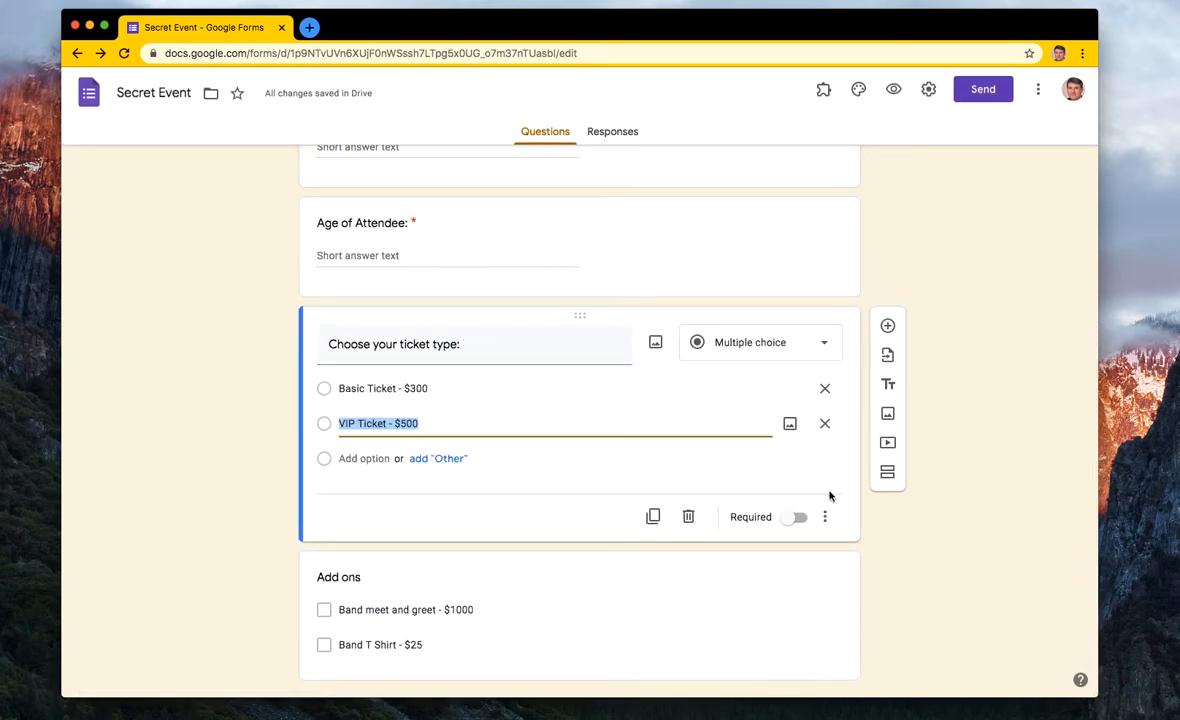
{"action": "left_click", "coordinate": [796, 516]}
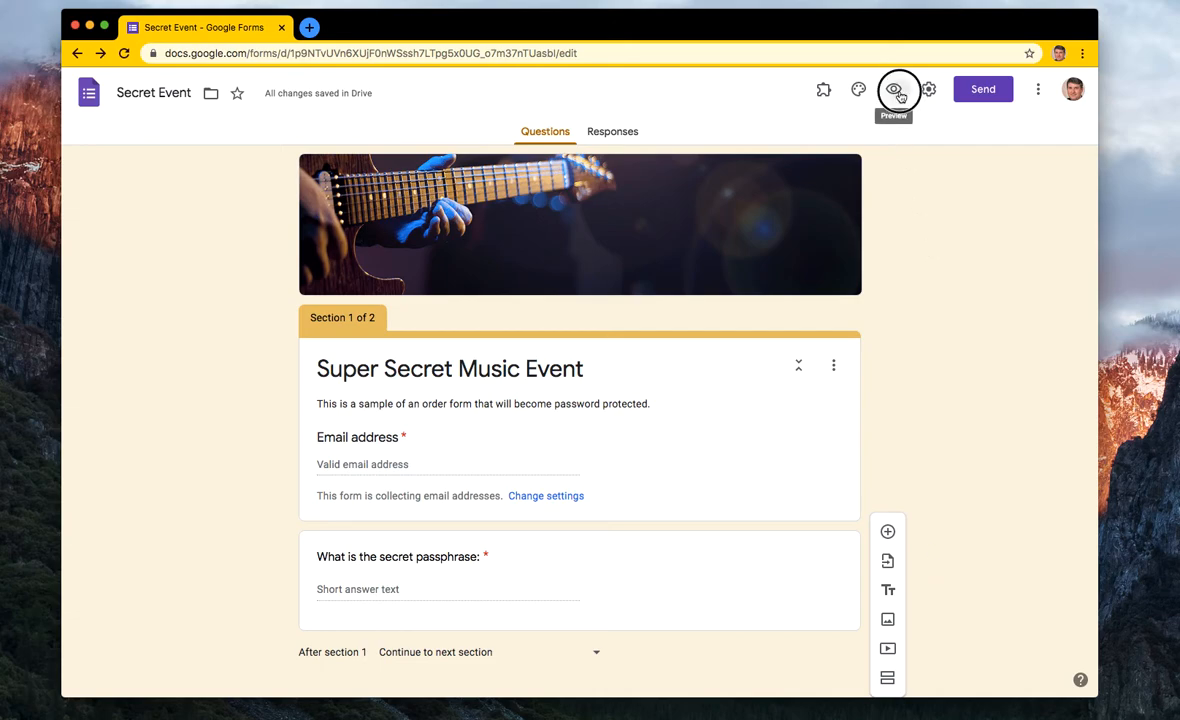
Preview the live form and try Next with the email left blank to see the required warning
{"action": "left_click", "coordinate": [898, 88]}
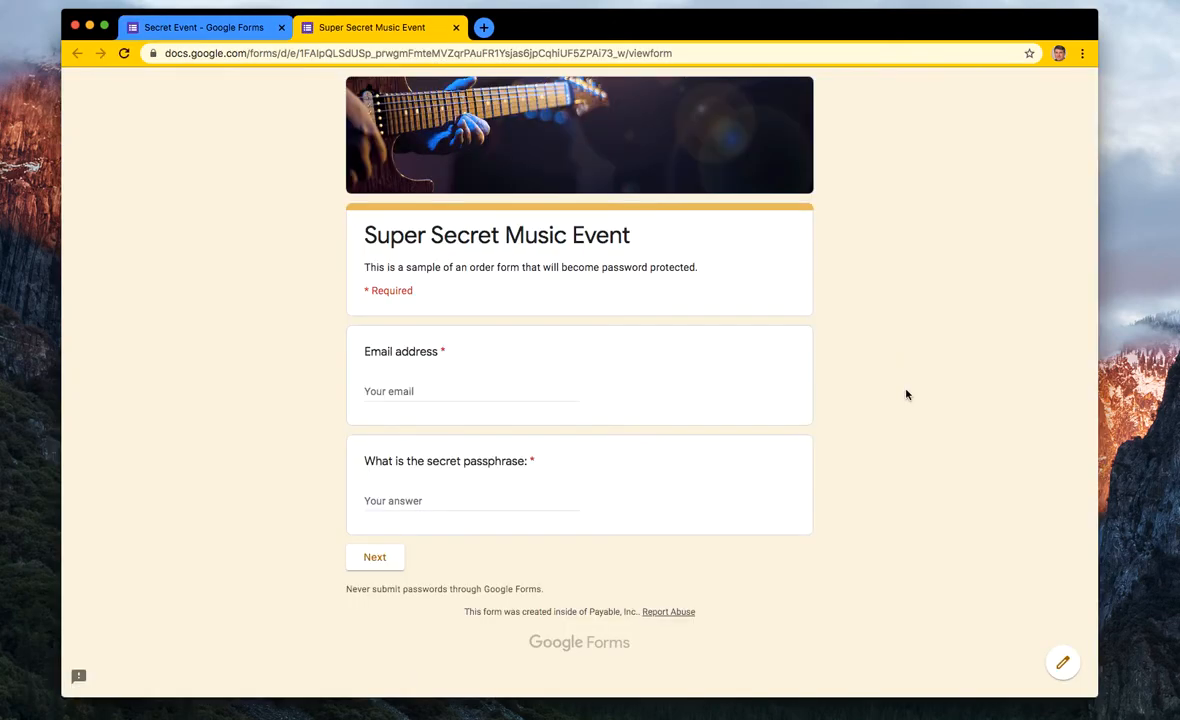
{"action": "mouse_move", "coordinate": [496, 132]}
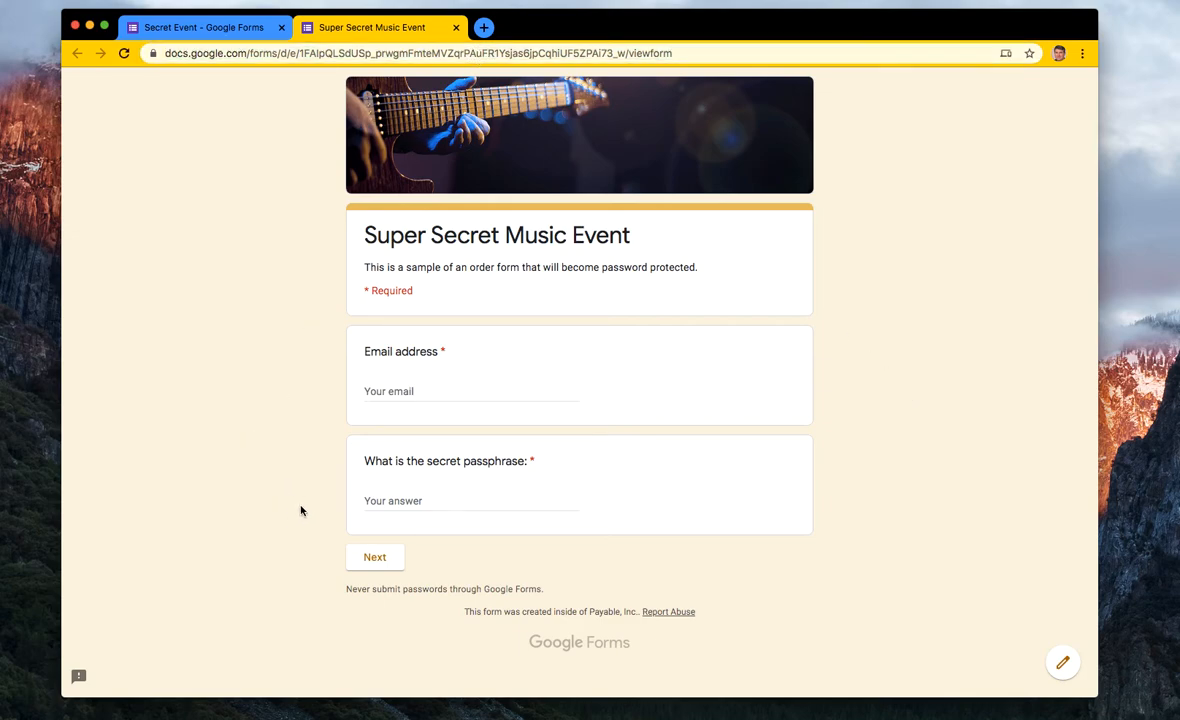
{"action": "left_click", "coordinate": [374, 556]}
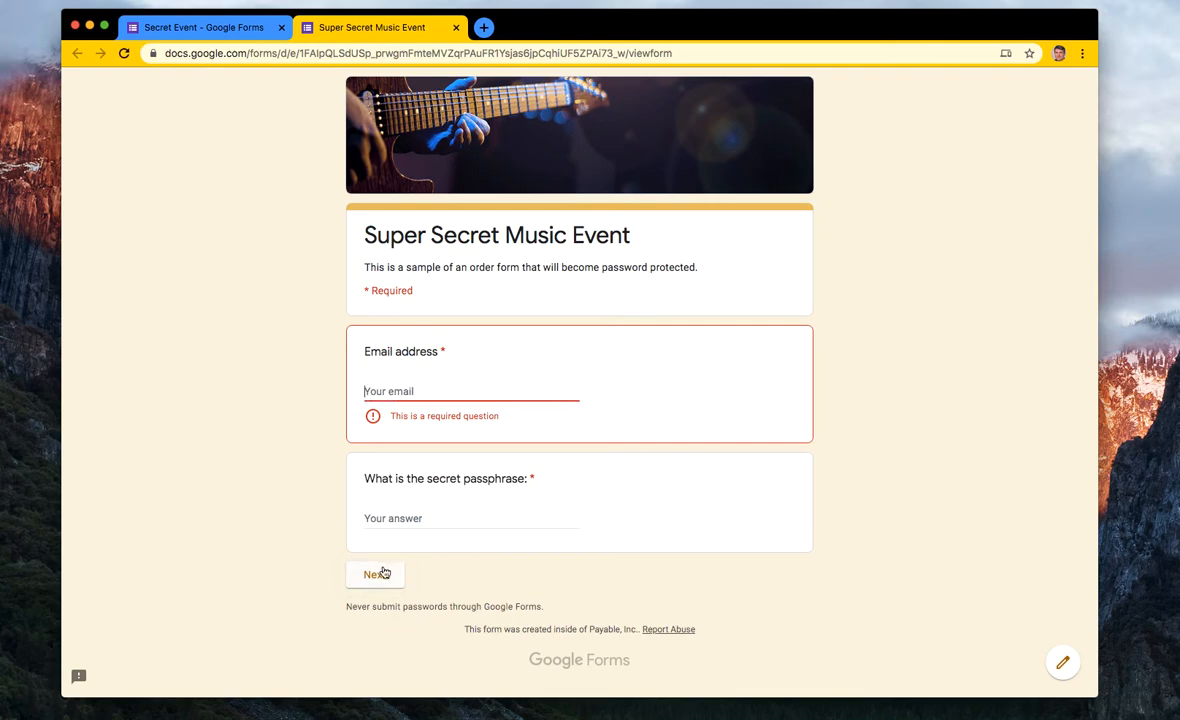
{"action": "left_click", "coordinate": [376, 572]}
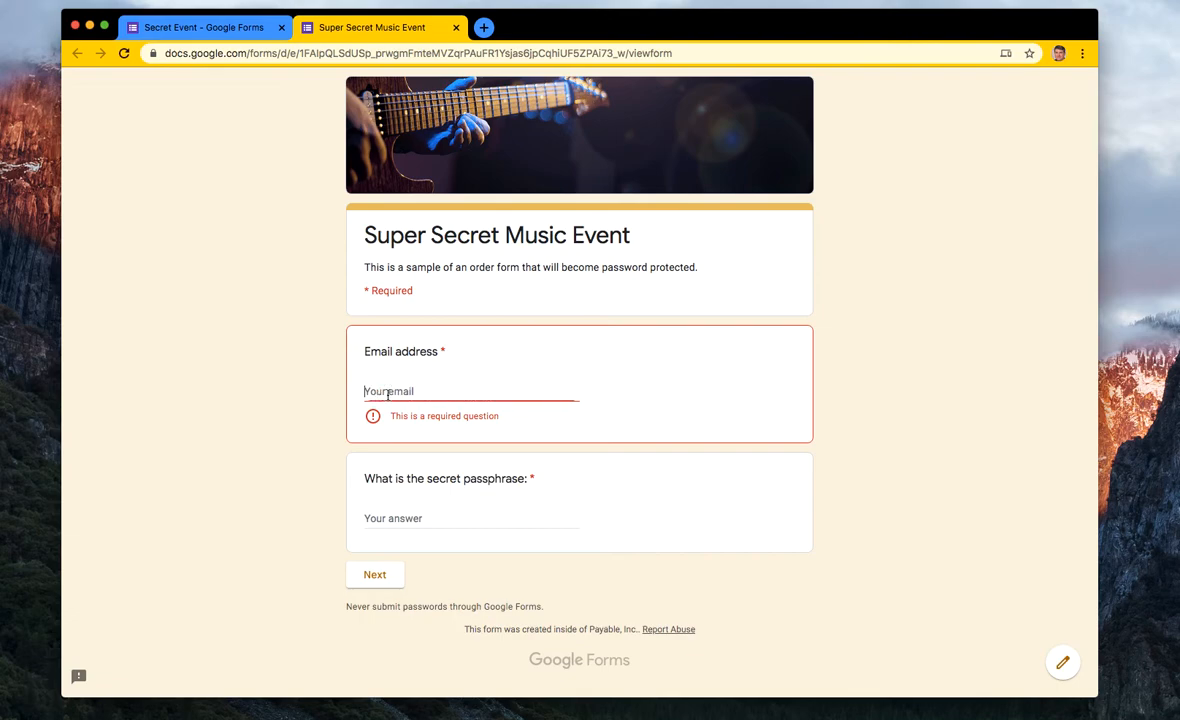
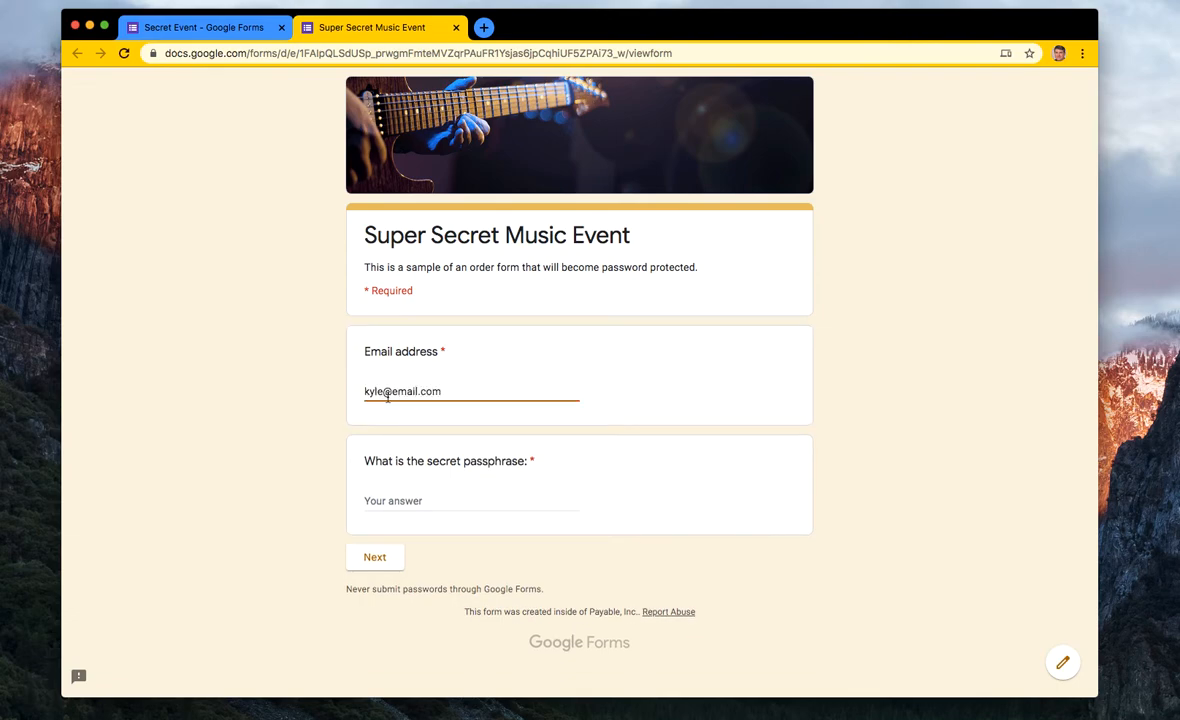
{"action": "left_click", "coordinate": [470, 500]}
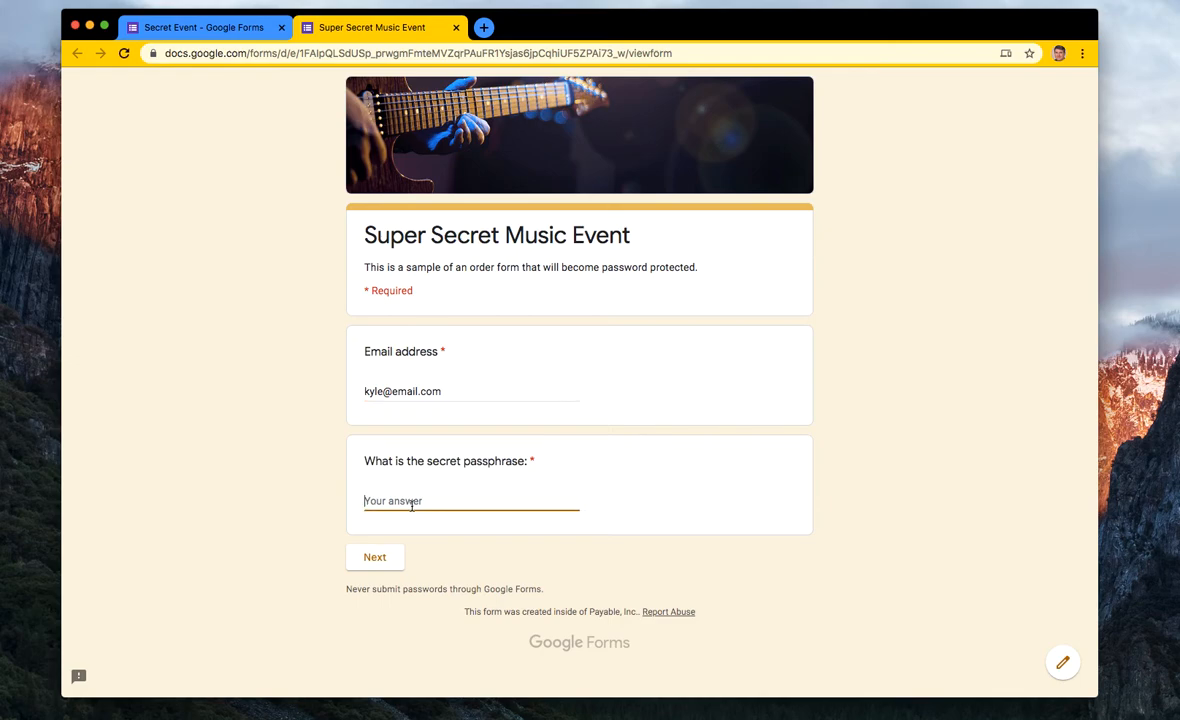
{"action": "type", "text": "music"}
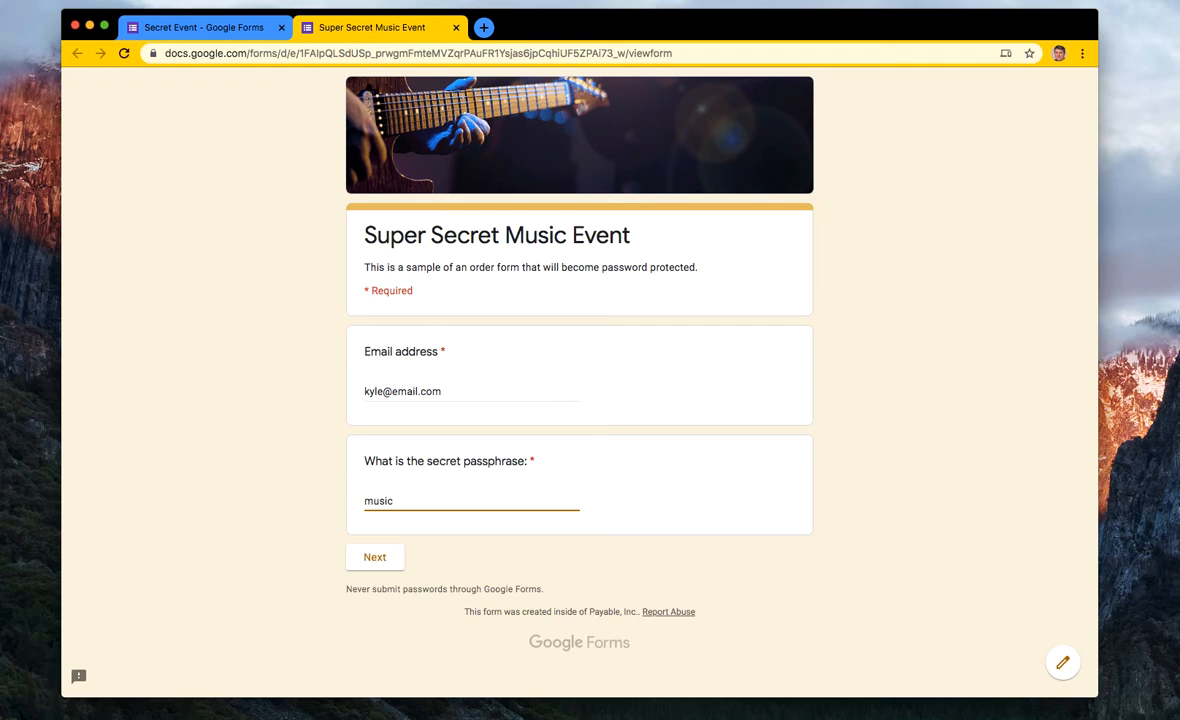
{"action": "left_click", "coordinate": [374, 556]}
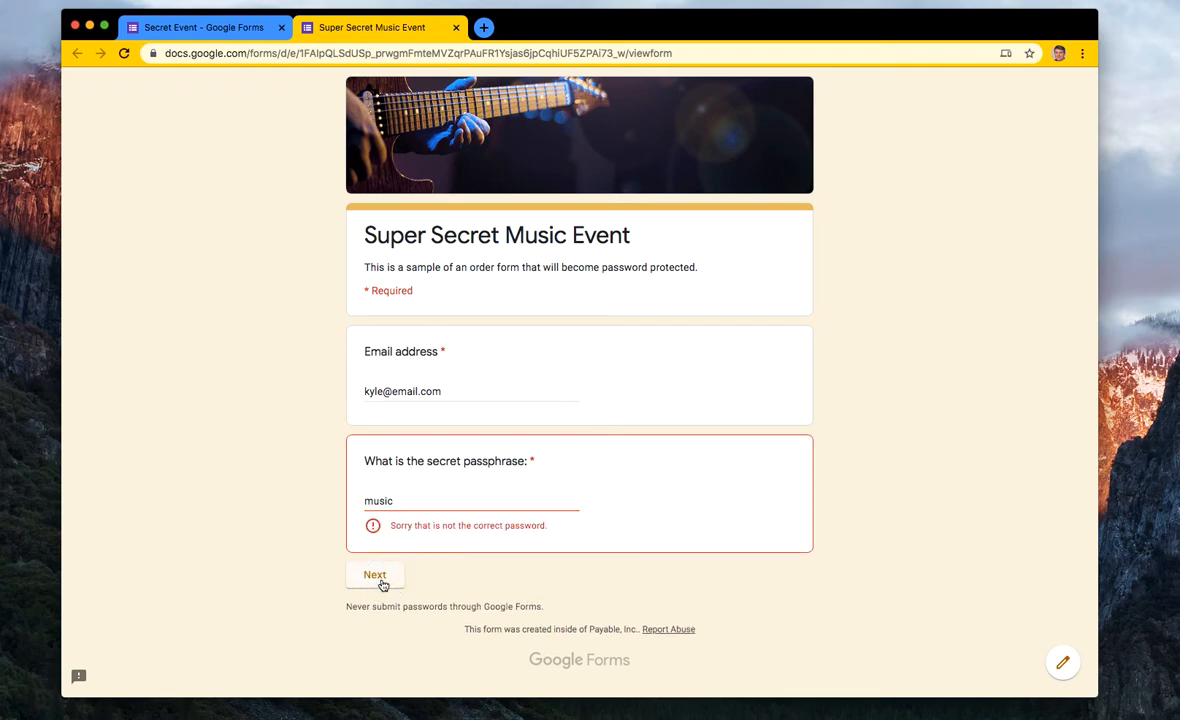
Replace the rejected passphrase with random letters 'kjsadhkjasdhasd', which is also flagged incorrect
{"action": "double_click", "coordinate": [378, 500]}
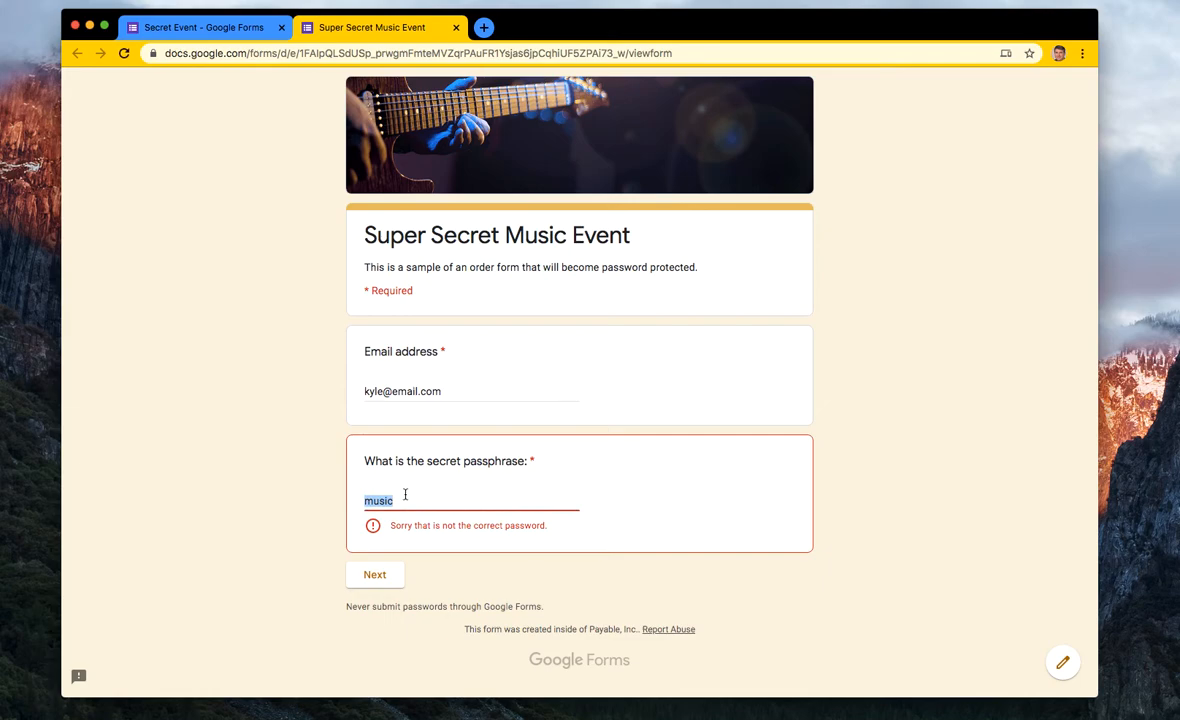
{"action": "type", "text": "kjsadhkjasdhasdsfsdfsdfsdd"}
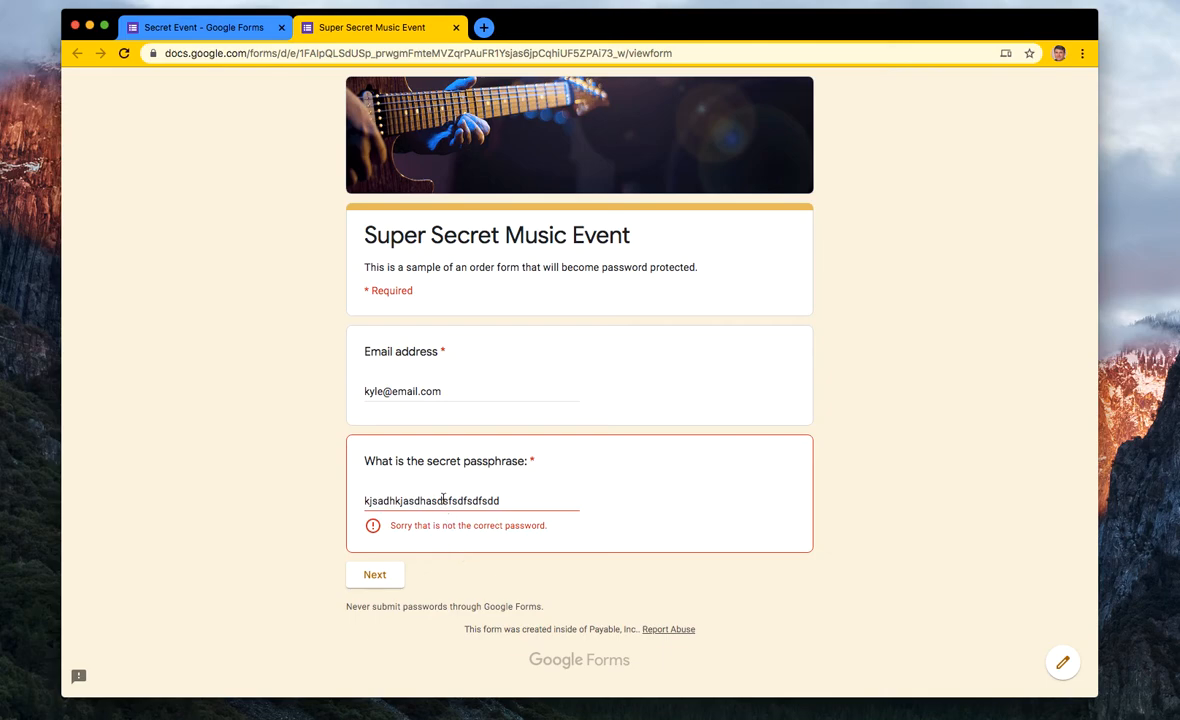
{"action": "triple_click", "coordinate": [432, 500]}
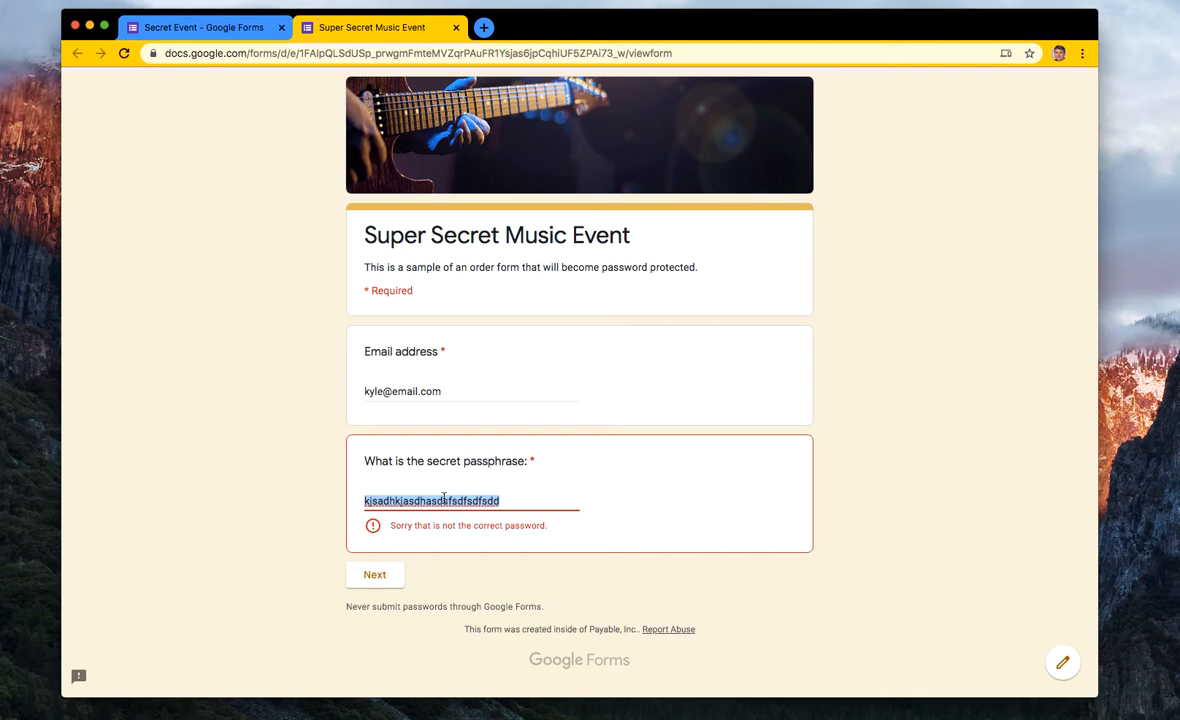
{"action": "type", "text": "monk"}
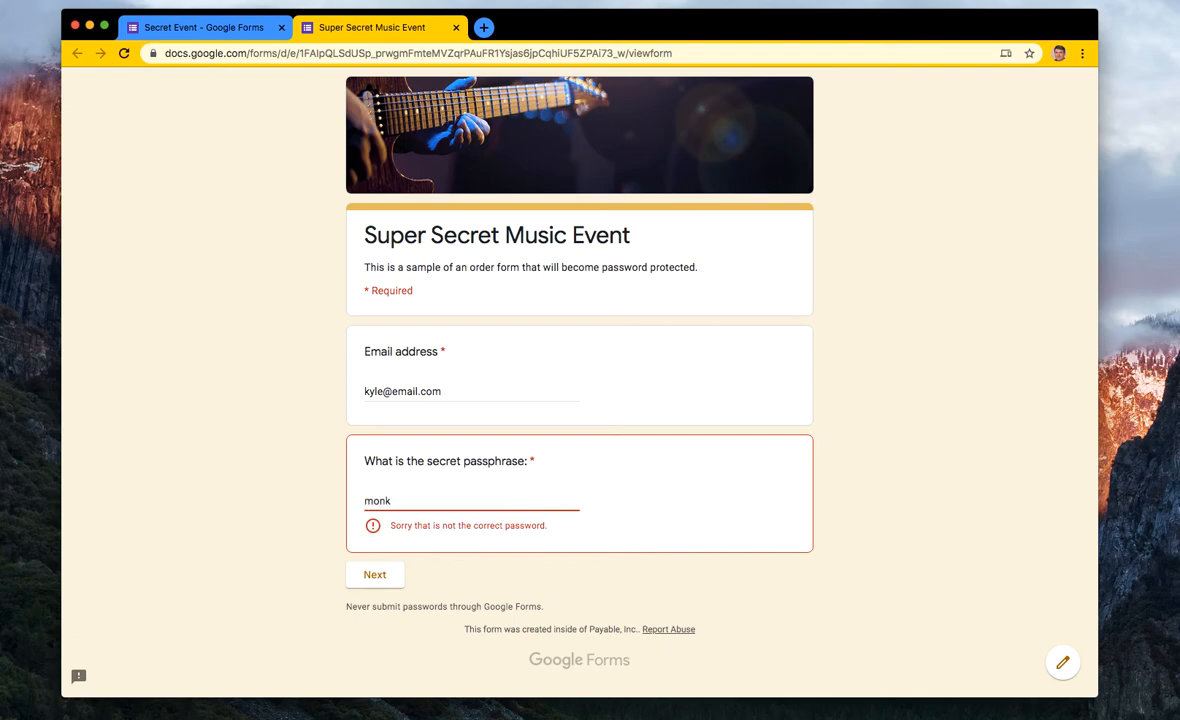
{"action": "type", "text": "ey"}
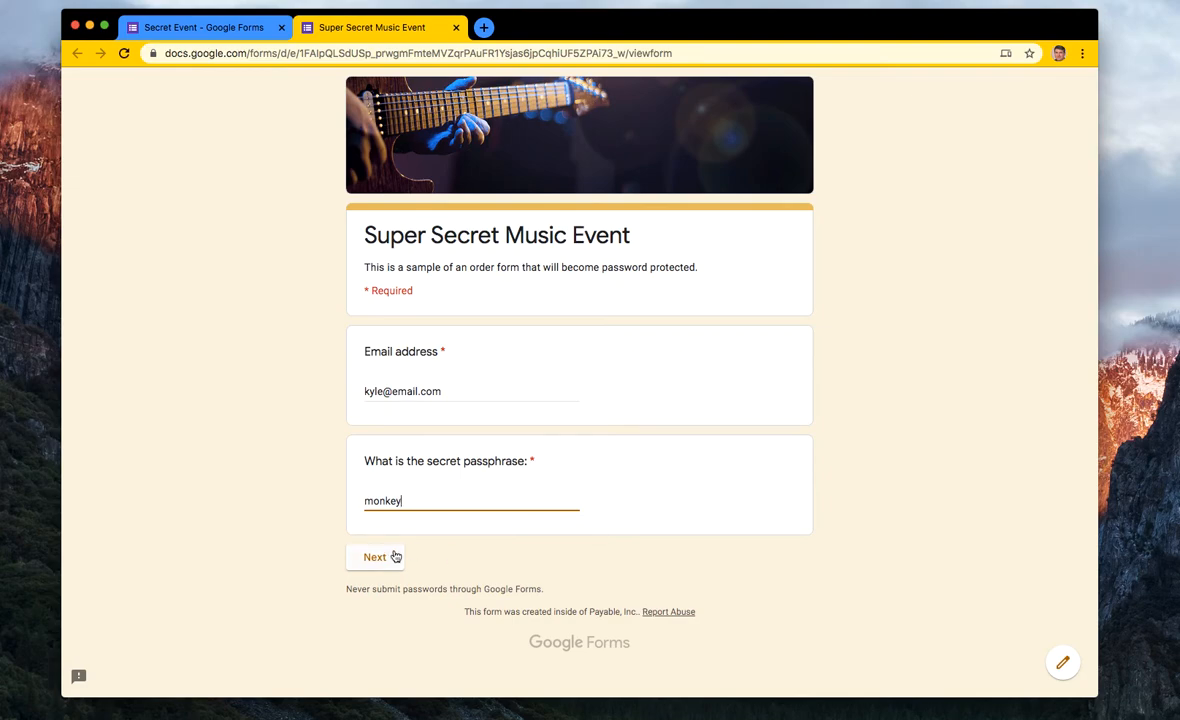
{"action": "left_click", "coordinate": [376, 556]}
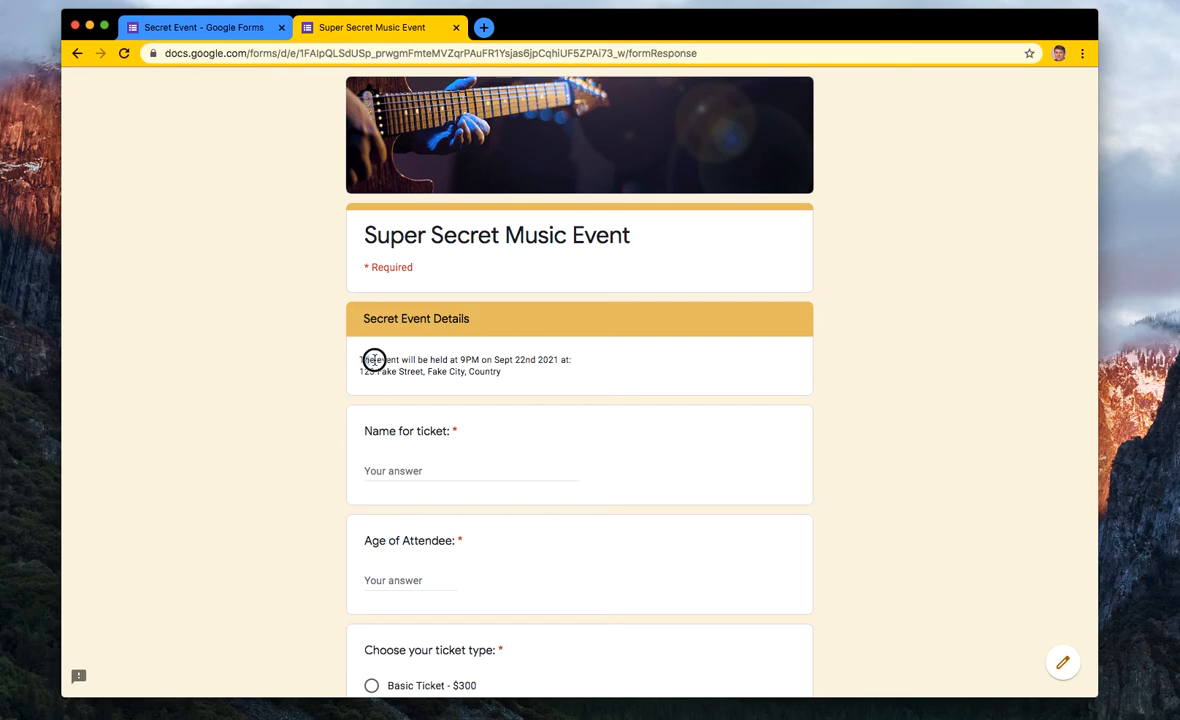
{"action": "scroll", "scroll_direction": "down", "scroll_amount": 3}
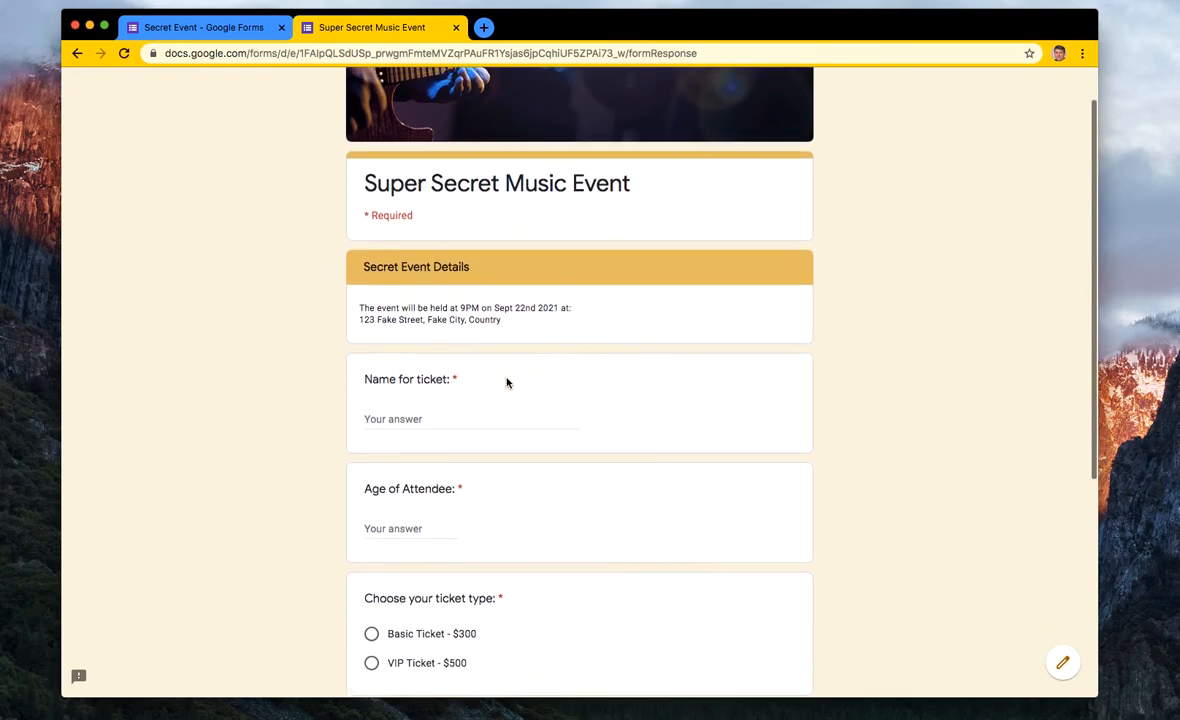
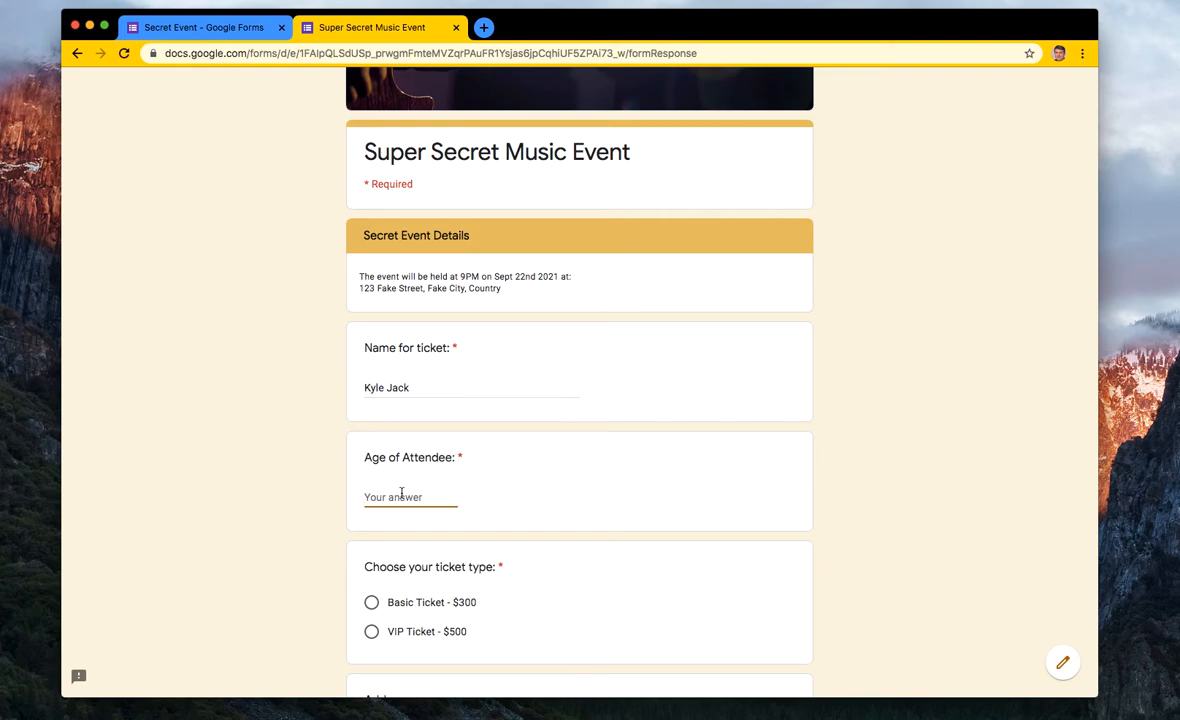
{"action": "type", "text": "18"}
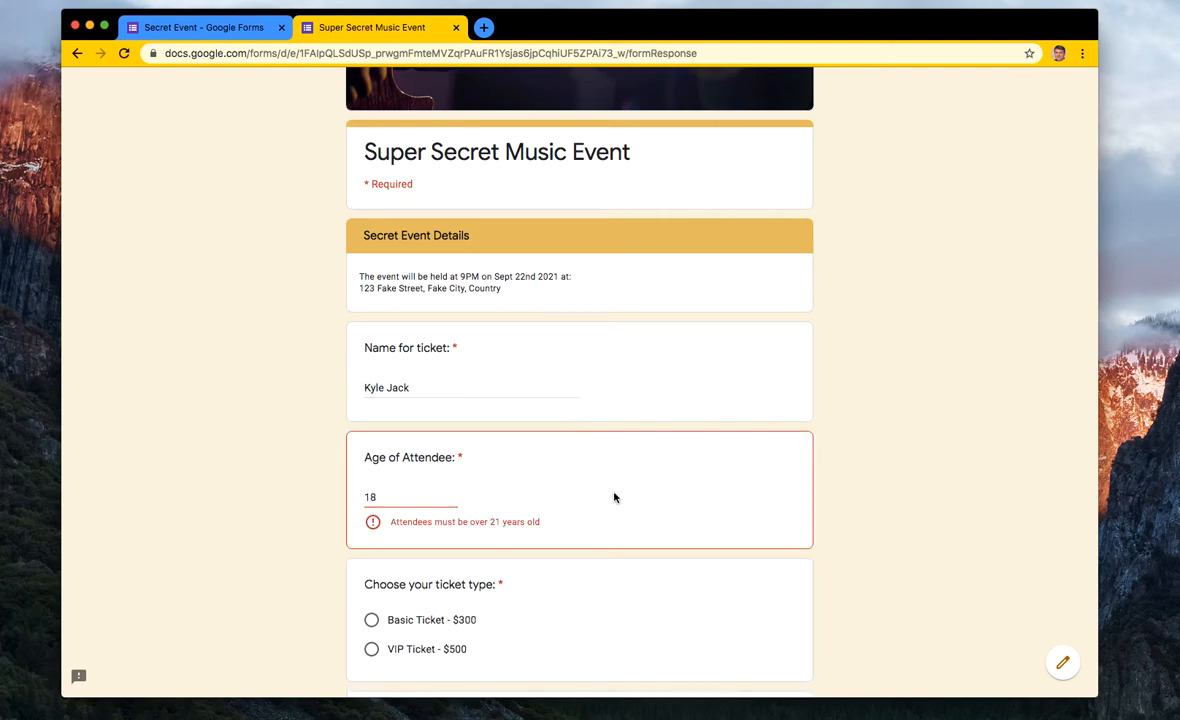
{"action": "scroll", "scroll_direction": "down", "scroll_amount": 3}
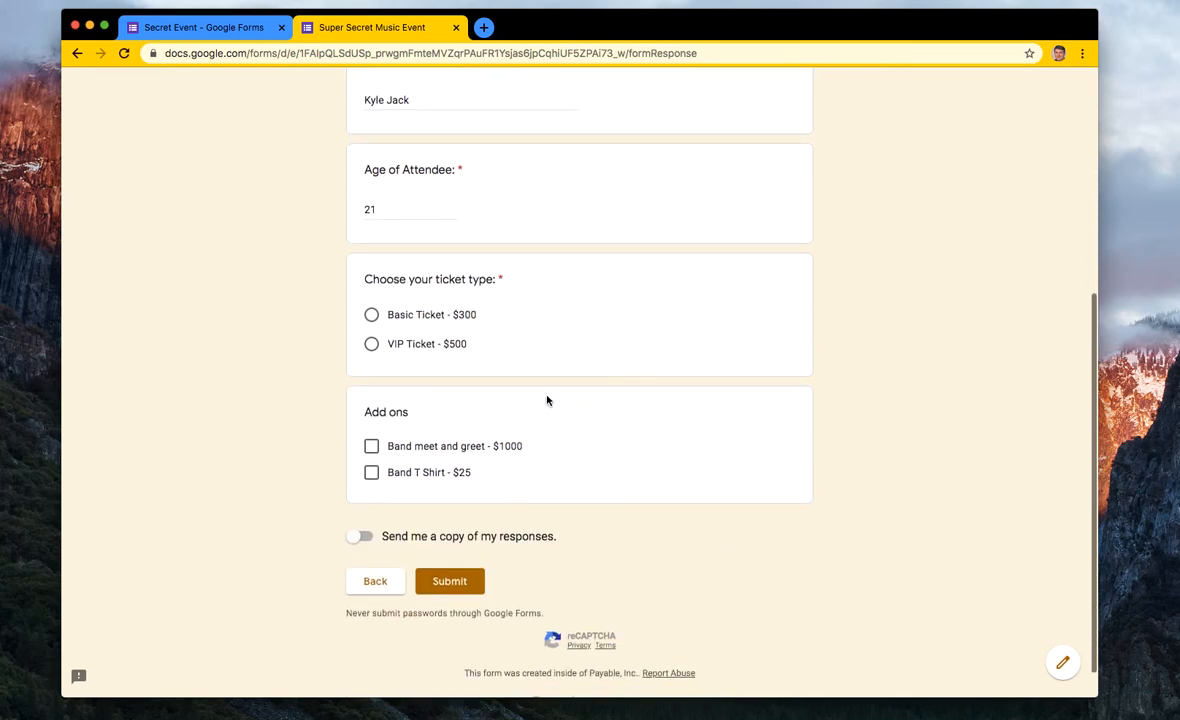
{"action": "left_click", "coordinate": [372, 314]}
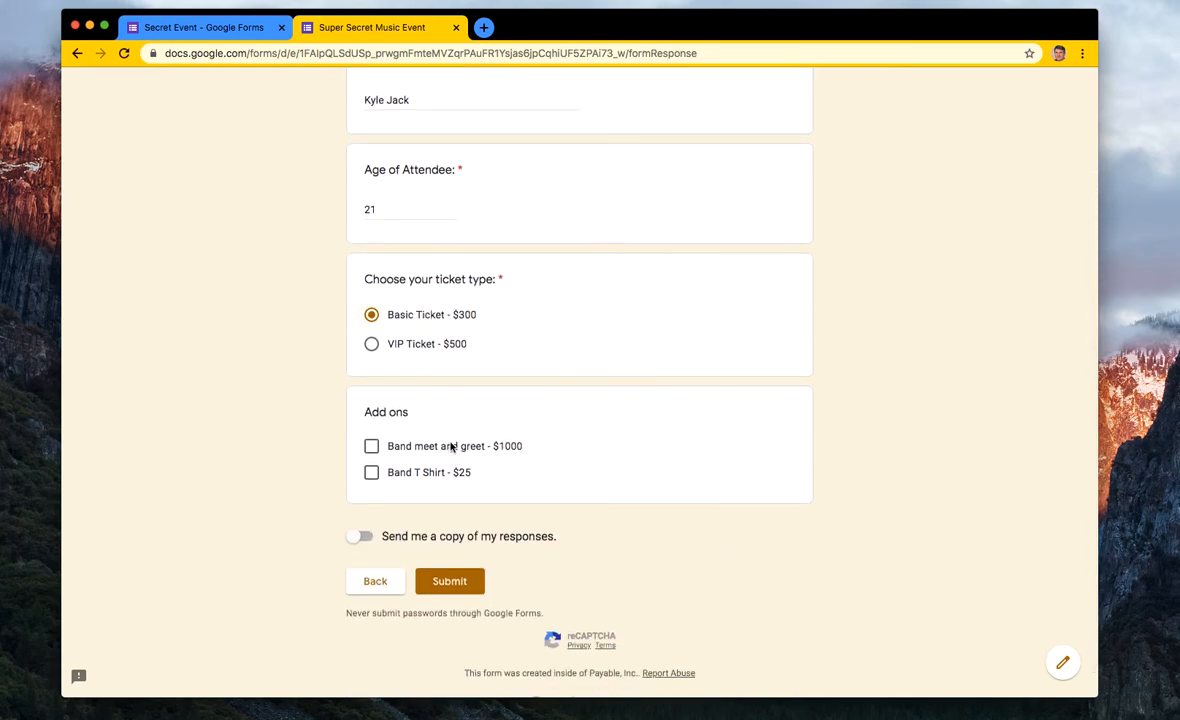
{"action": "left_click", "coordinate": [372, 446]}
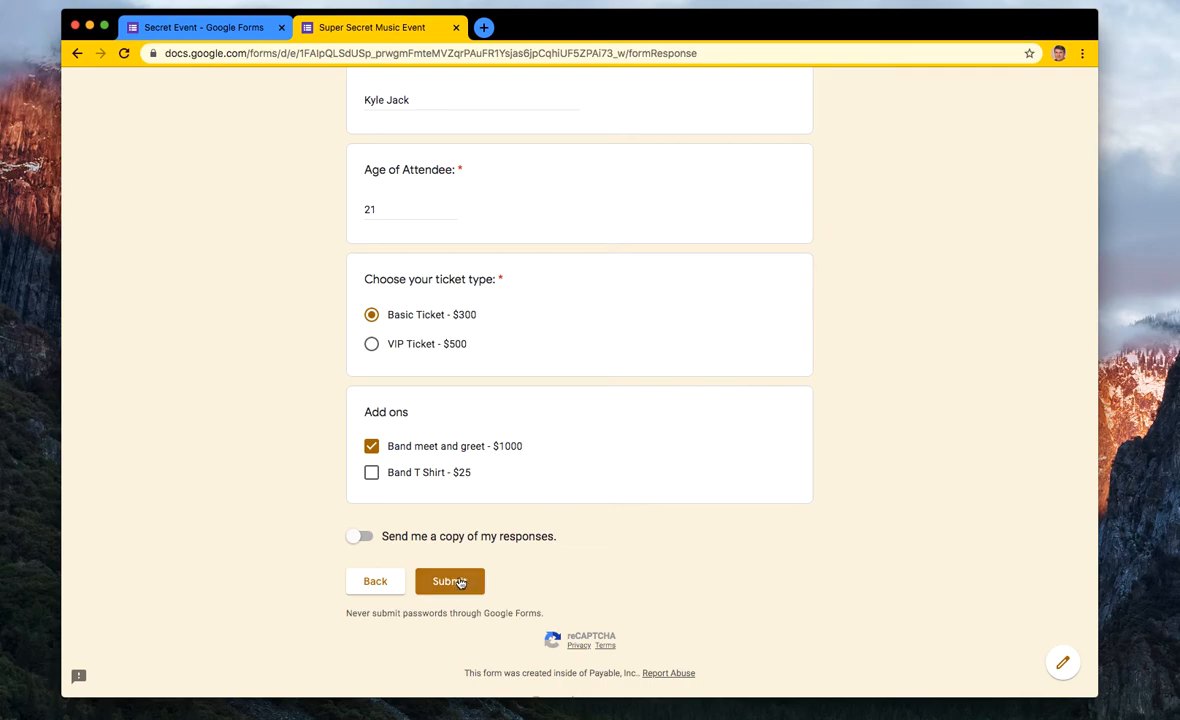
{"action": "mouse_move", "coordinate": [632, 452]}
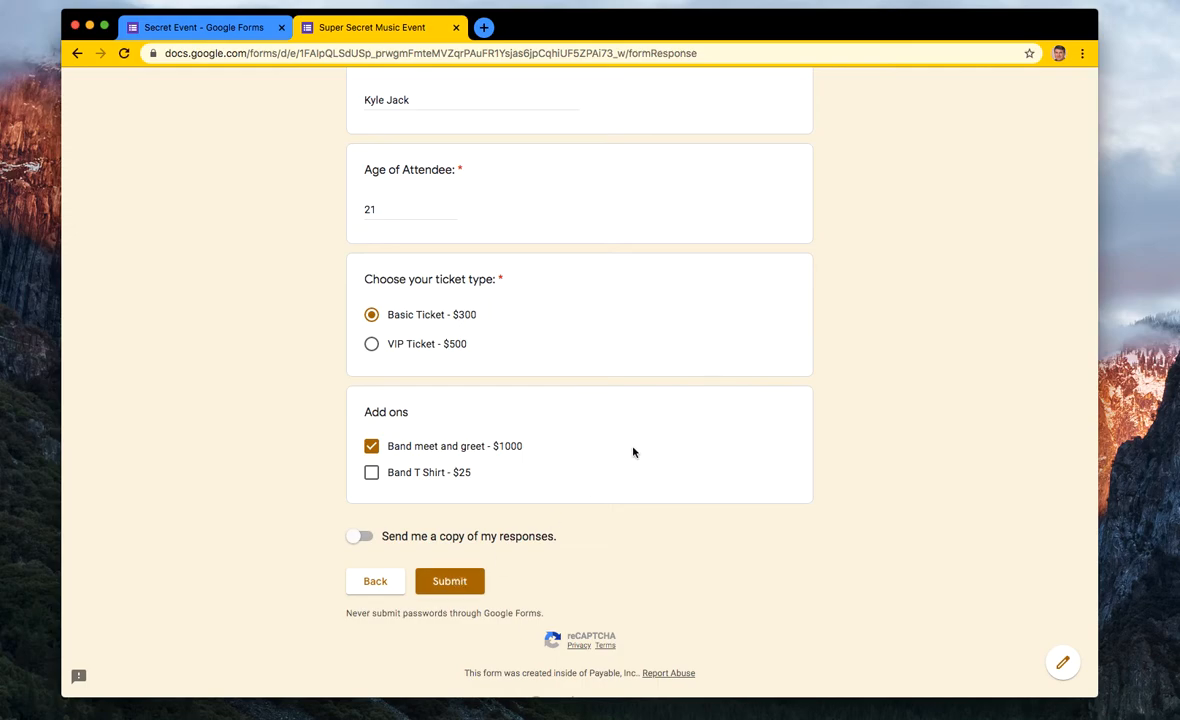
{"action": "scroll", "scroll_direction": "up", "scroll_amount": 3}
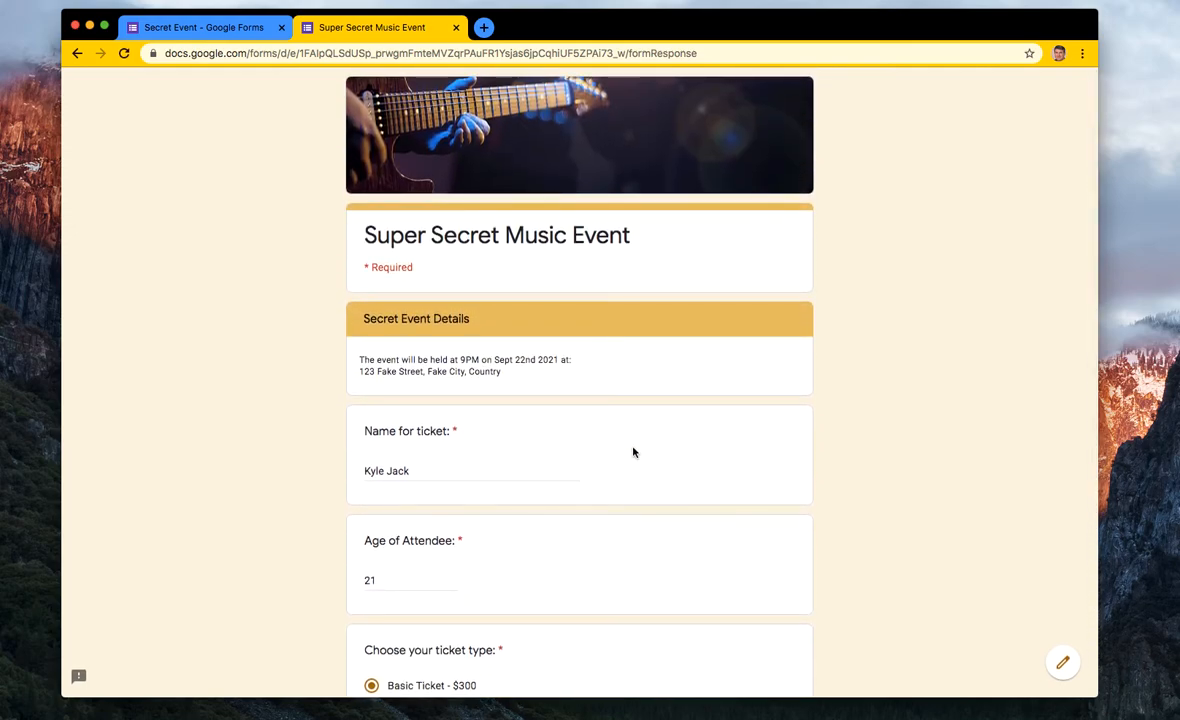
{"action": "scroll", "scroll_direction": "down", "scroll_amount": 3}
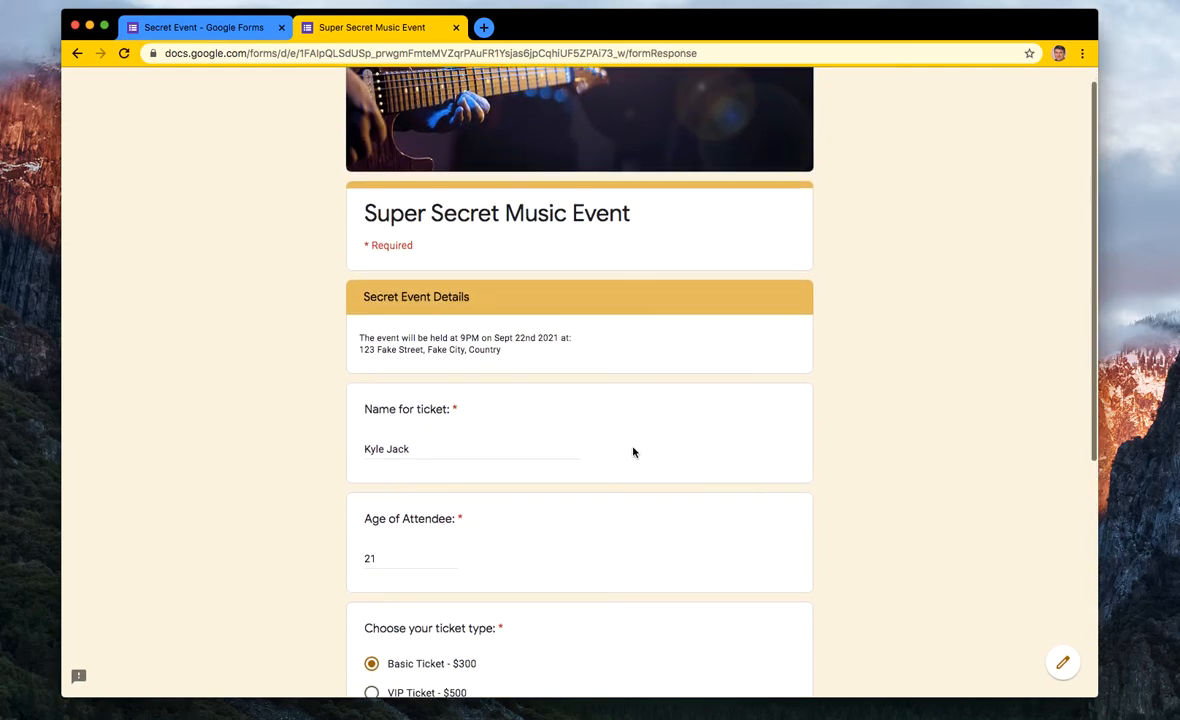
{"action": "scroll", "scroll_direction": "down", "scroll_amount": 3}
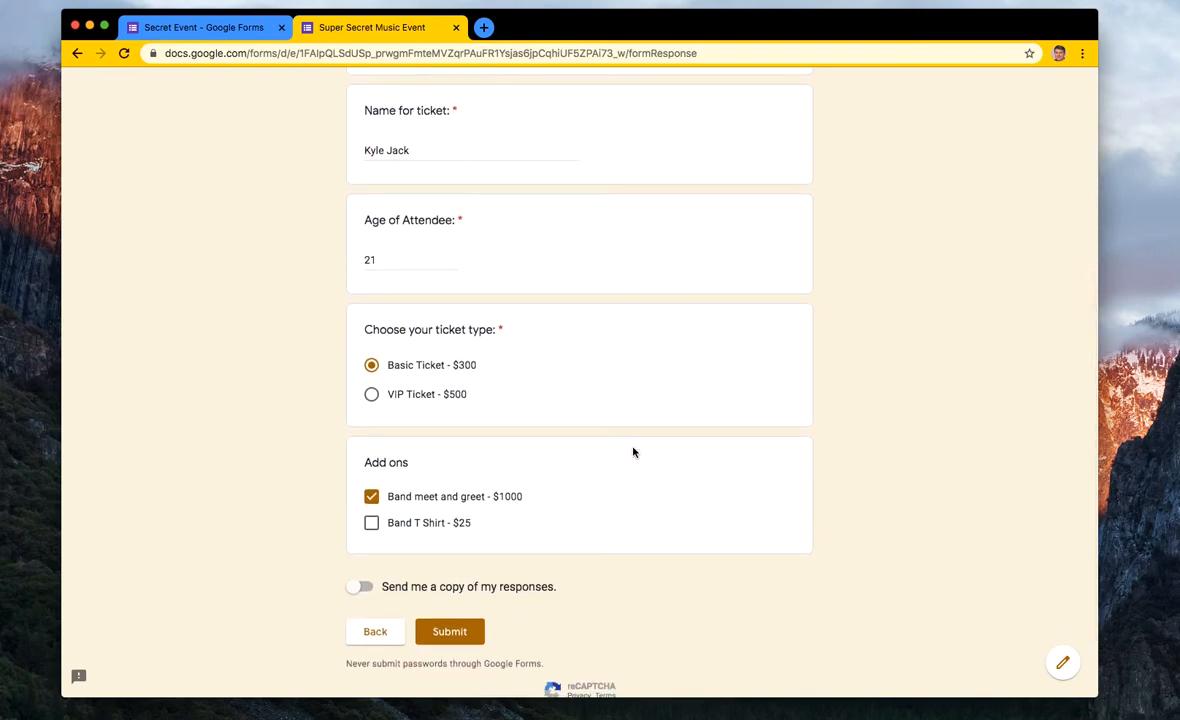
{"action": "scroll", "scroll_direction": "down", "scroll_amount": 3}
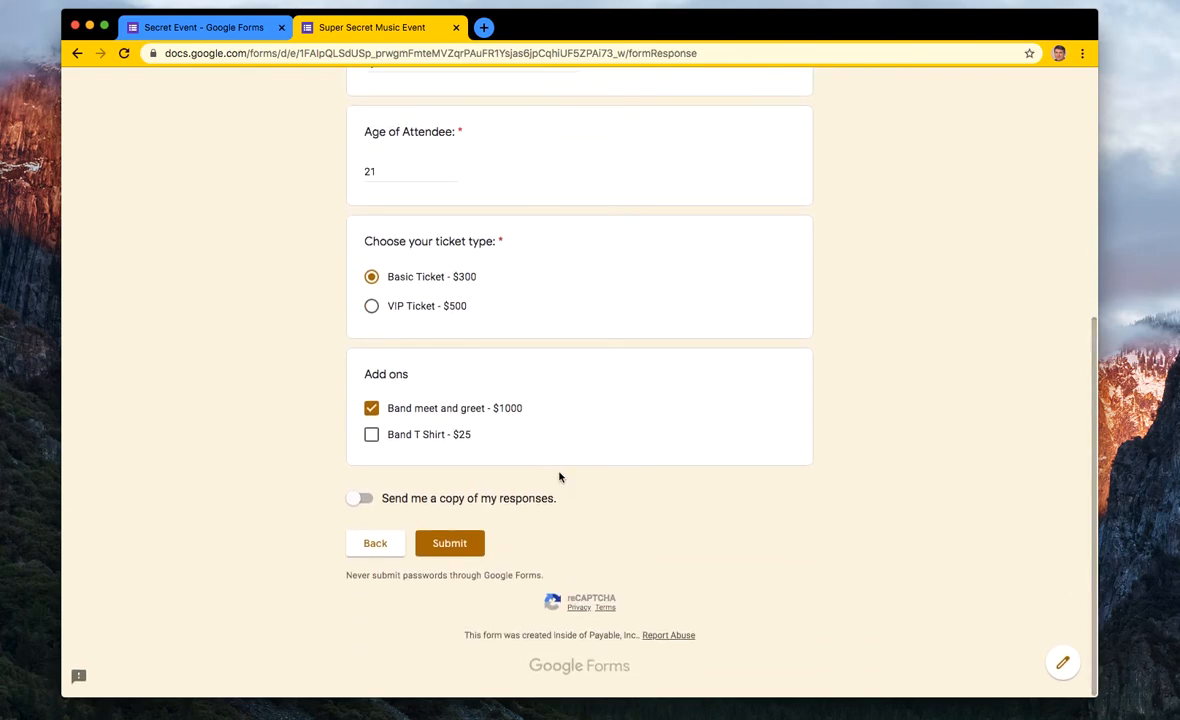
Submit the completed ticket order and reach the payment-prompt confirmation
{"action": "left_click", "coordinate": [448, 544]}
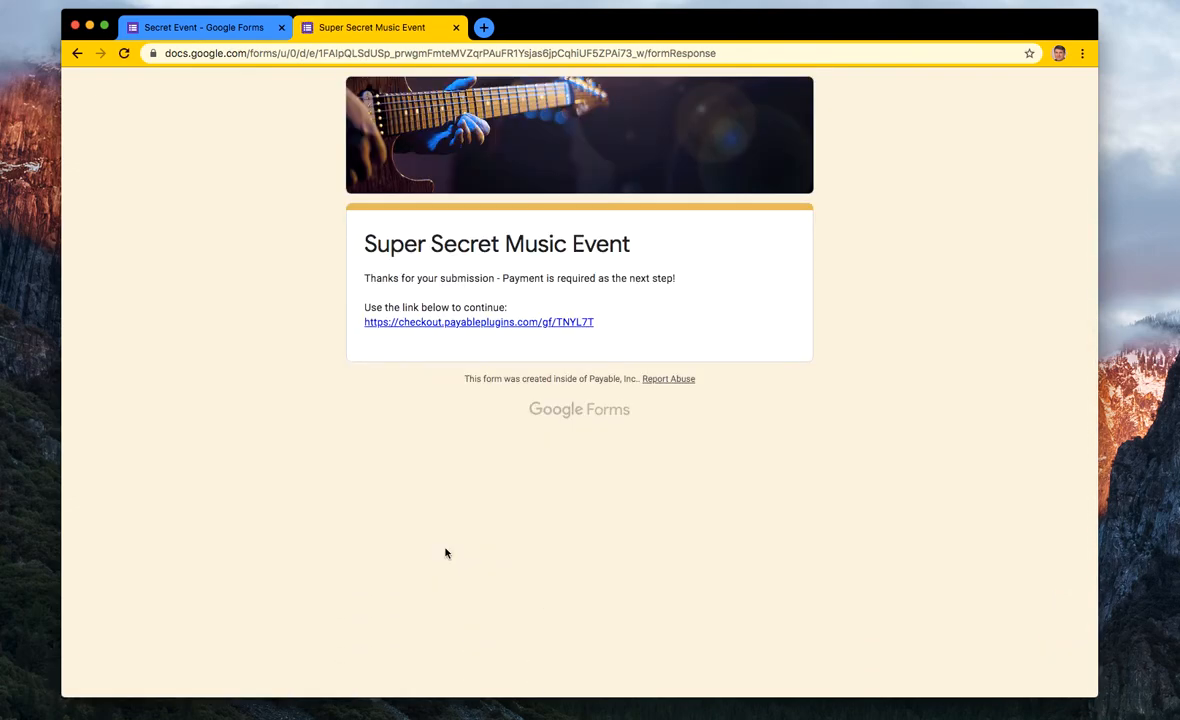
{"action": "mouse_move", "coordinate": [400, 438]}
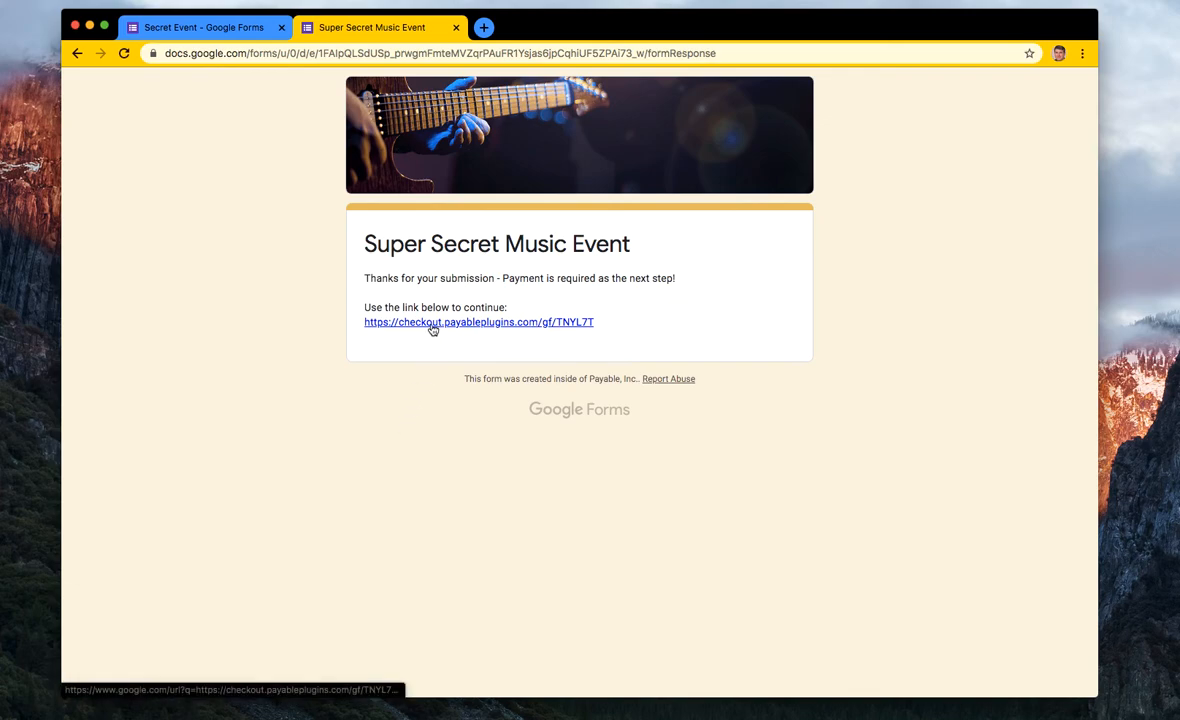
{"action": "left_click", "coordinate": [478, 322]}
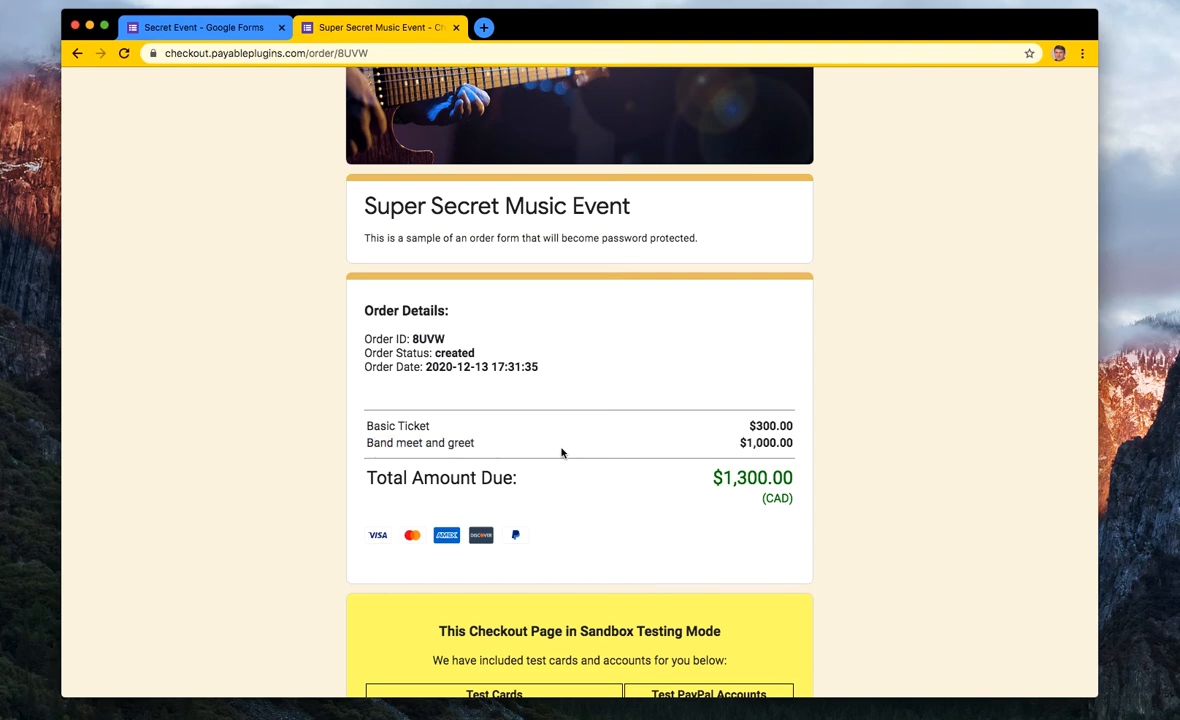
{"action": "scroll", "scroll_direction": "down", "scroll_amount": 3}
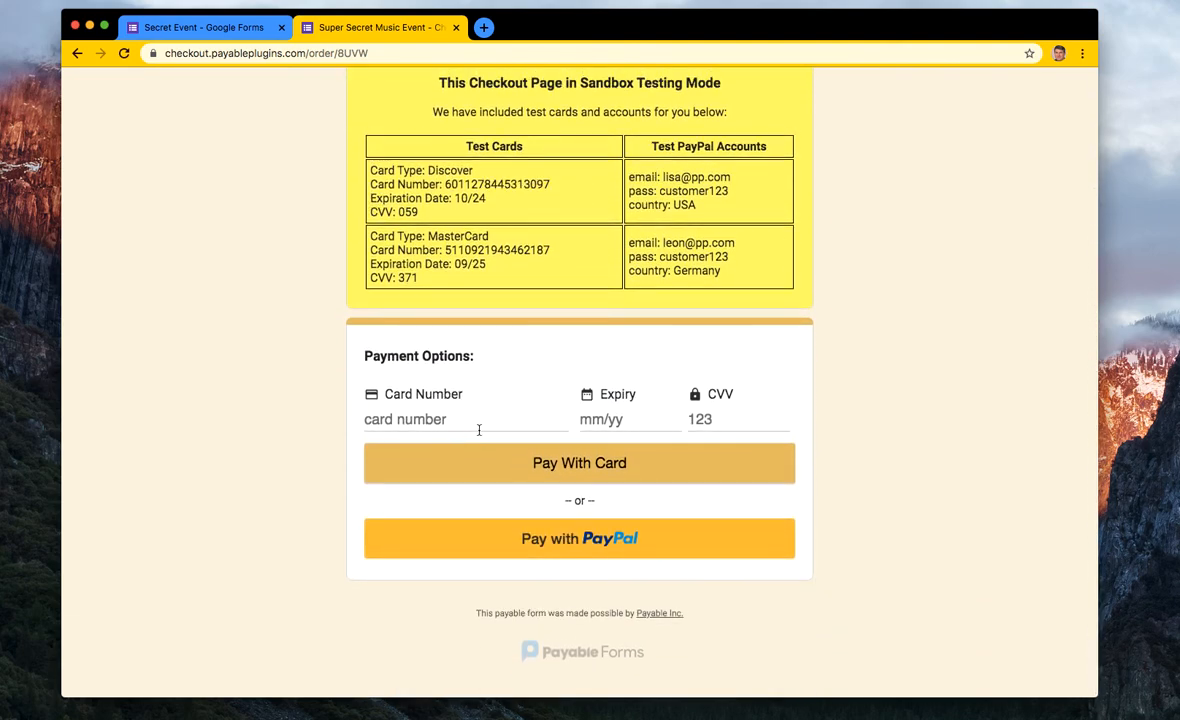
{"action": "mouse_move", "coordinate": [480, 250]}
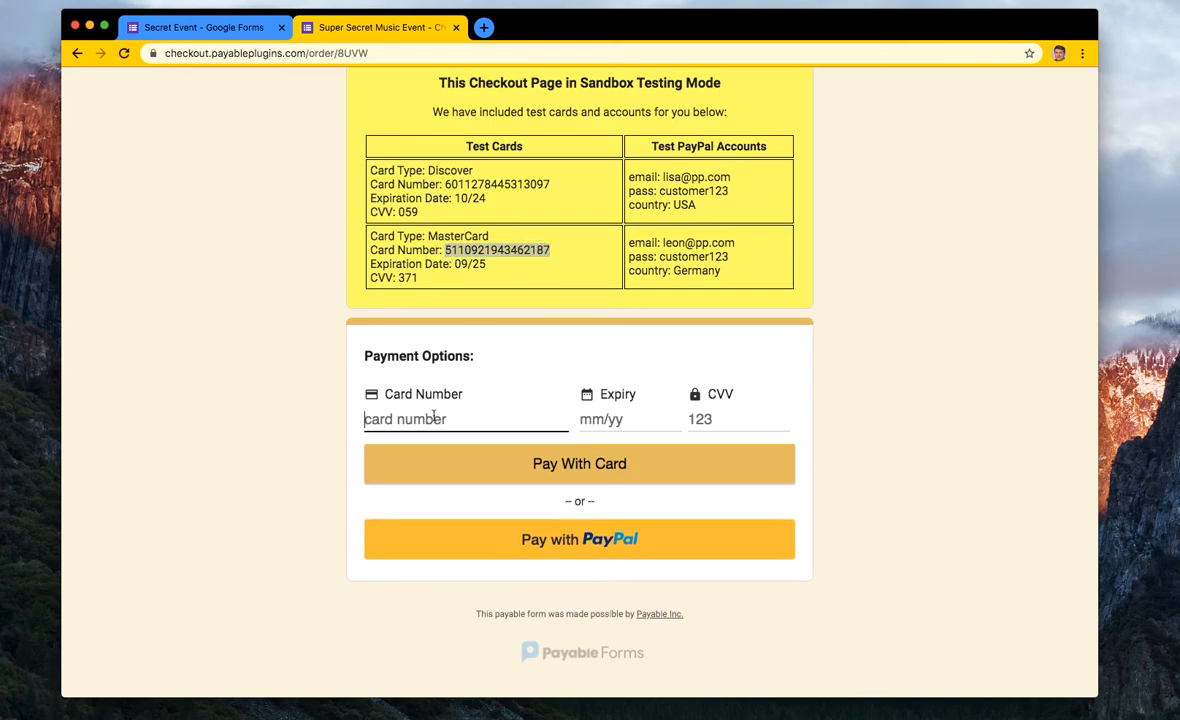
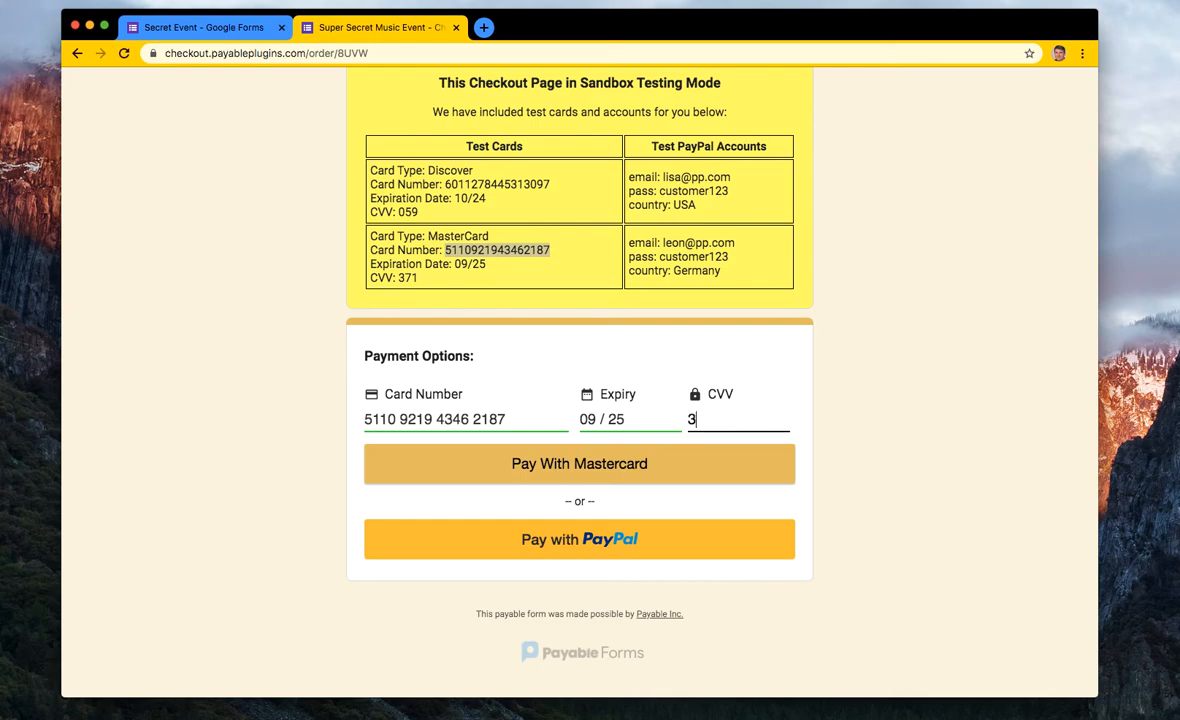
{"action": "left_click", "coordinate": [580, 464]}
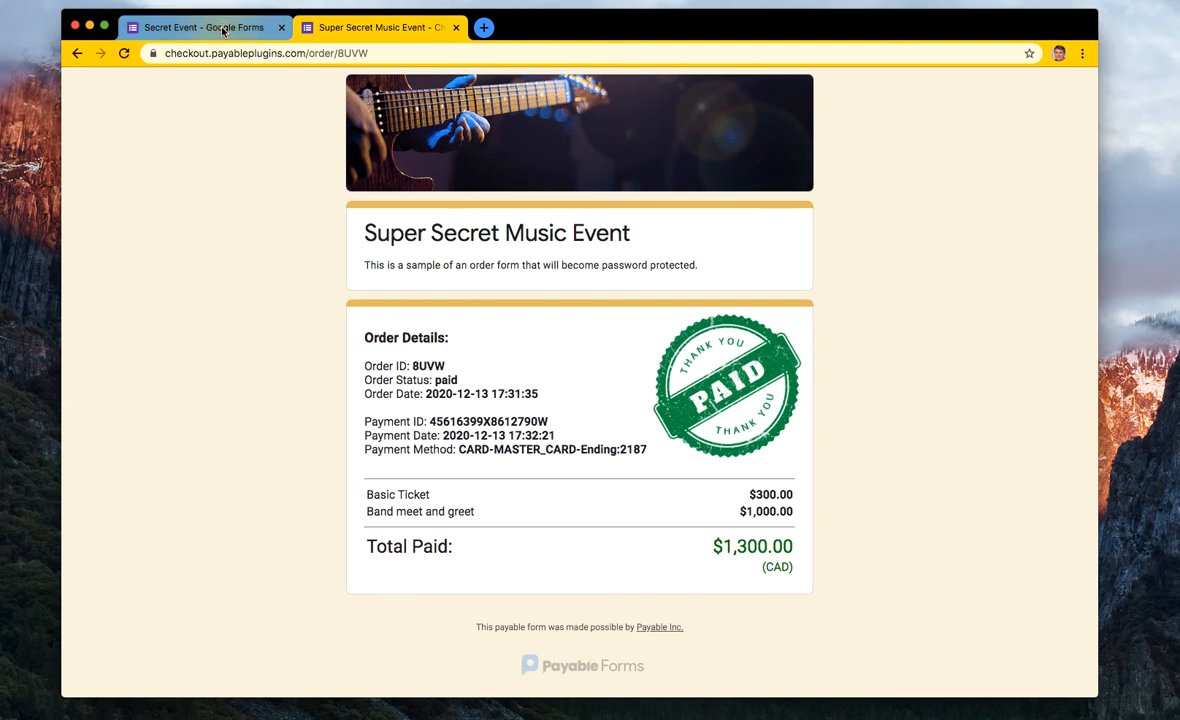
View the form's single submitted response and open its linked responses spreadsheet
{"action": "left_click", "coordinate": [202, 28]}
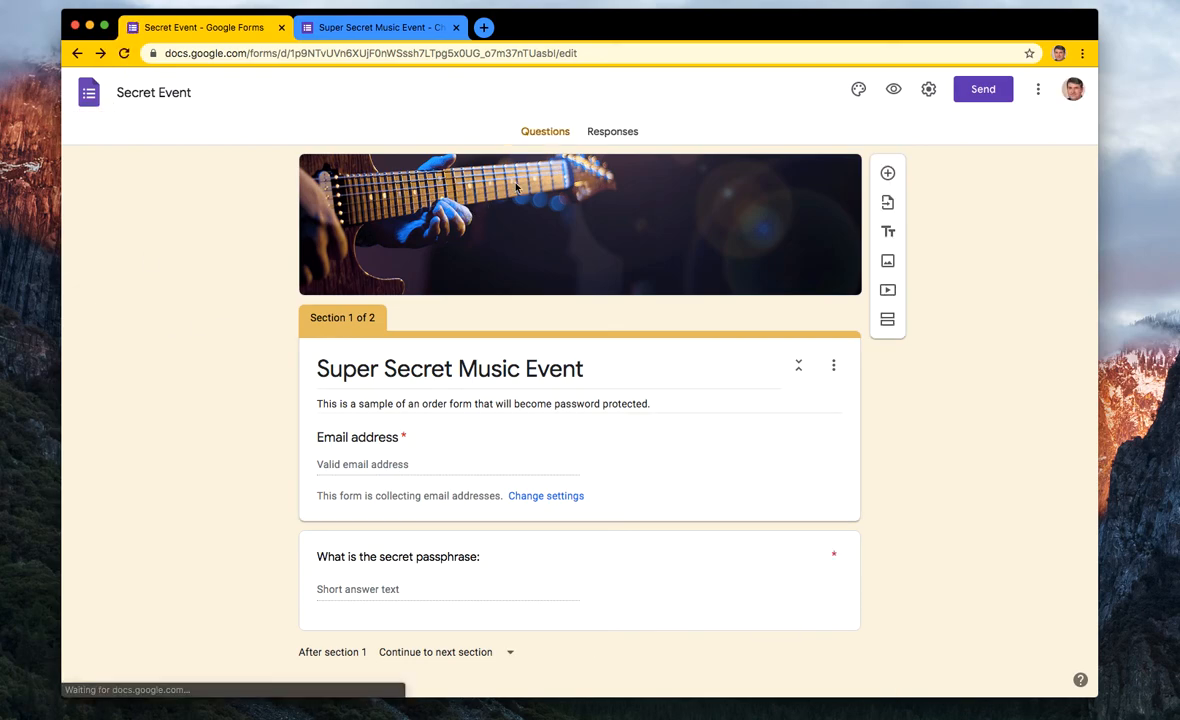
{"action": "left_click", "coordinate": [602, 132]}
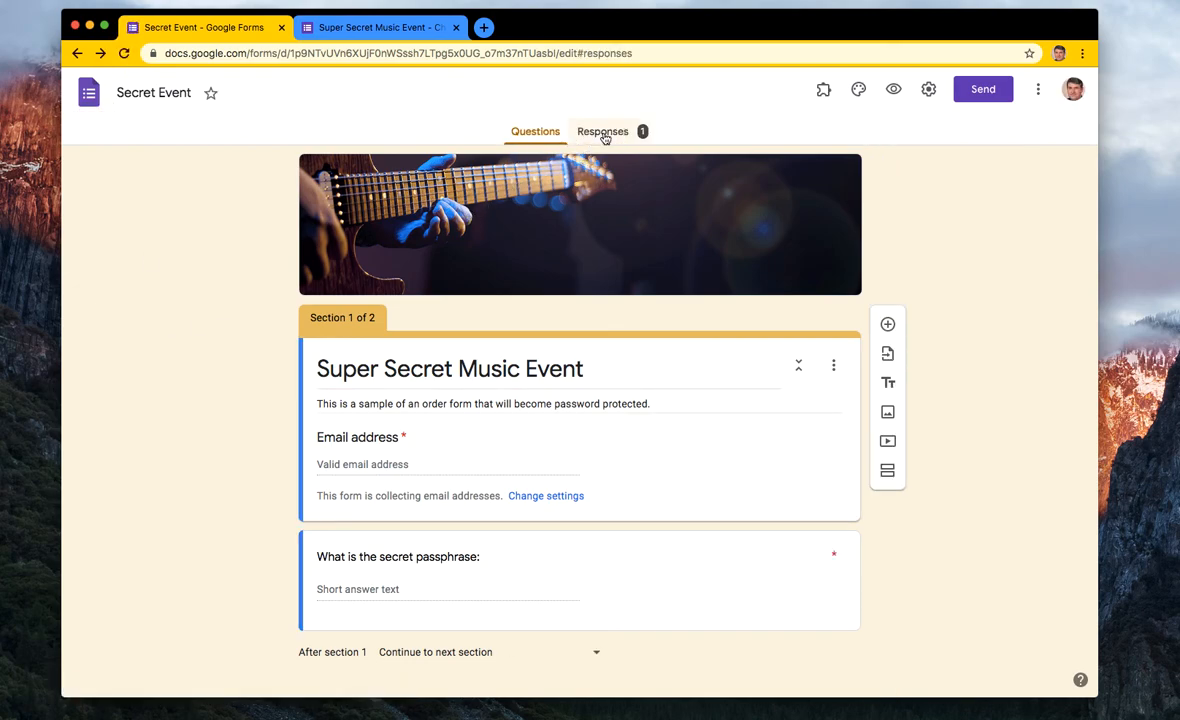
{"action": "left_click", "coordinate": [602, 132]}
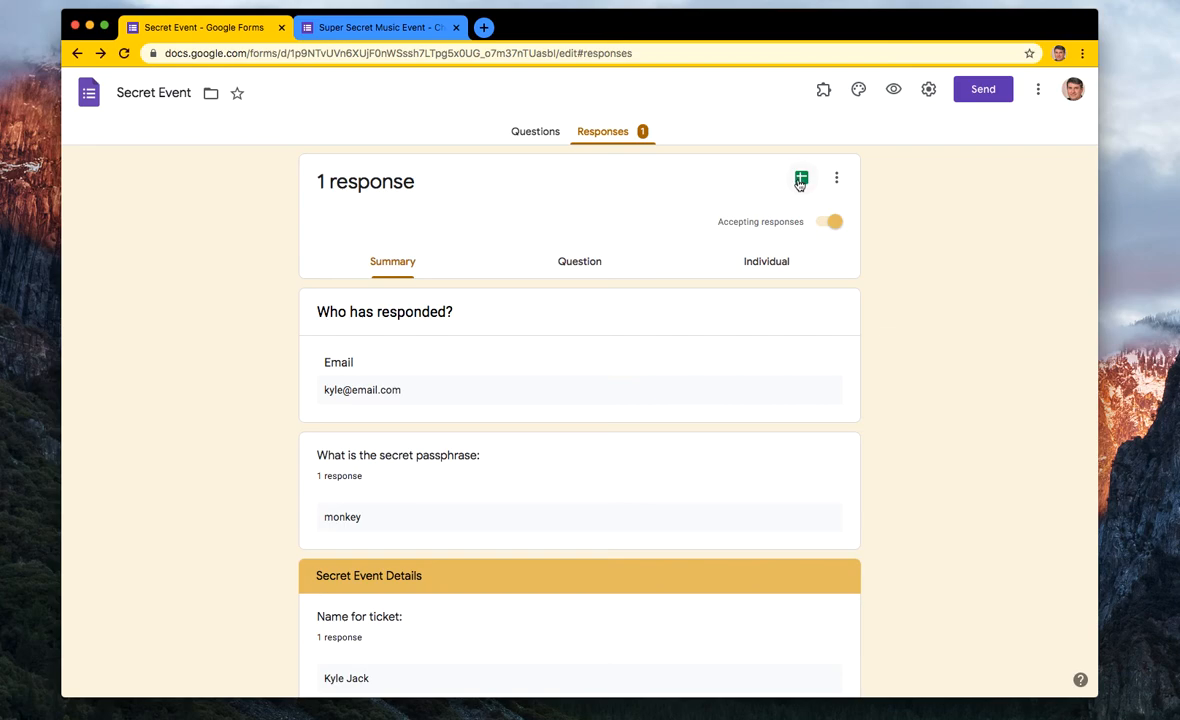
{"action": "left_click", "coordinate": [800, 180]}
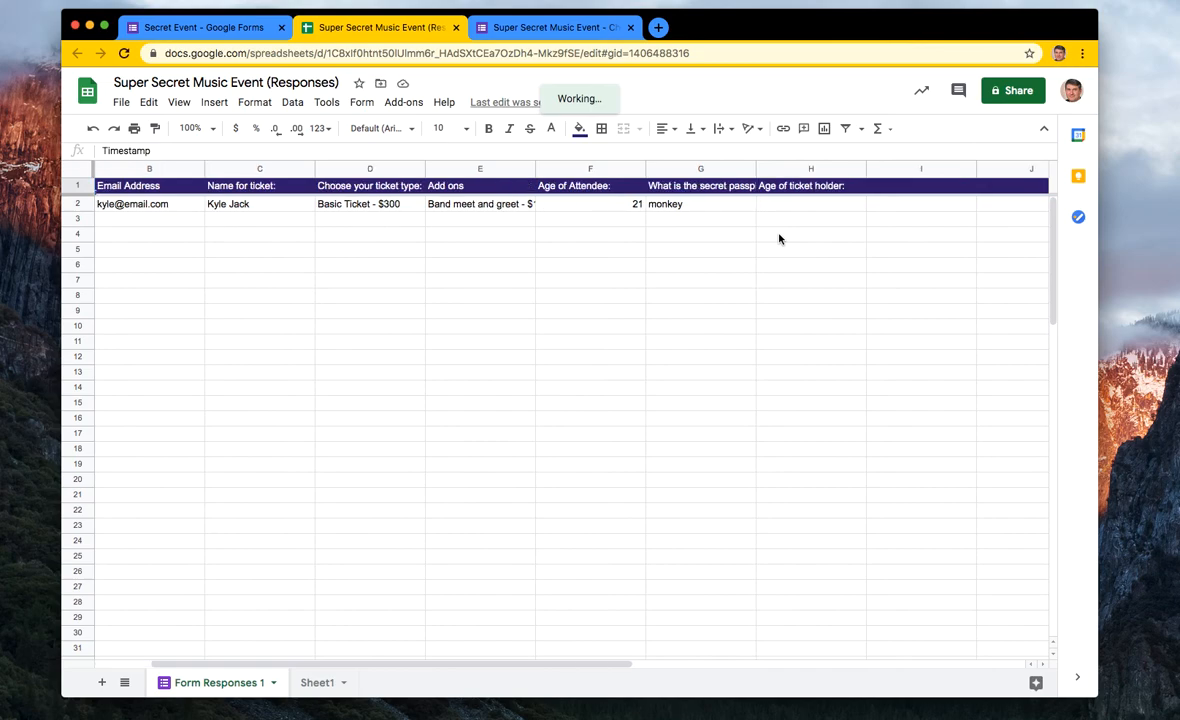
{"action": "scroll", "scroll_direction": "right", "scroll_amount": 3}
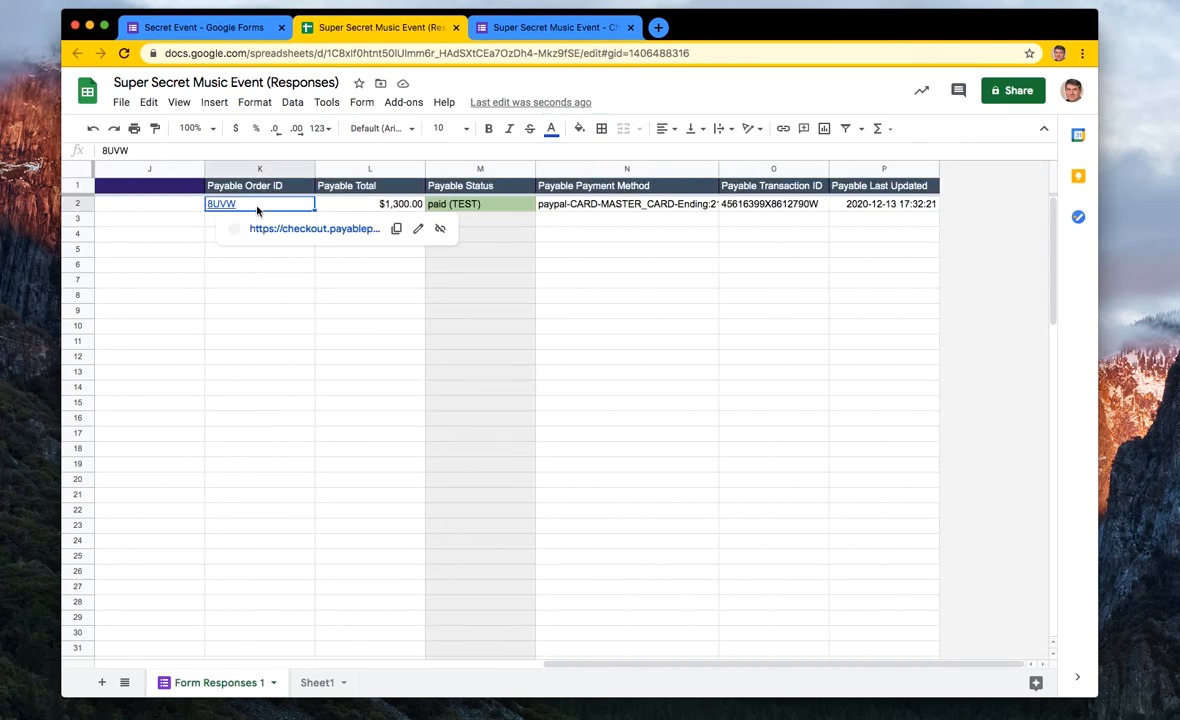
{"action": "mouse_move", "coordinate": [230, 312]}
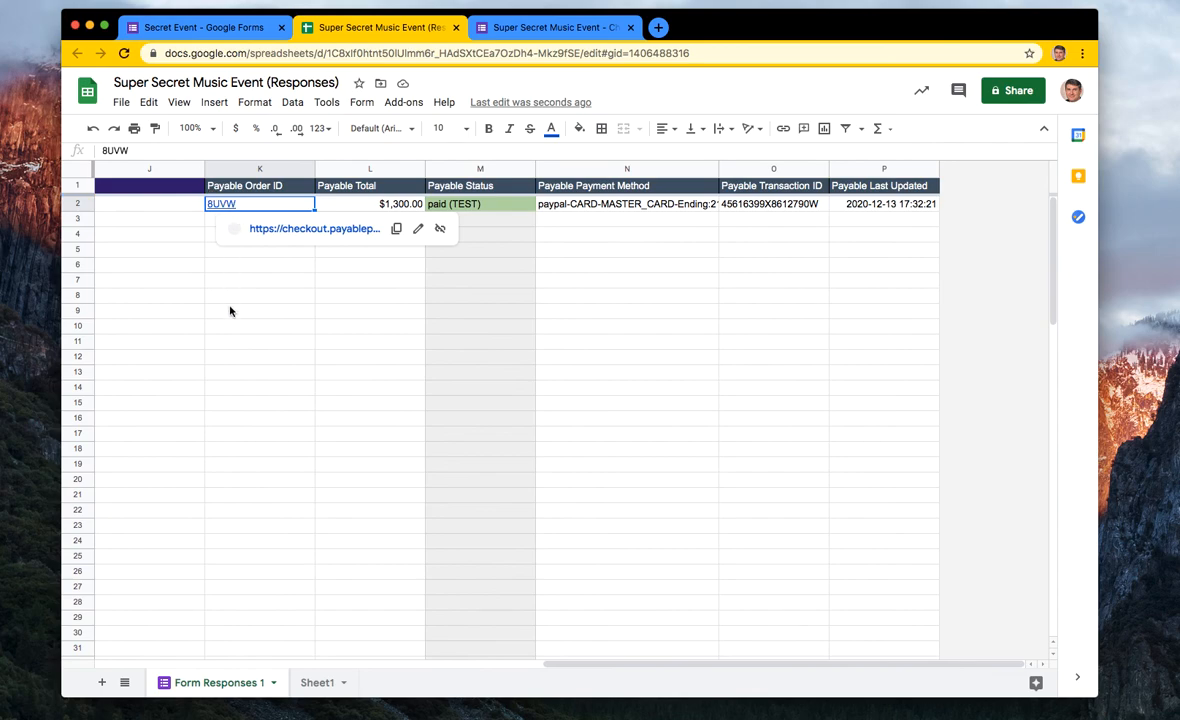
{"action": "left_click", "coordinate": [370, 310]}
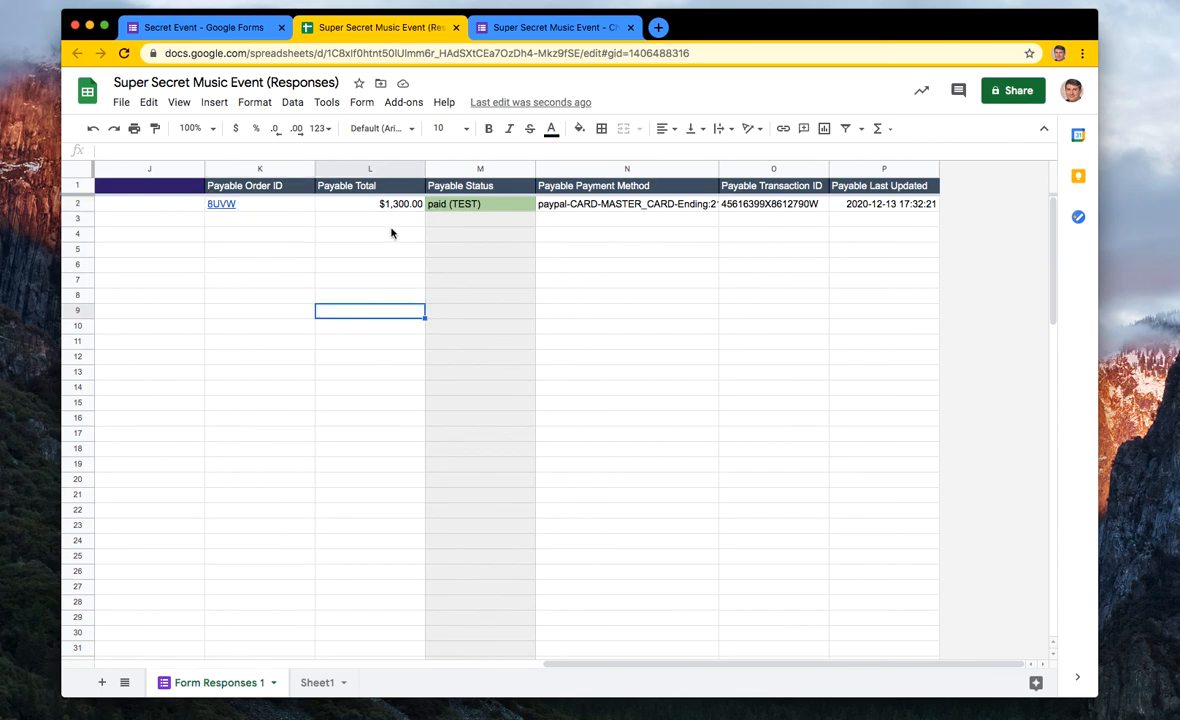
{"action": "left_click", "coordinate": [480, 204]}
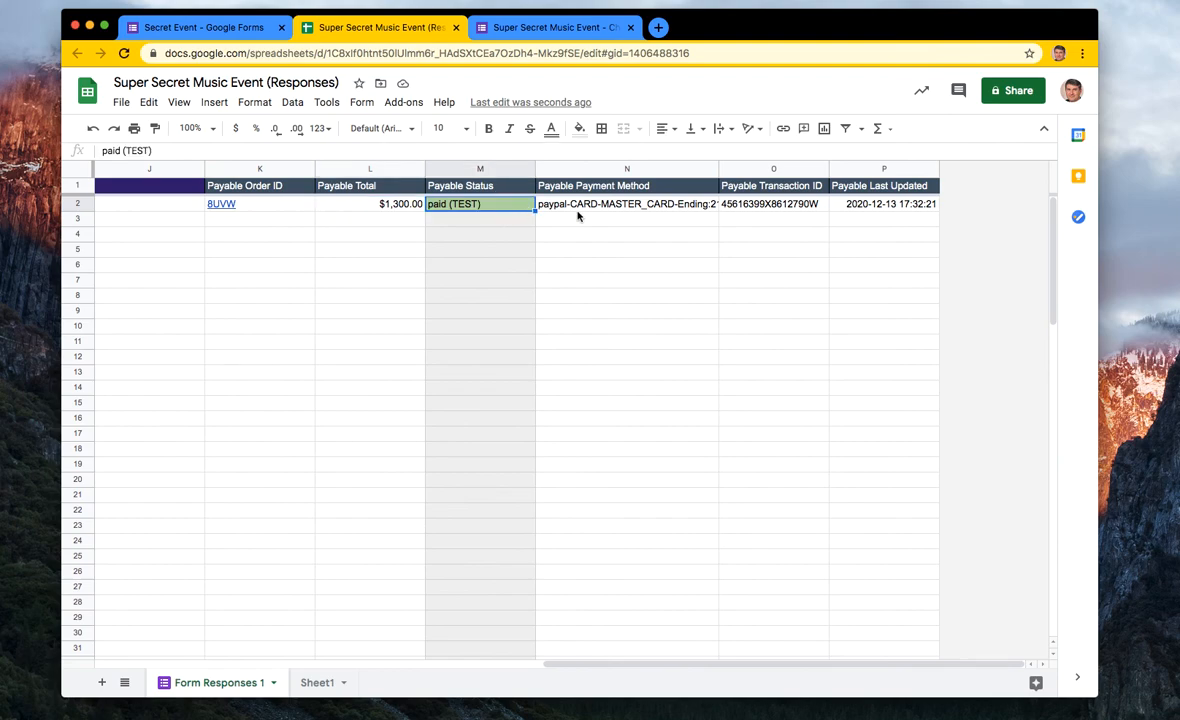
{"action": "left_click", "coordinate": [774, 204]}
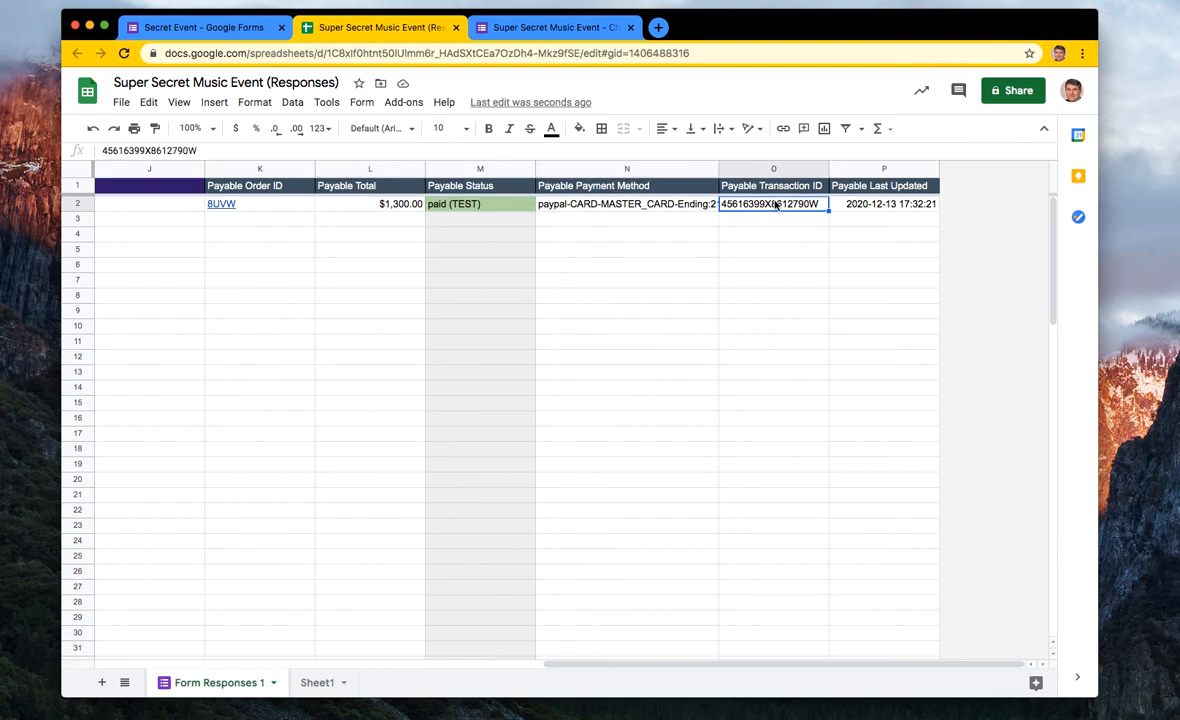
{"action": "left_click", "coordinate": [884, 204]}
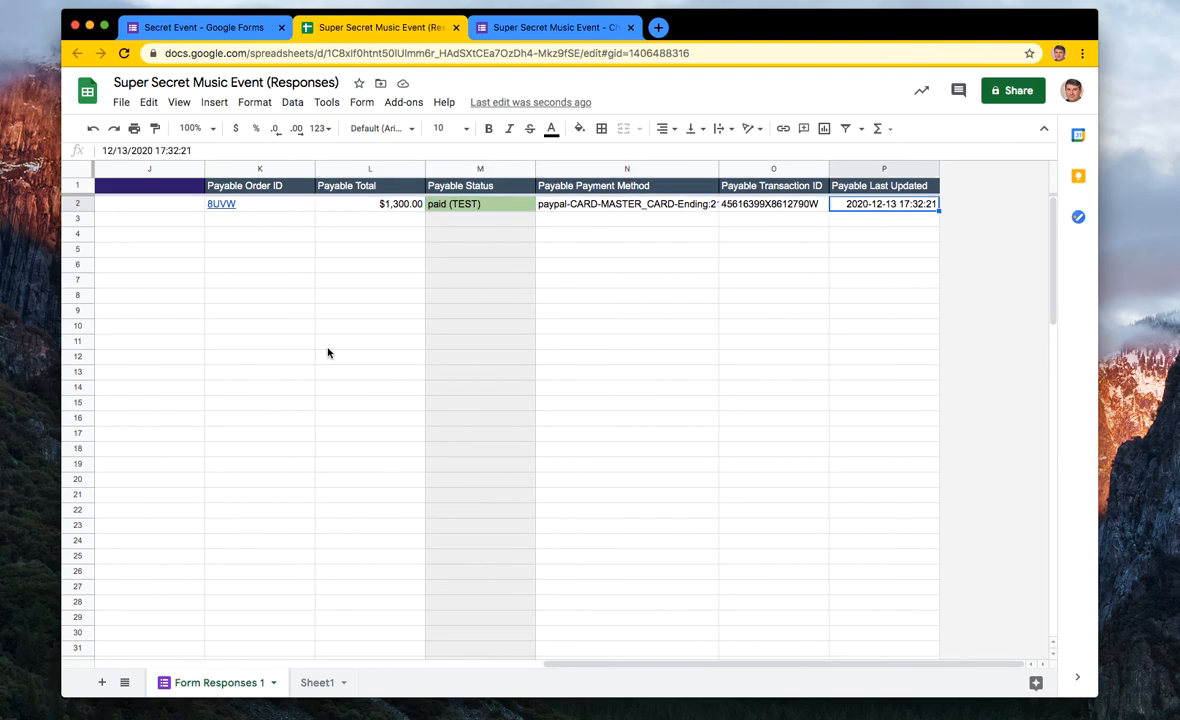
{"action": "scroll", "scroll_direction": "left", "scroll_amount": 3}
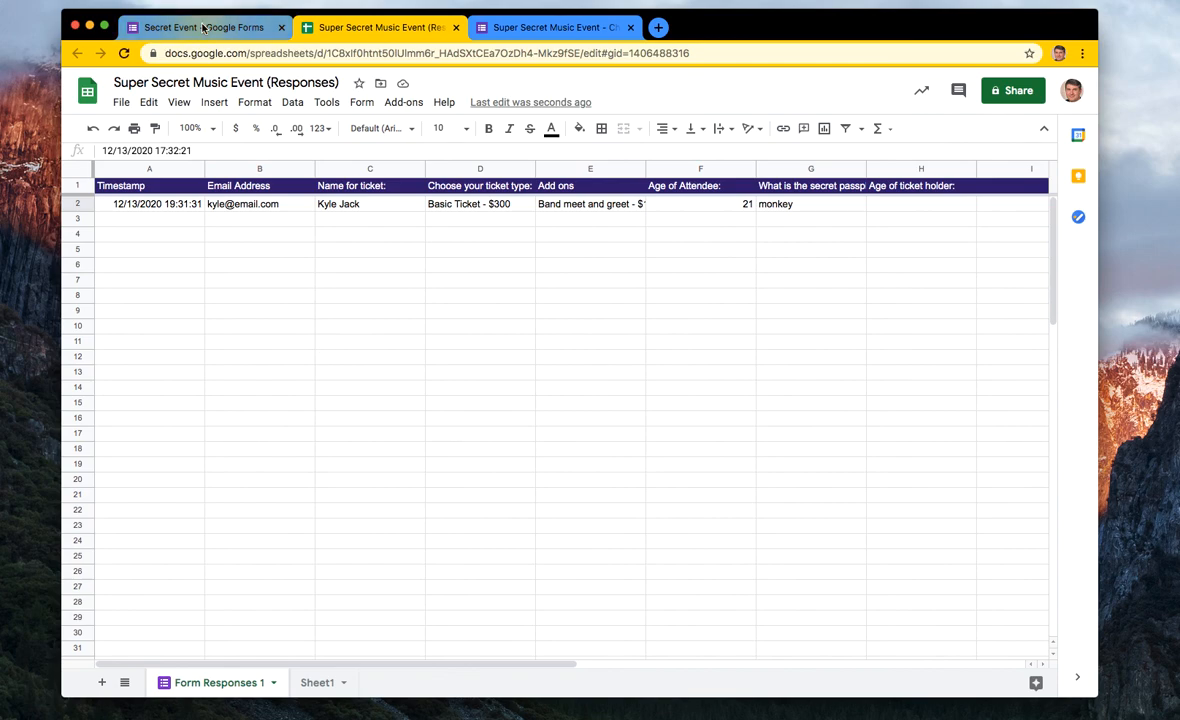
{"action": "mouse_move", "coordinate": [204, 28]}
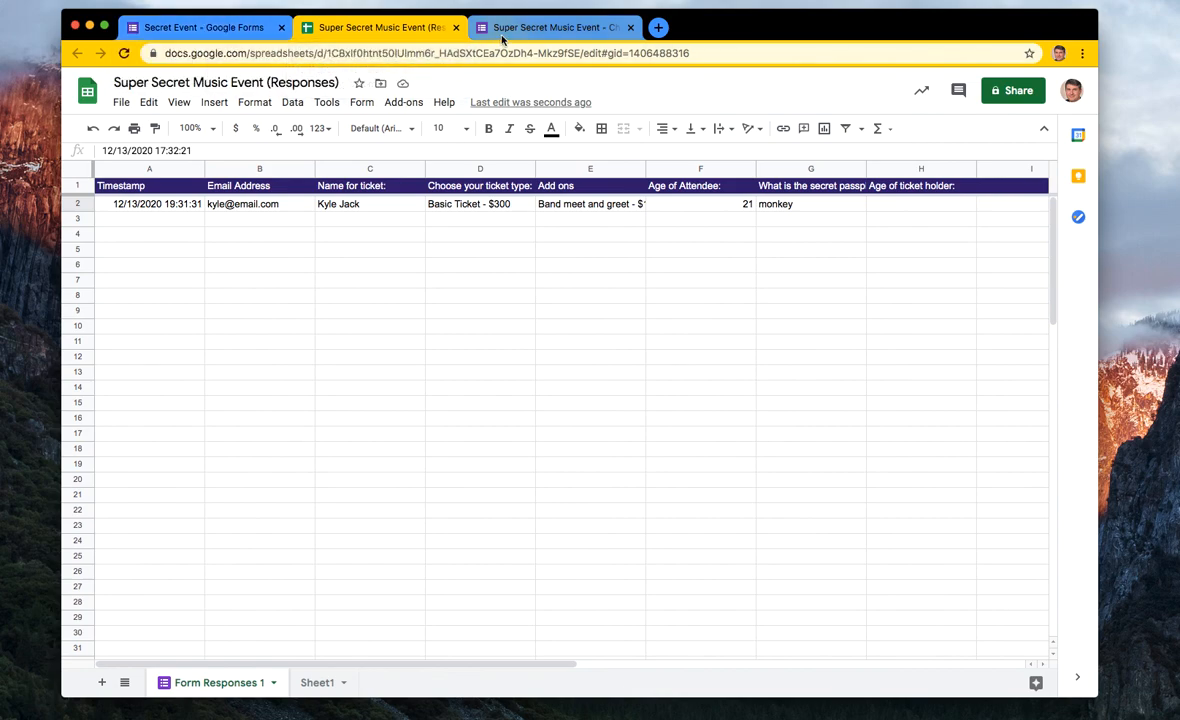
Glance at the paid checkout receipt, then return to the one-response summary showing 'monkey'
{"action": "left_click", "coordinate": [380, 28]}
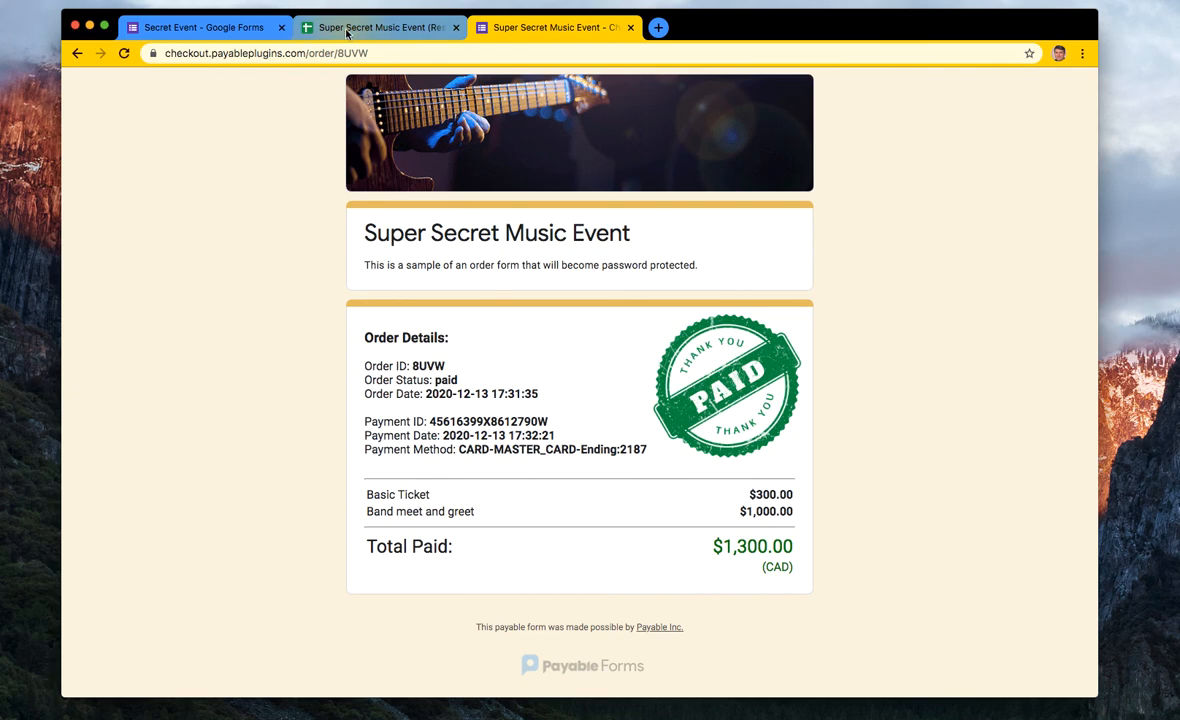
{"action": "left_click", "coordinate": [204, 28]}
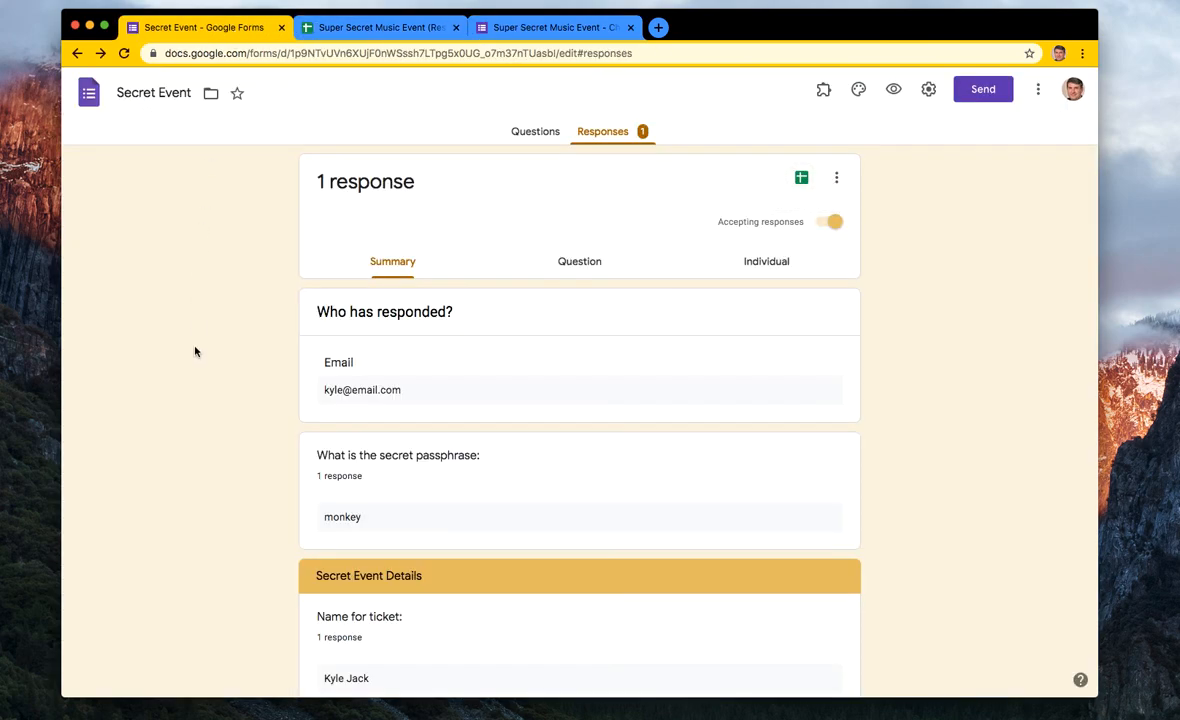